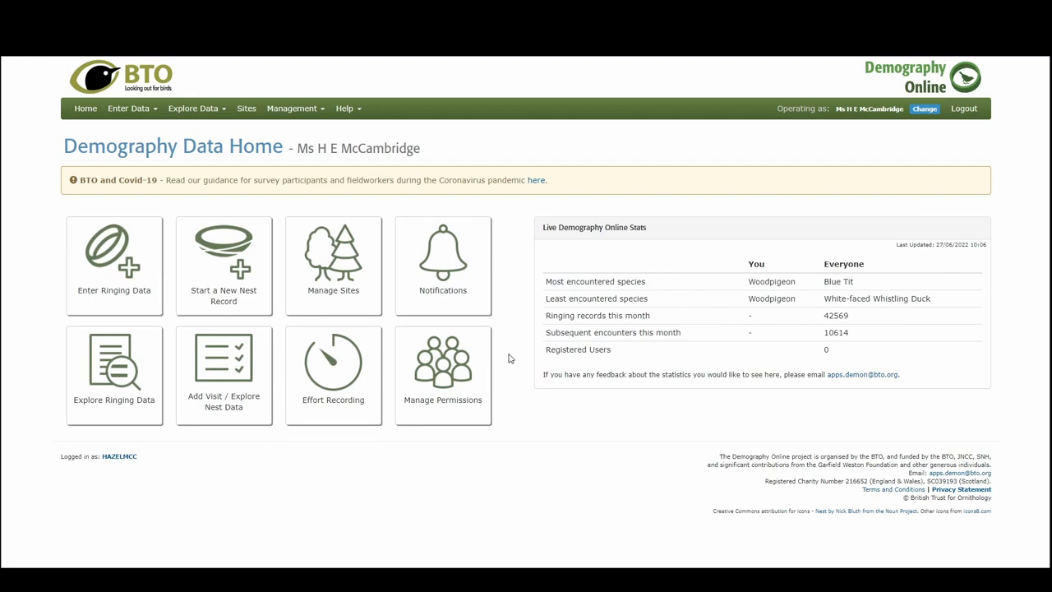
mouse_move(514, 348)
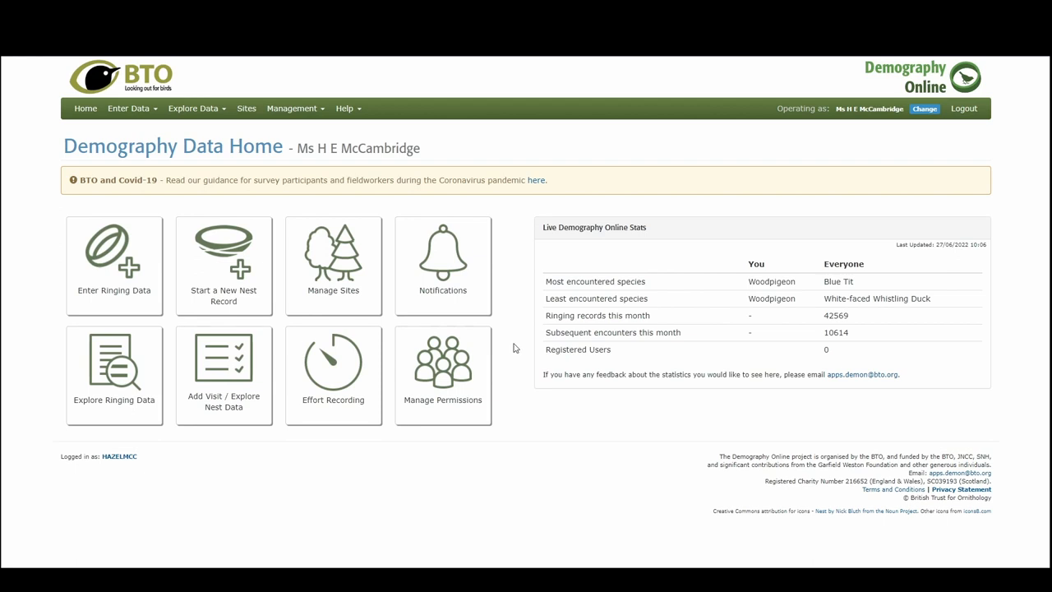
mouse_move(467, 179)
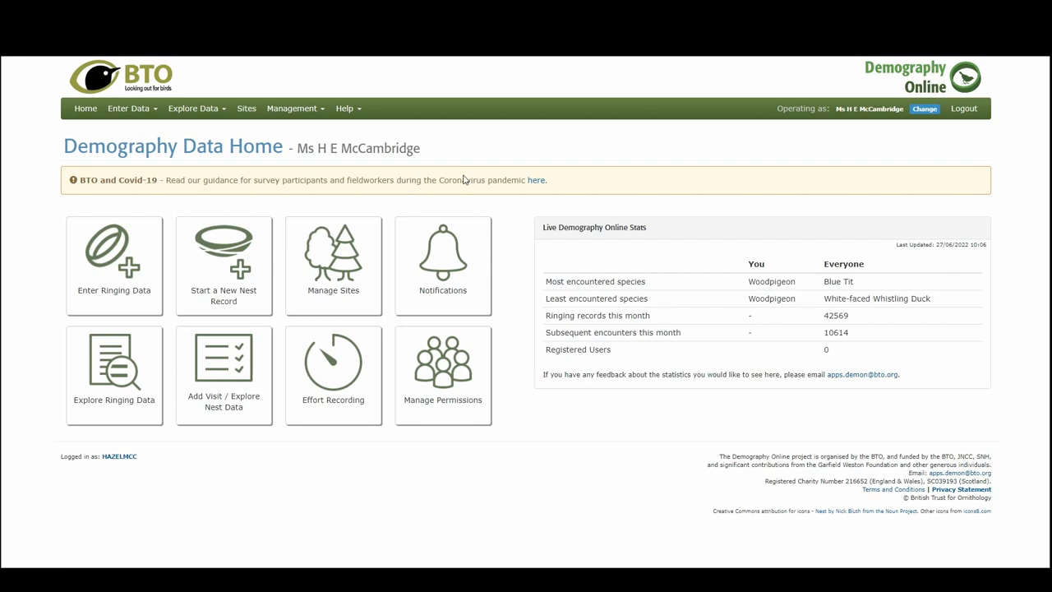
mouse_move(451, 190)
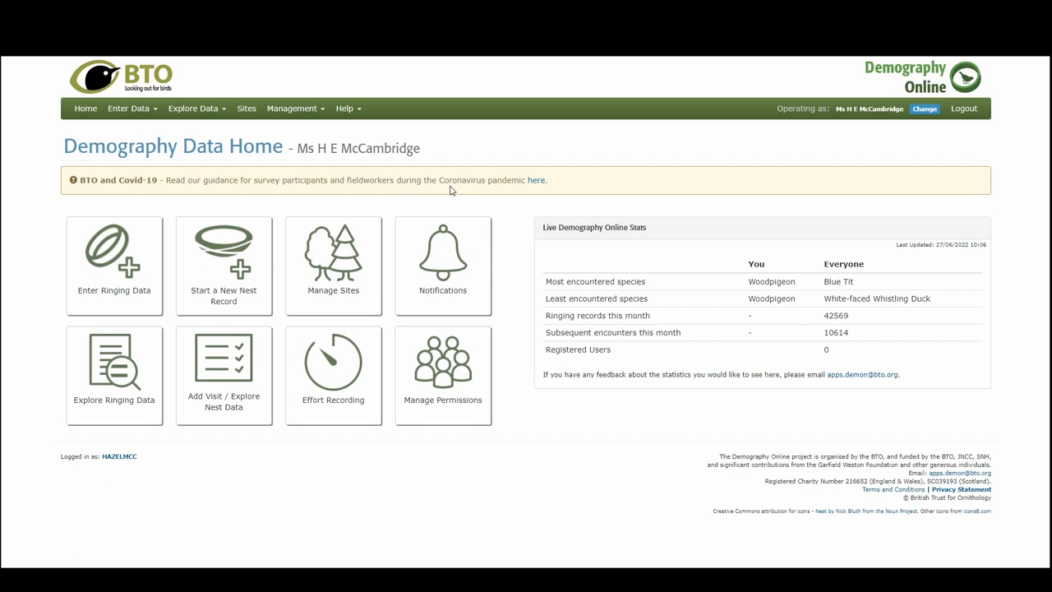
mouse_move(407, 199)
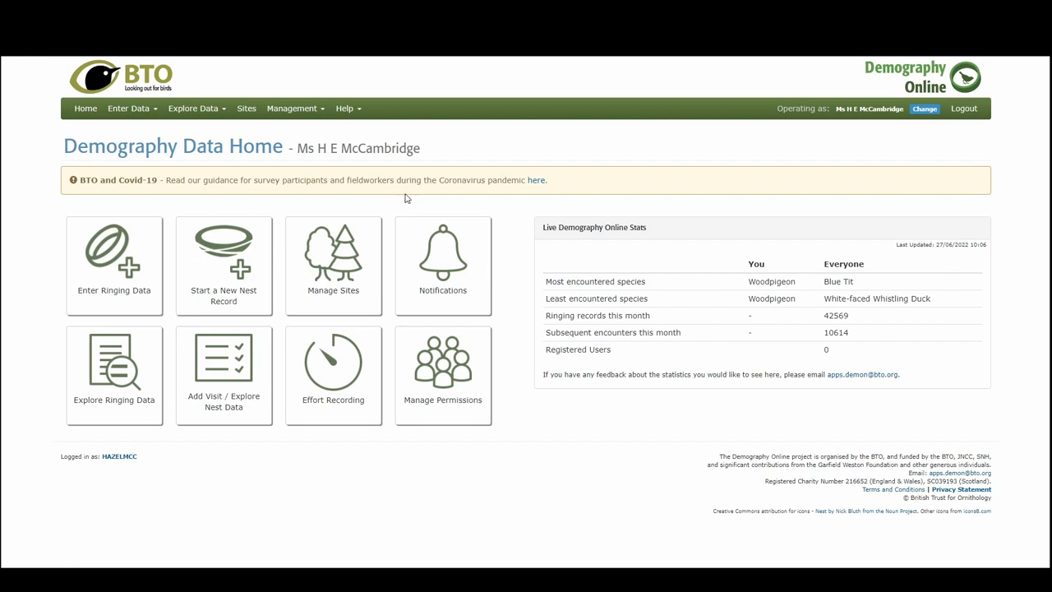
mouse_move(246, 107)
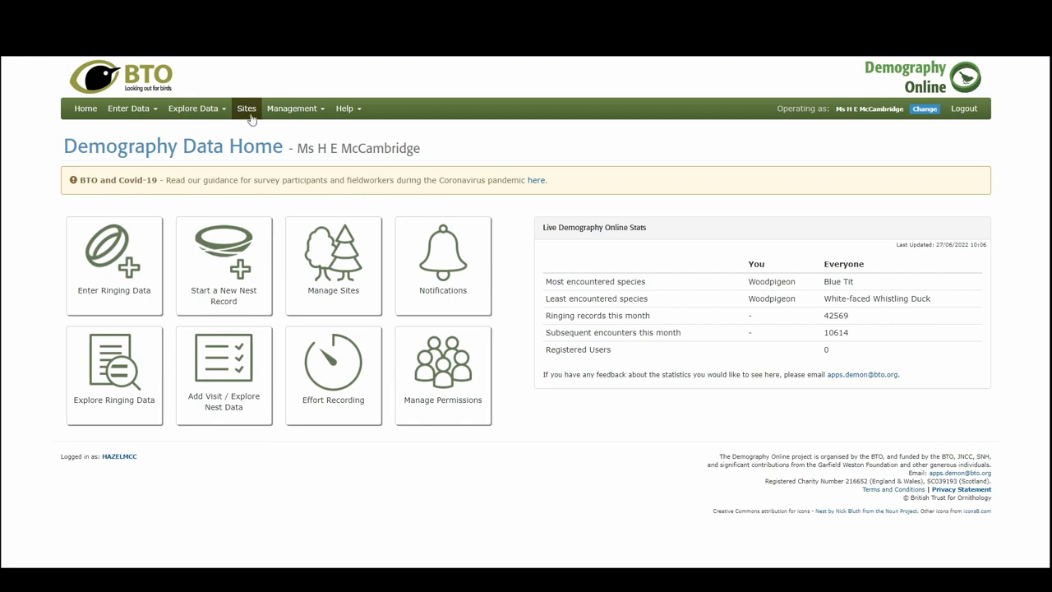
mouse_move(345, 261)
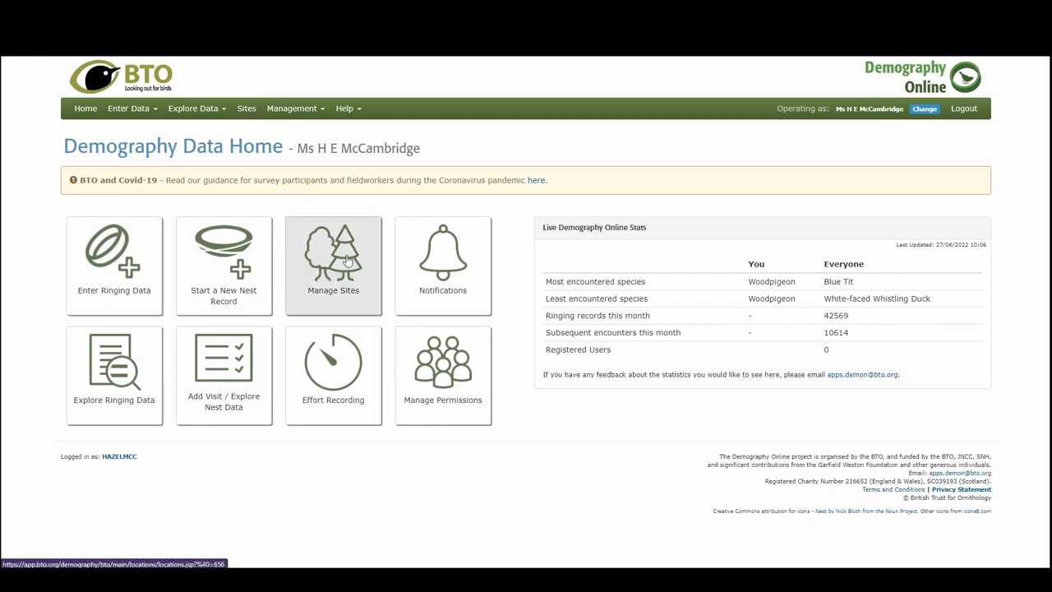
Open Manage Sites and pan the aerial map to the woodland near Clay Road
left_click(333, 259)
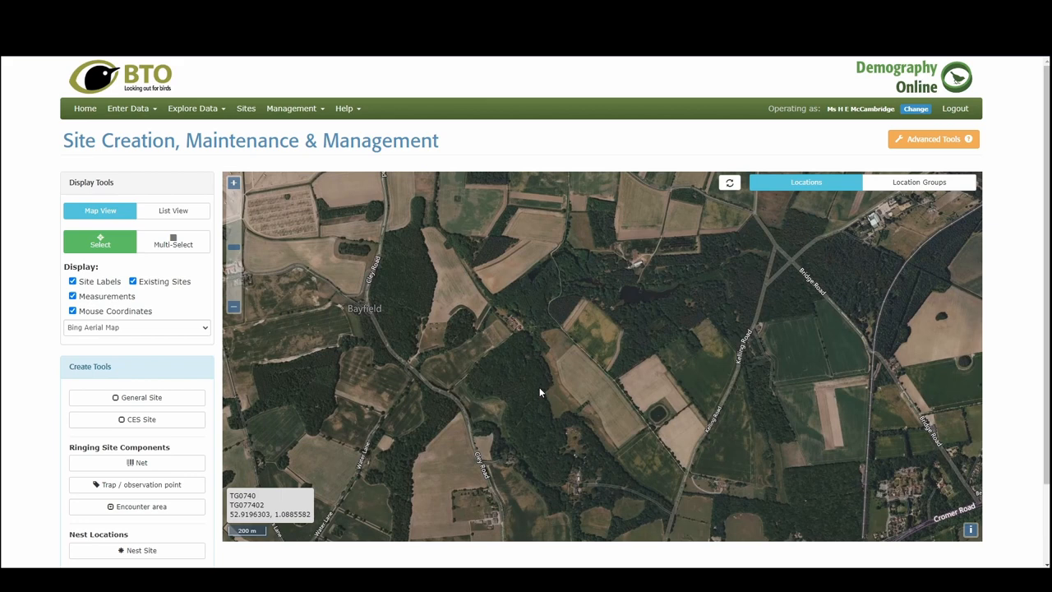
left_click_drag(541, 392, 656, 415)
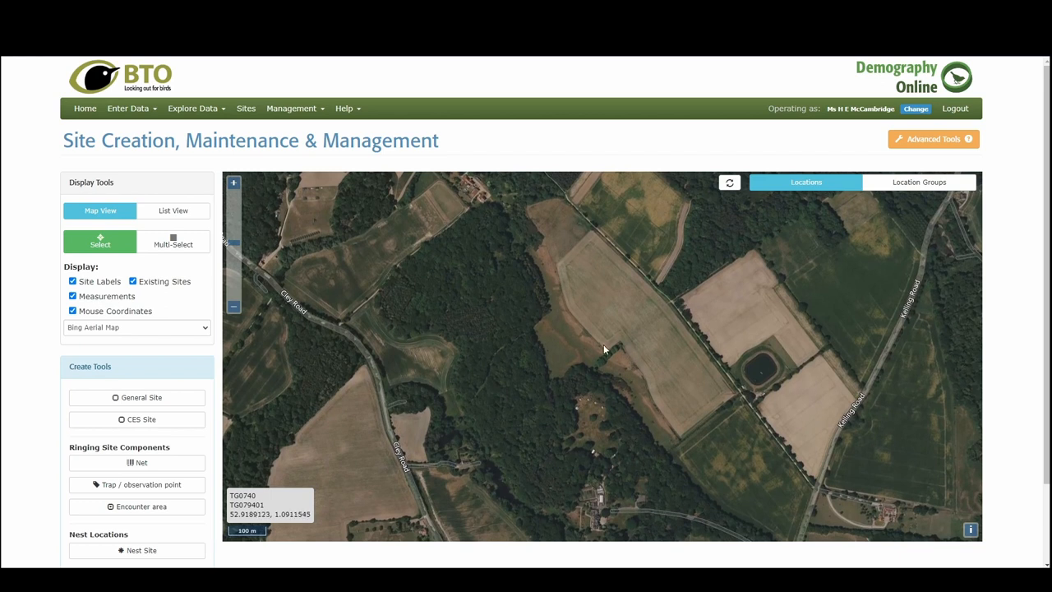
mouse_move(130, 357)
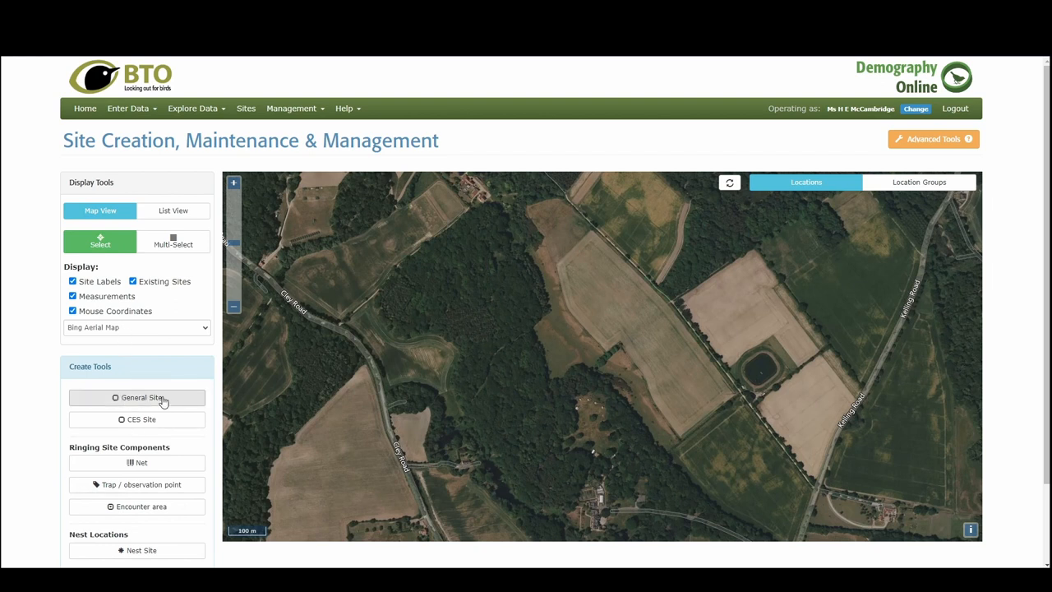
Draw a new general site outline of about 22 hectares enclosing the woodland
left_click(136, 398)
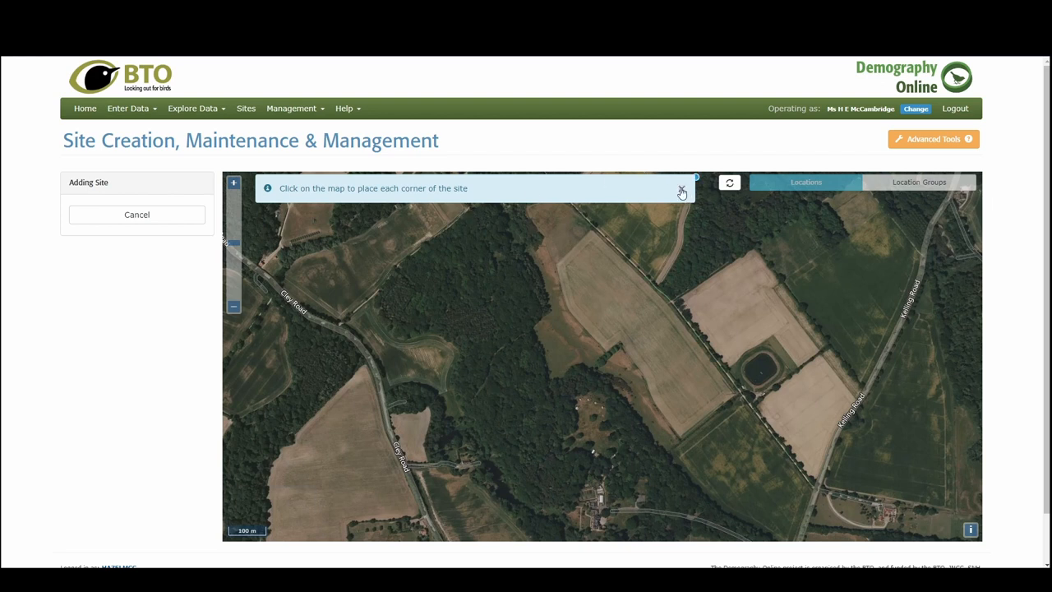
left_click(485, 203)
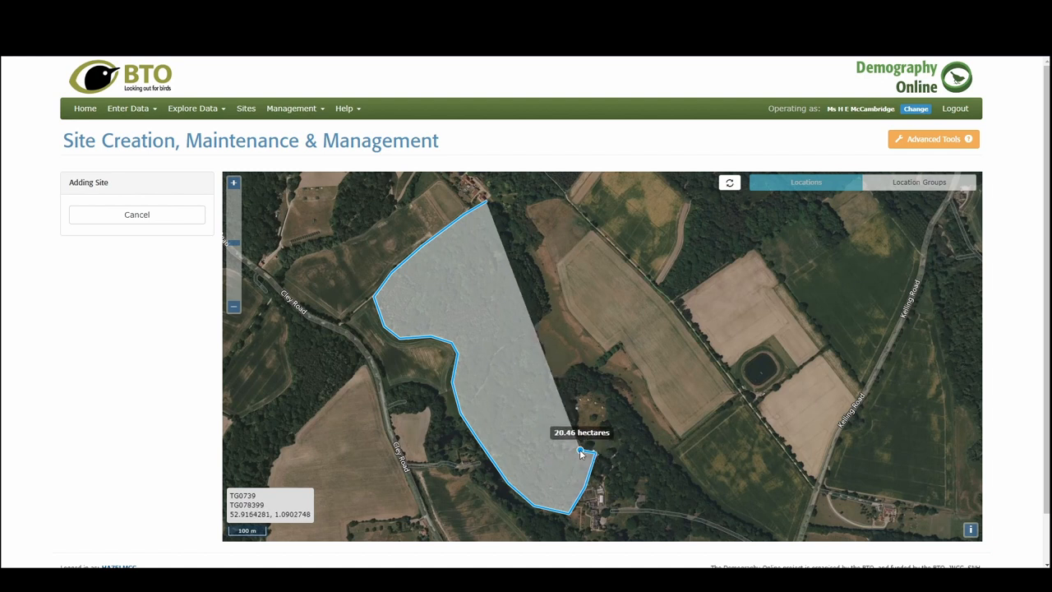
left_click_drag(582, 450, 566, 438)
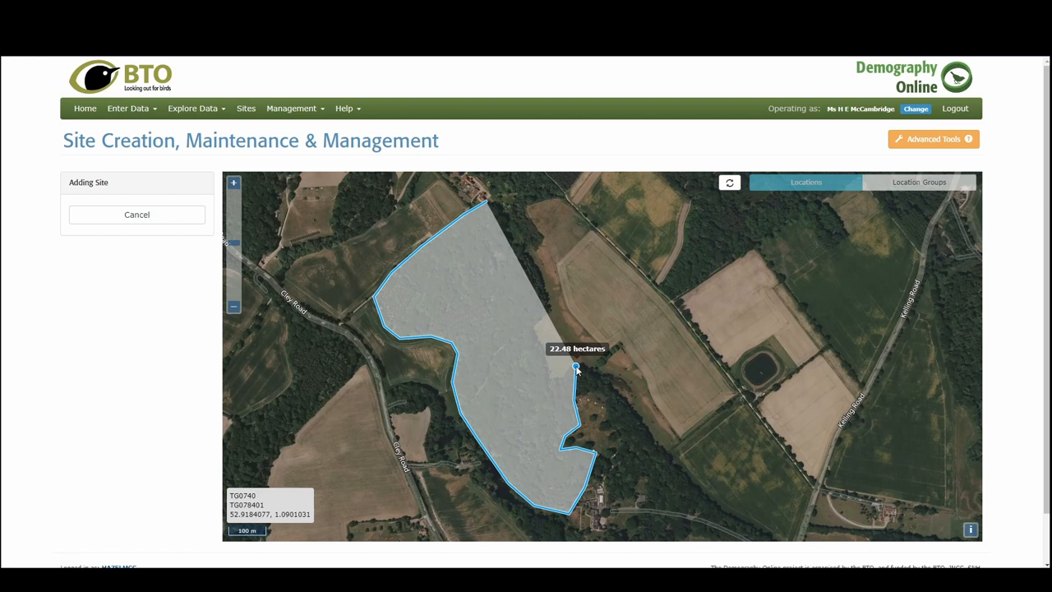
left_click_drag(575, 368, 503, 201)
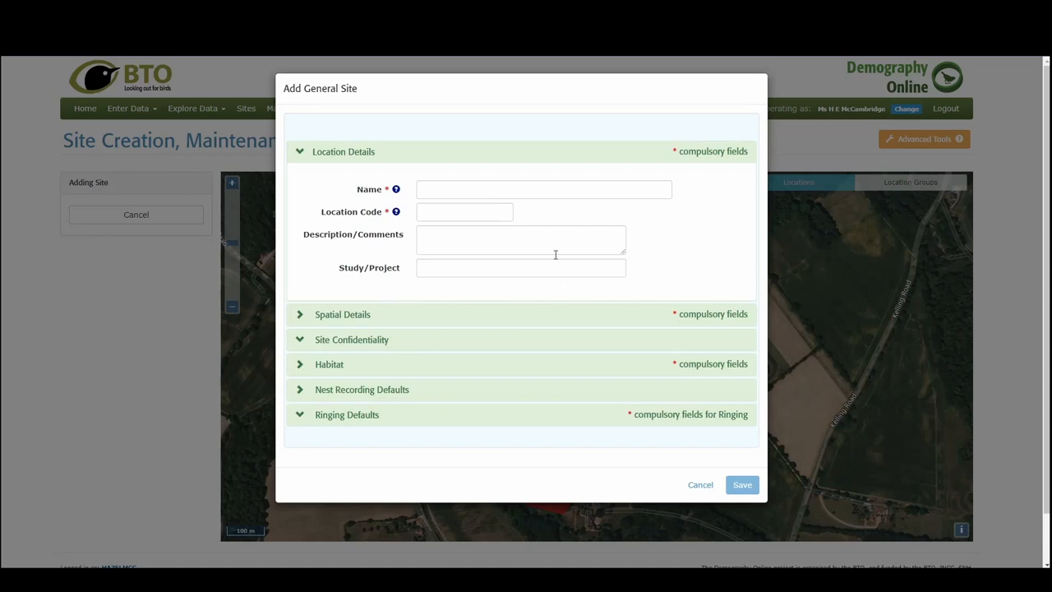
Enter 'Woodland' as the new site's name
left_click(543, 189)
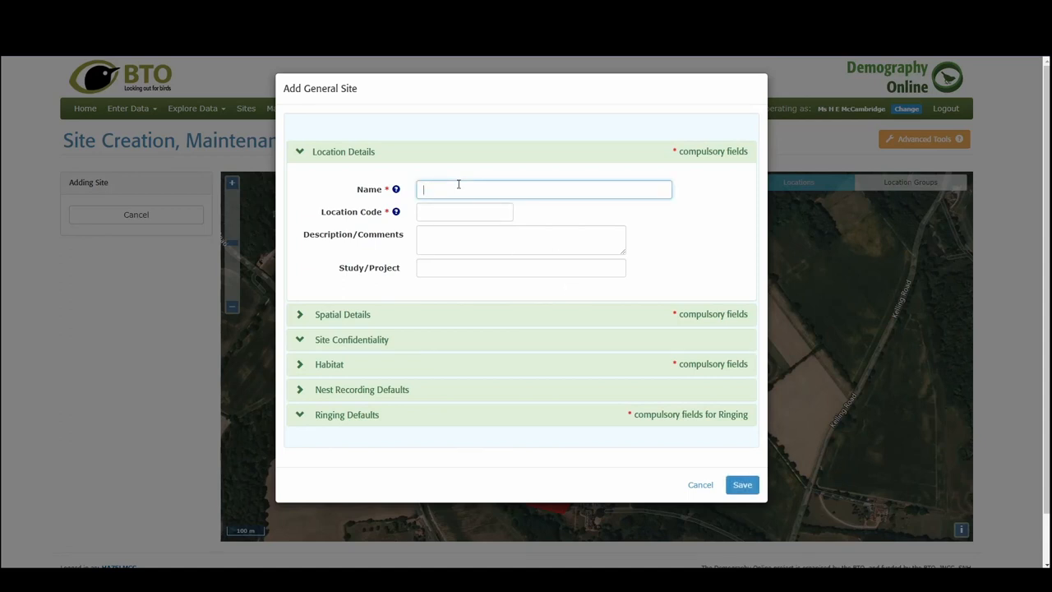
type("Woodland")
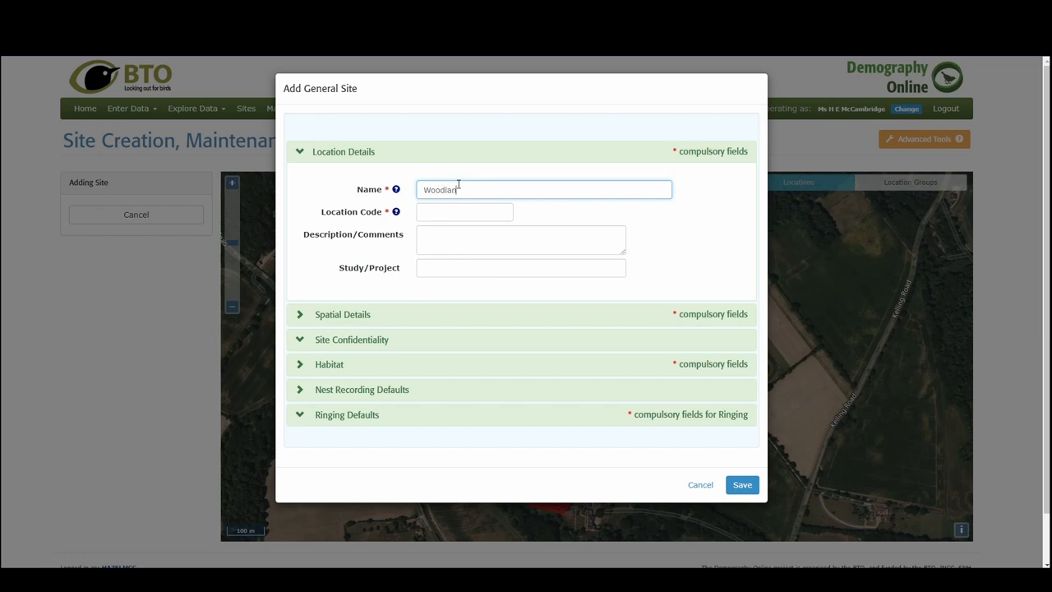
type("Woodlan")
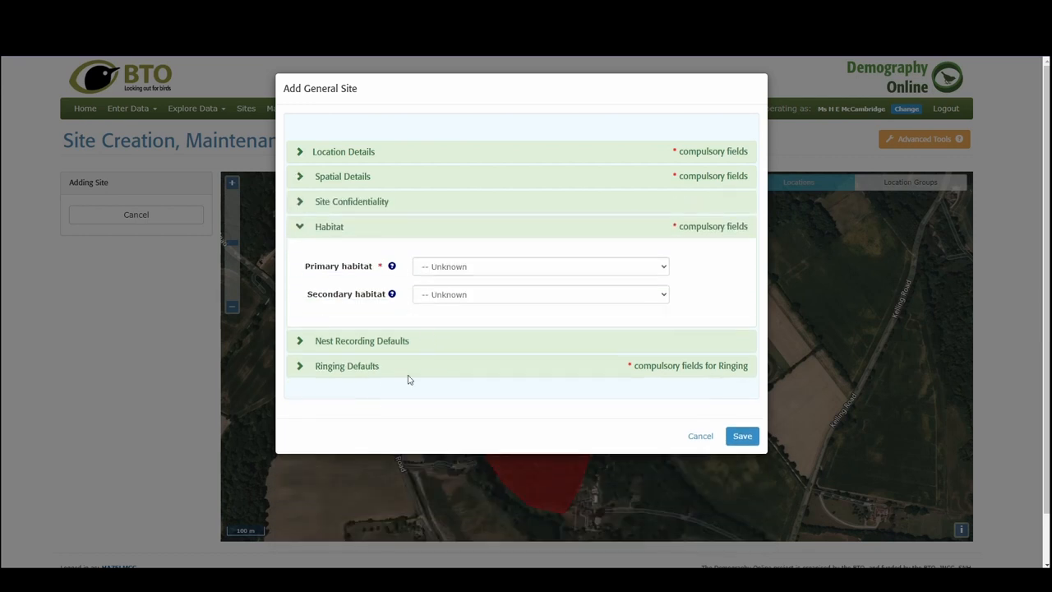
Set primary habitat to A2 Coniferous woodland and secondary habitat to E6 Other farming
left_click(540, 265)
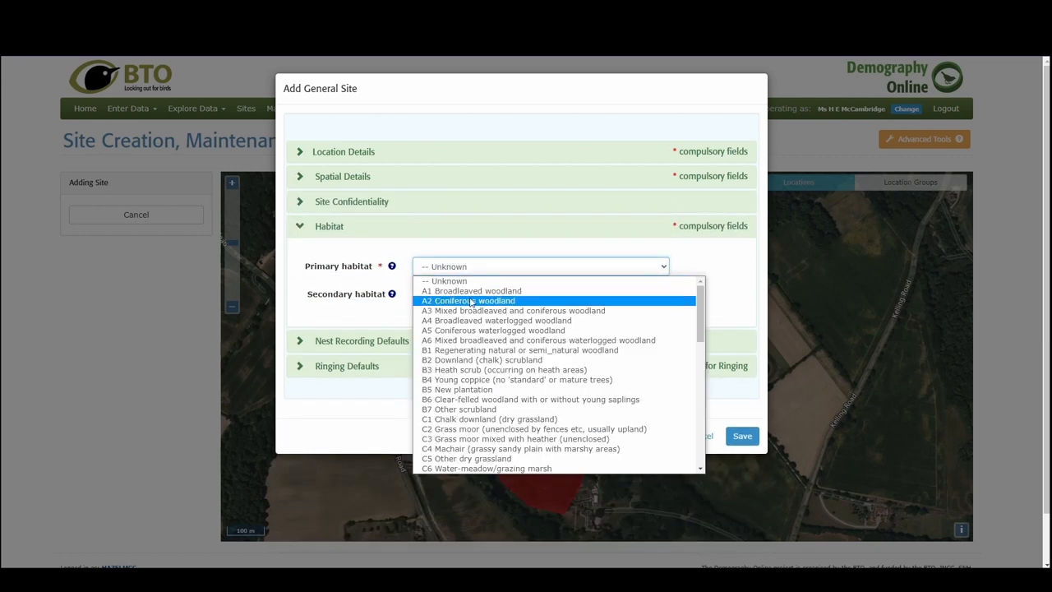
left_click(469, 301)
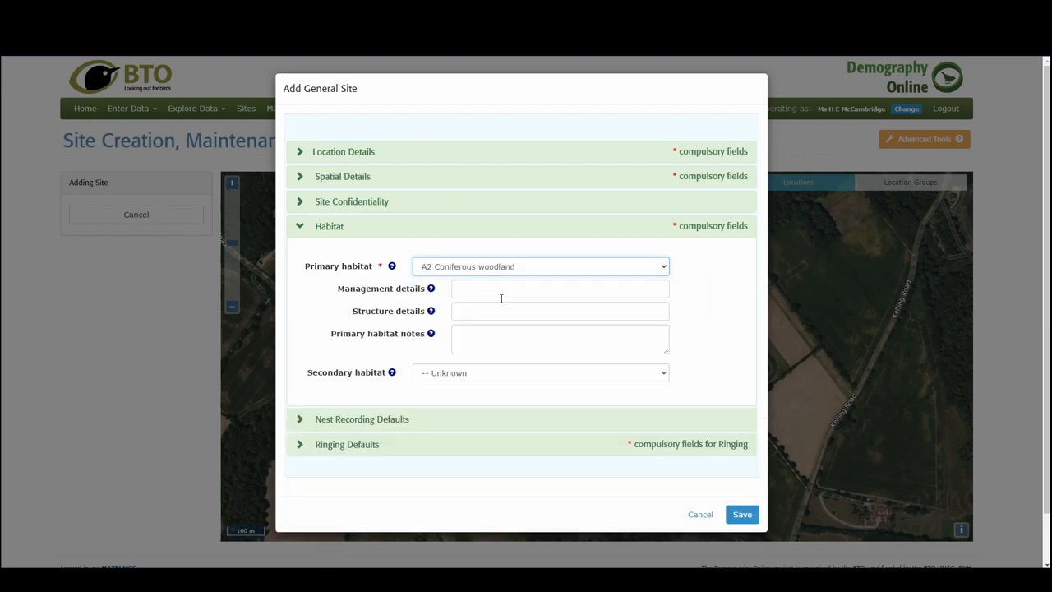
left_click(541, 372)
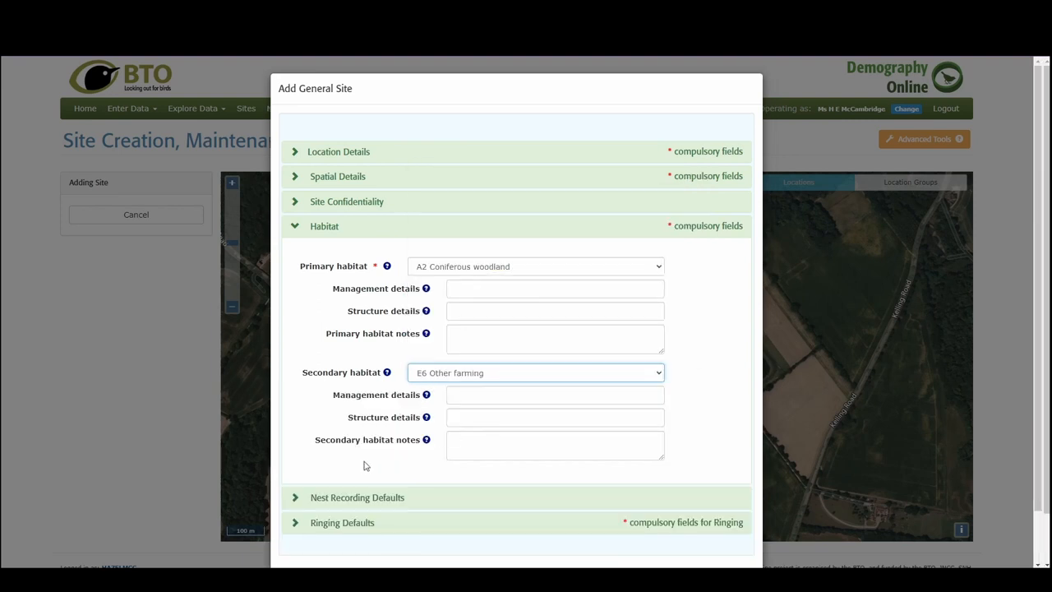
scroll("down", 3)
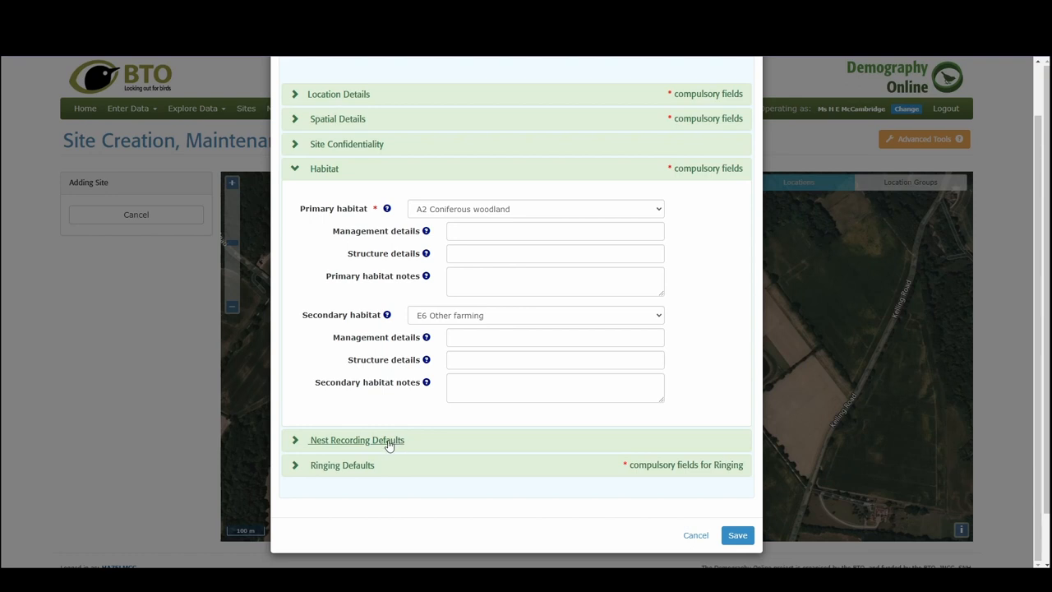
Expand Nest Recording Defaults and set the default nest type to Unenclosed
left_click(356, 440)
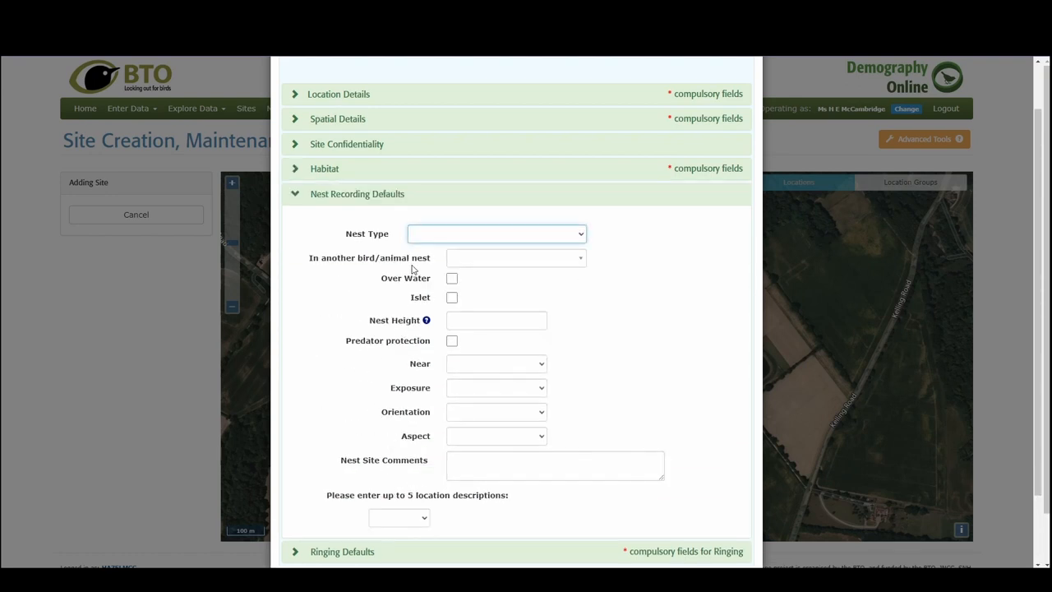
left_click(496, 233)
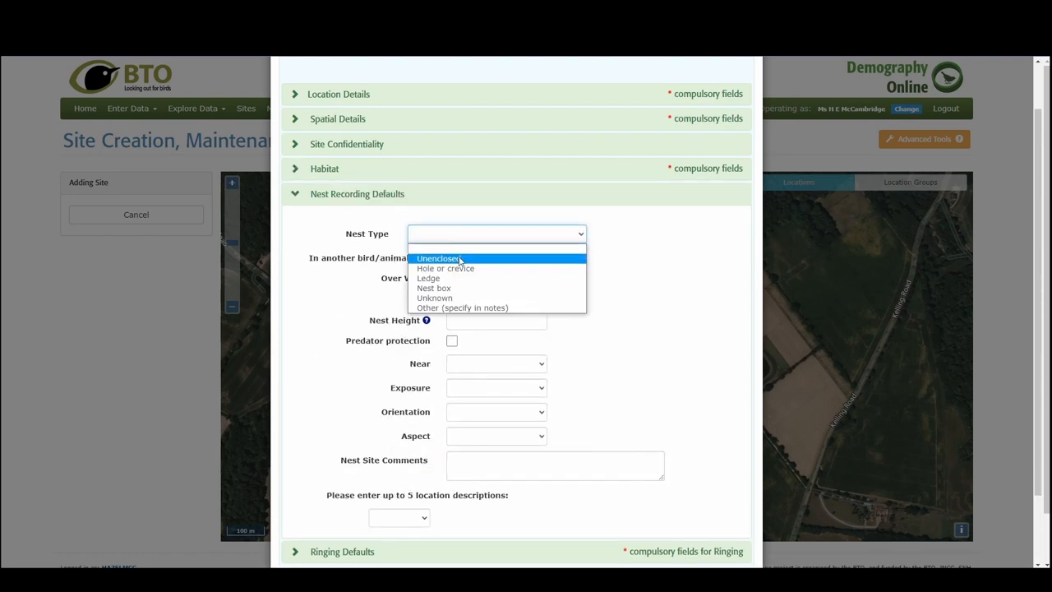
left_click(439, 258)
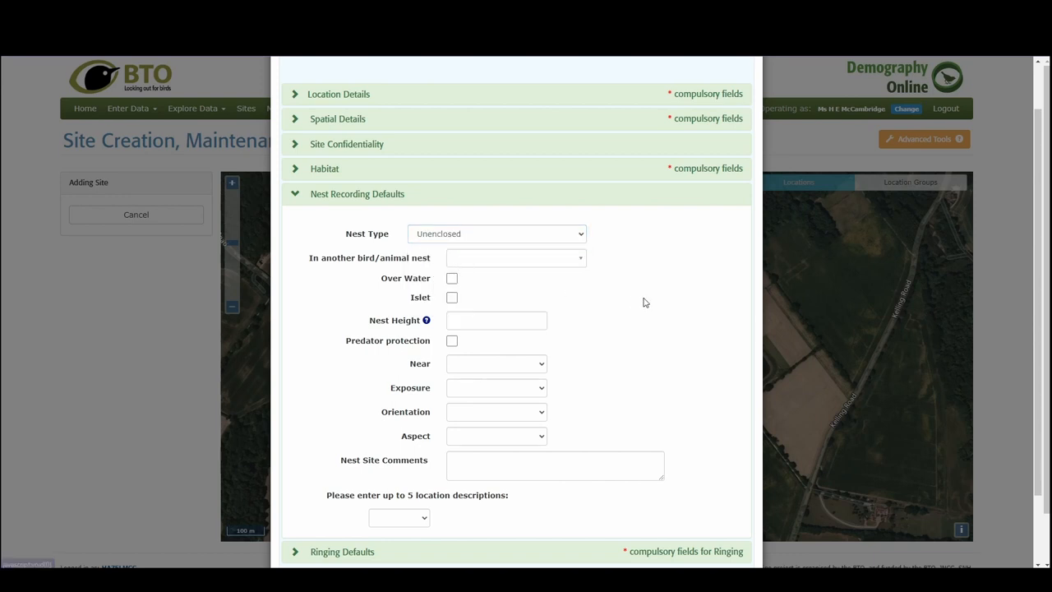
scroll("down", 3)
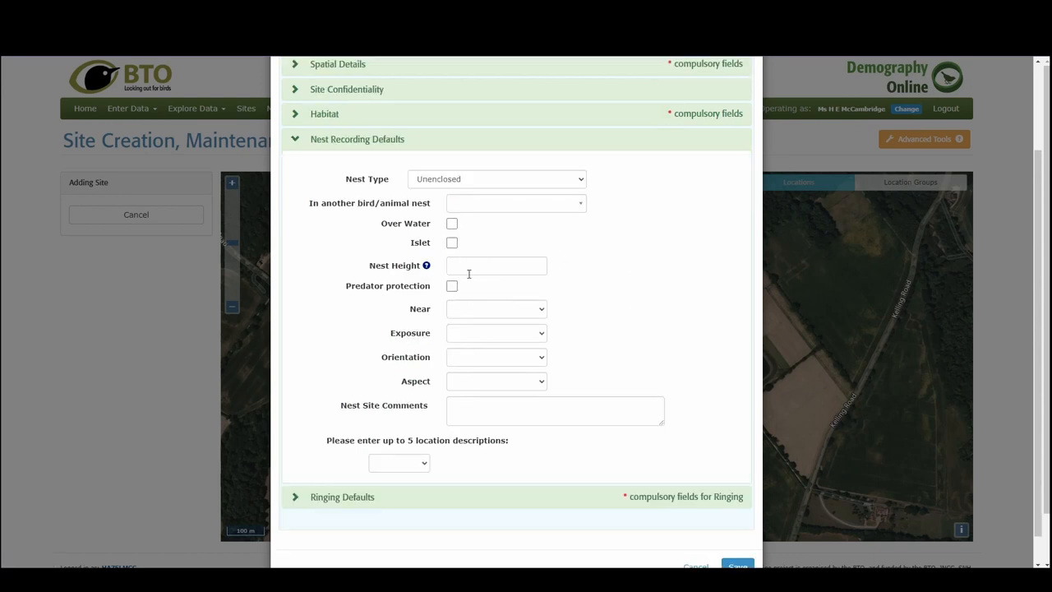
mouse_move(468, 360)
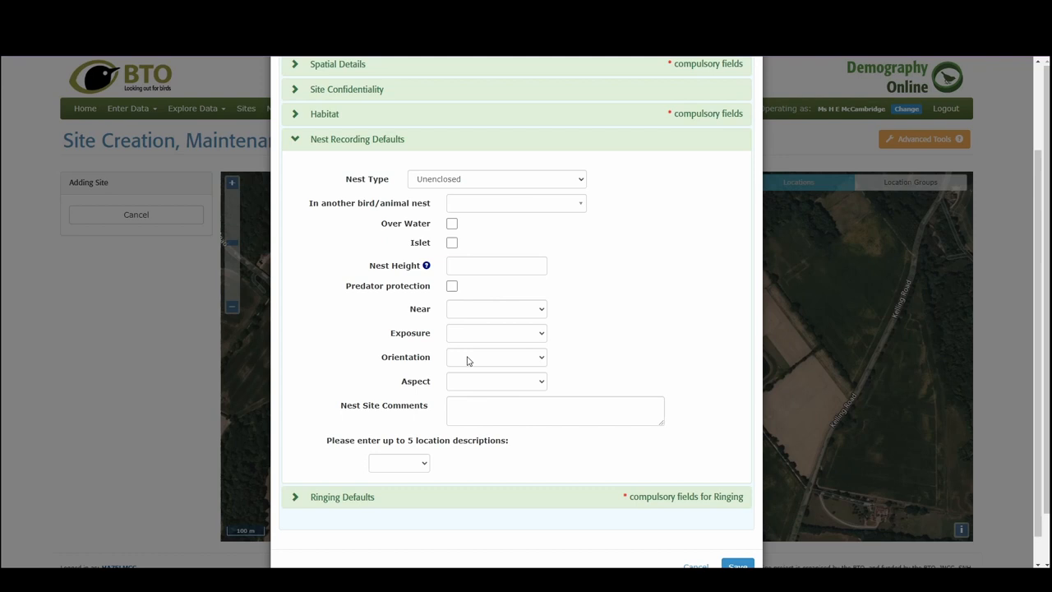
mouse_move(486, 461)
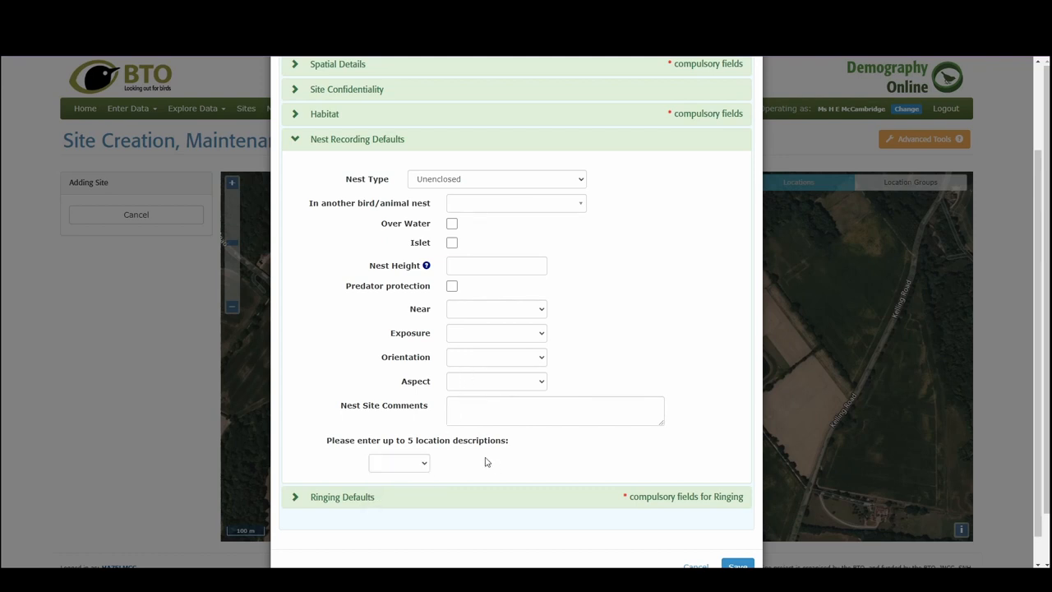
mouse_move(511, 382)
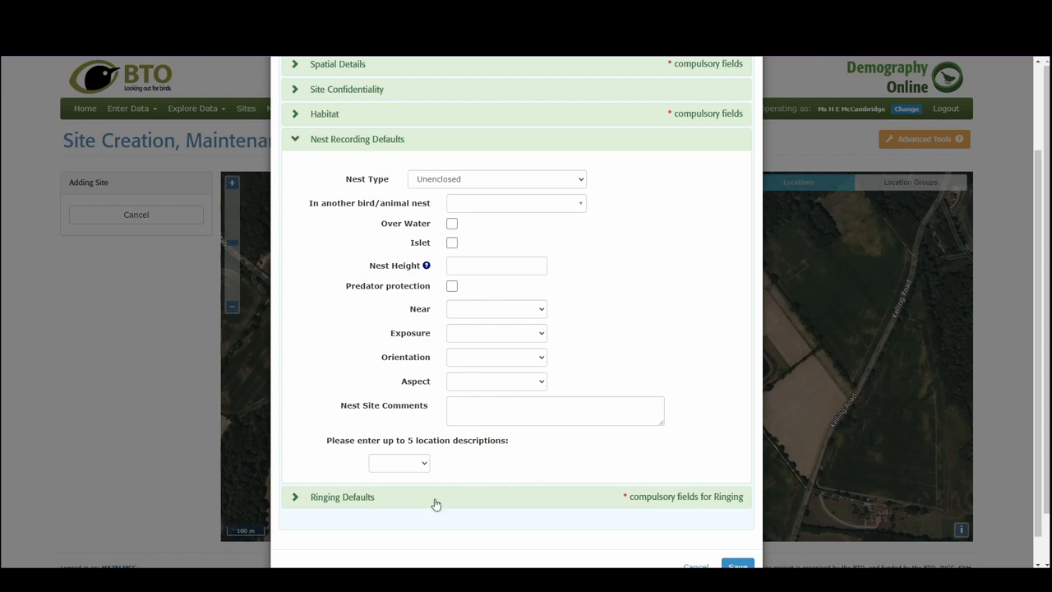
Expand Ringing Defaults and choose capture method N On nest (any method)
left_click(342, 497)
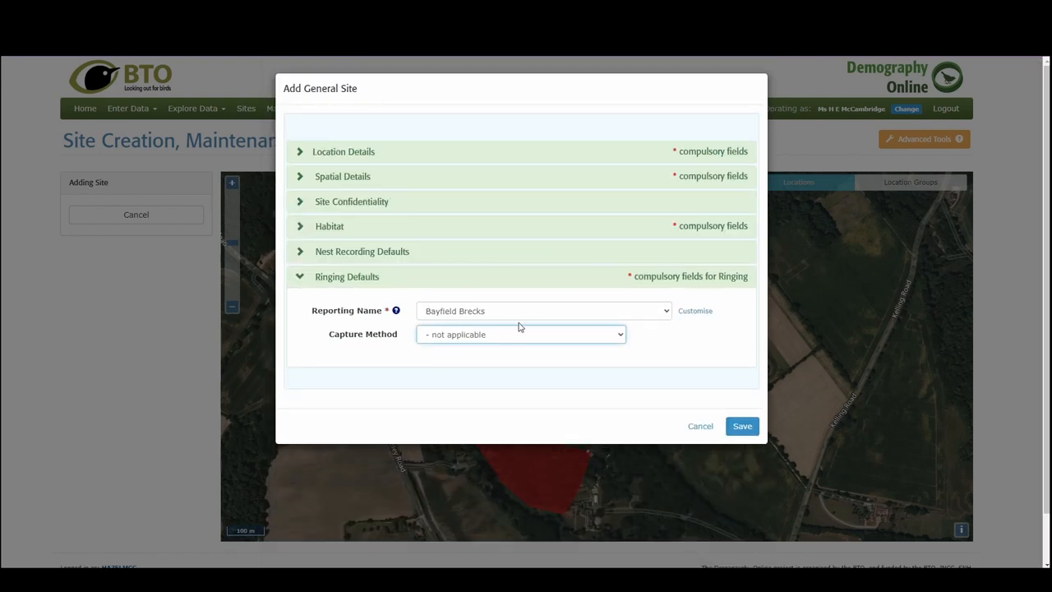
mouse_move(506, 310)
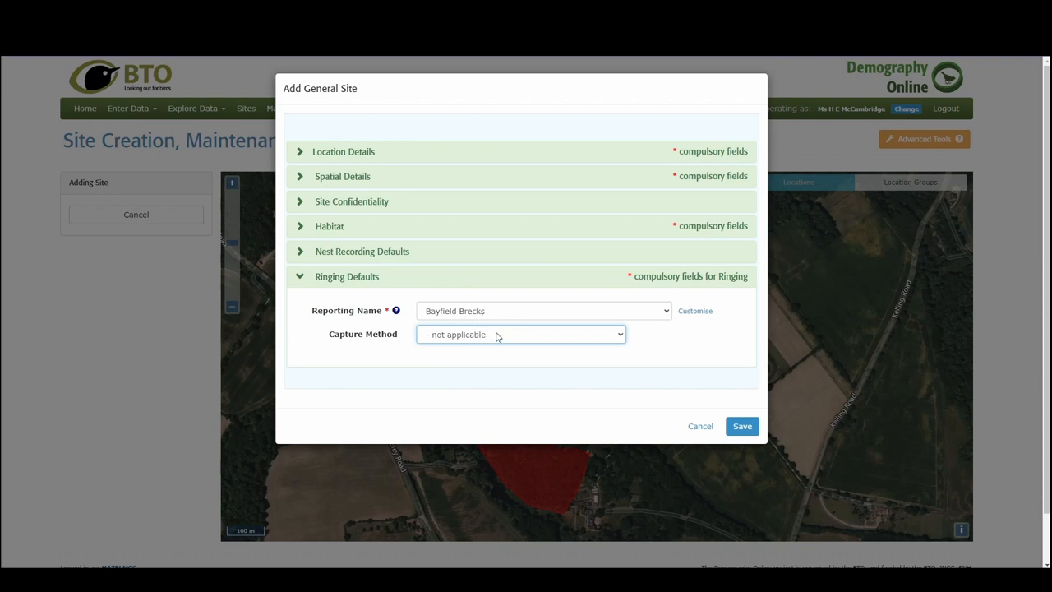
left_click(521, 334)
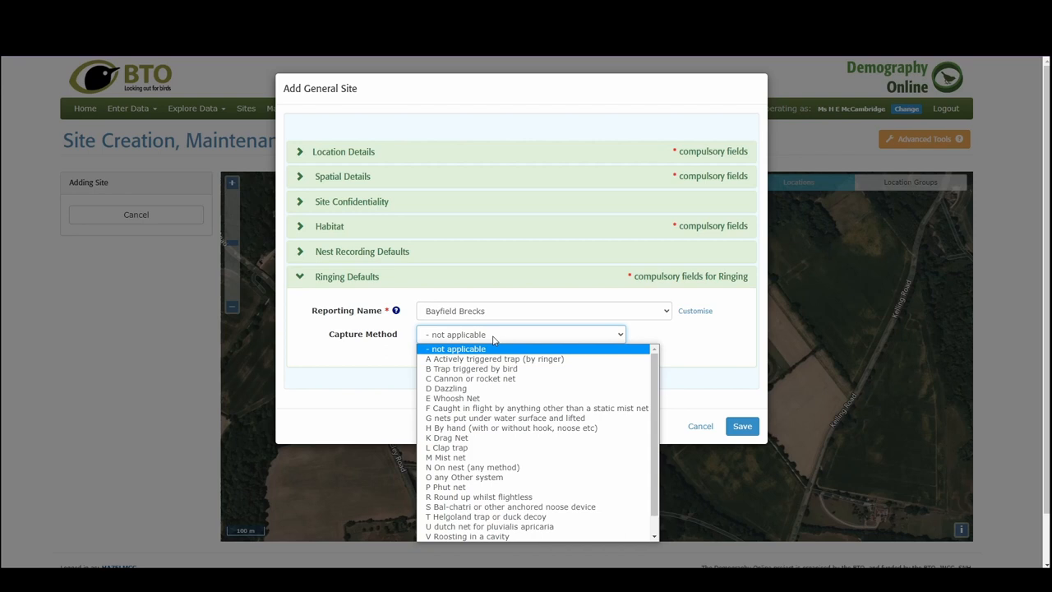
mouse_move(471, 437)
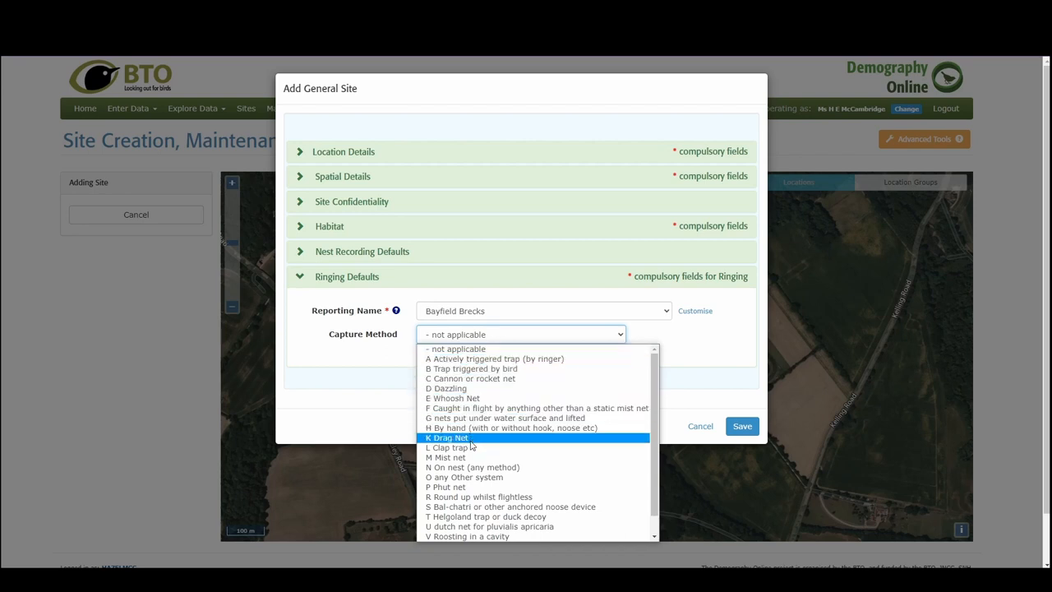
mouse_move(473, 467)
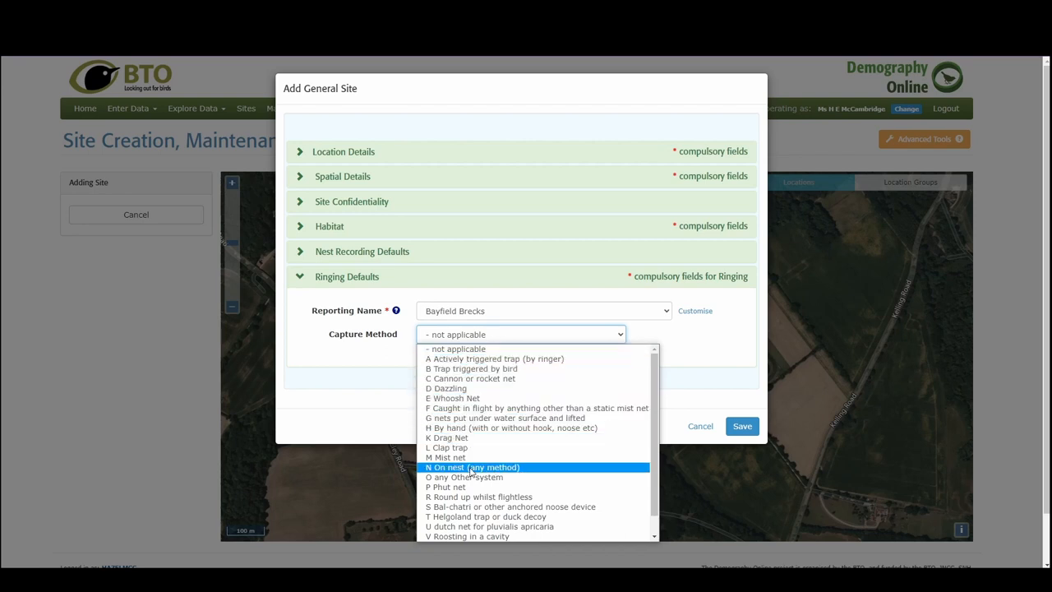
left_click(475, 467)
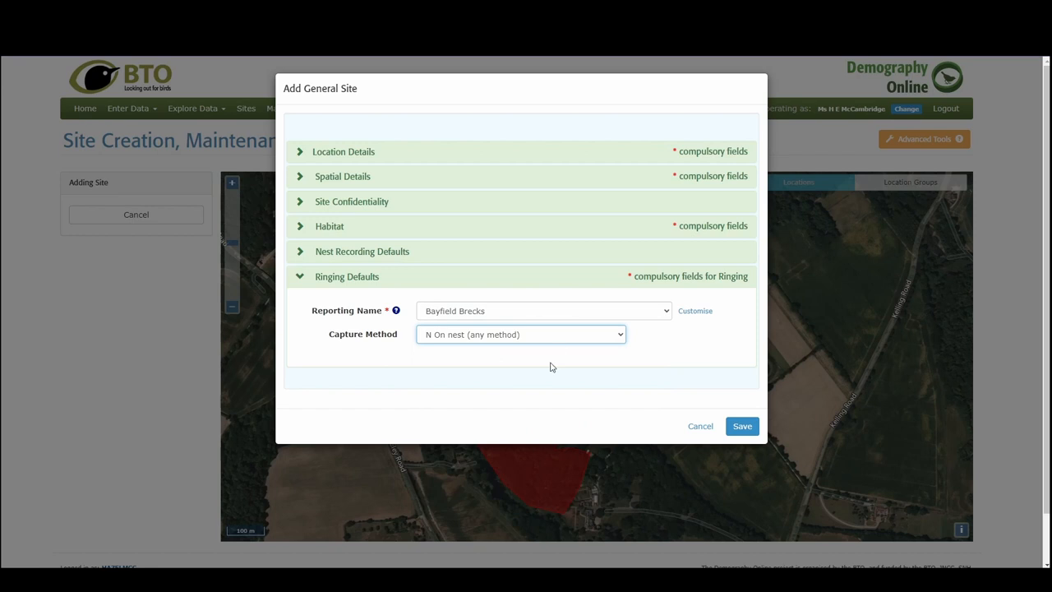
Save the Woodland site from the Add General Site dialog
left_click(743, 425)
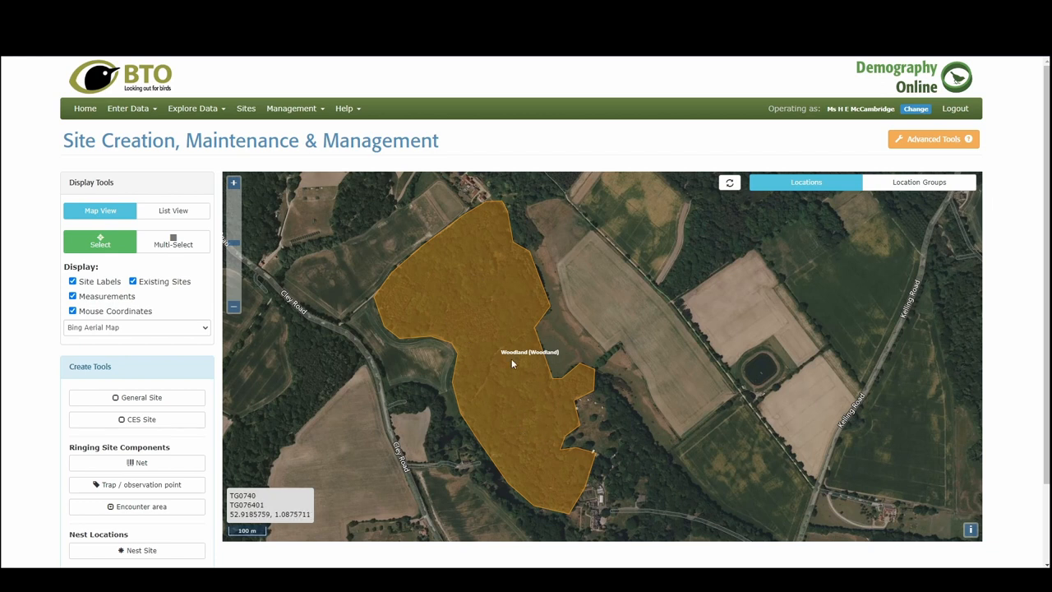
mouse_move(485, 293)
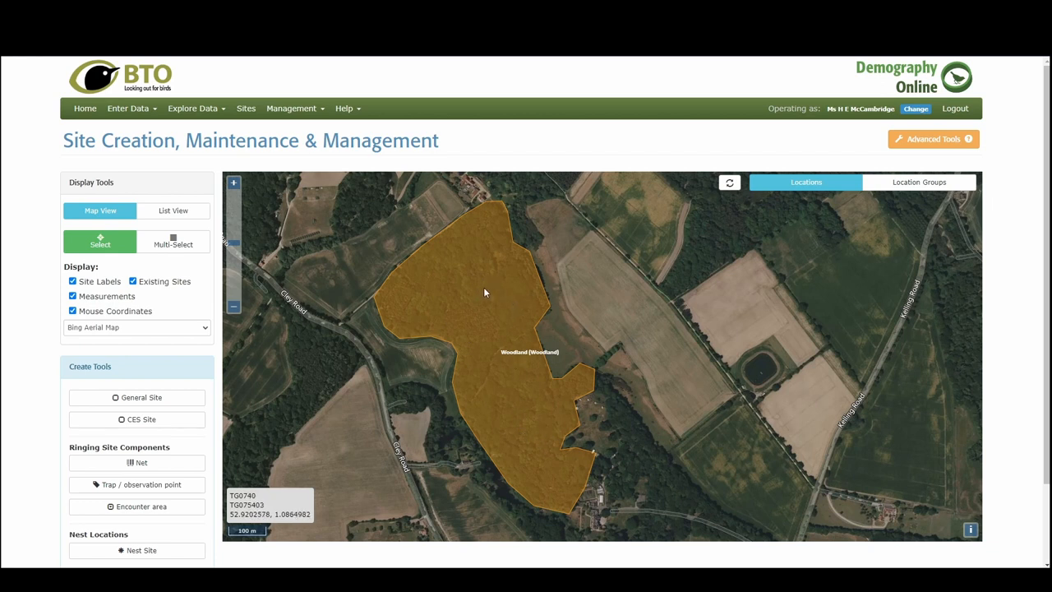
mouse_move(493, 293)
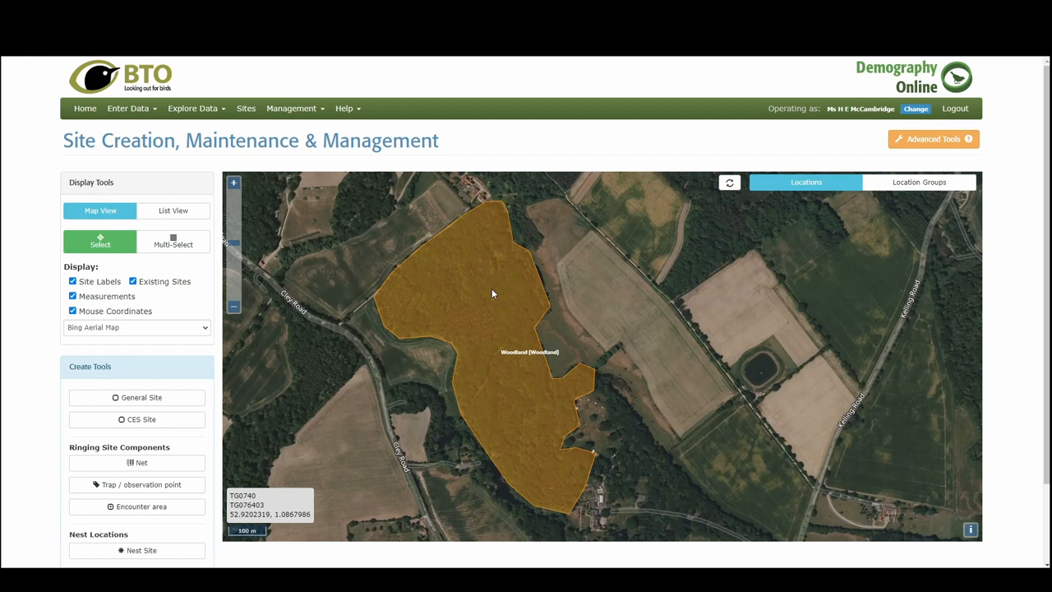
mouse_move(493, 290)
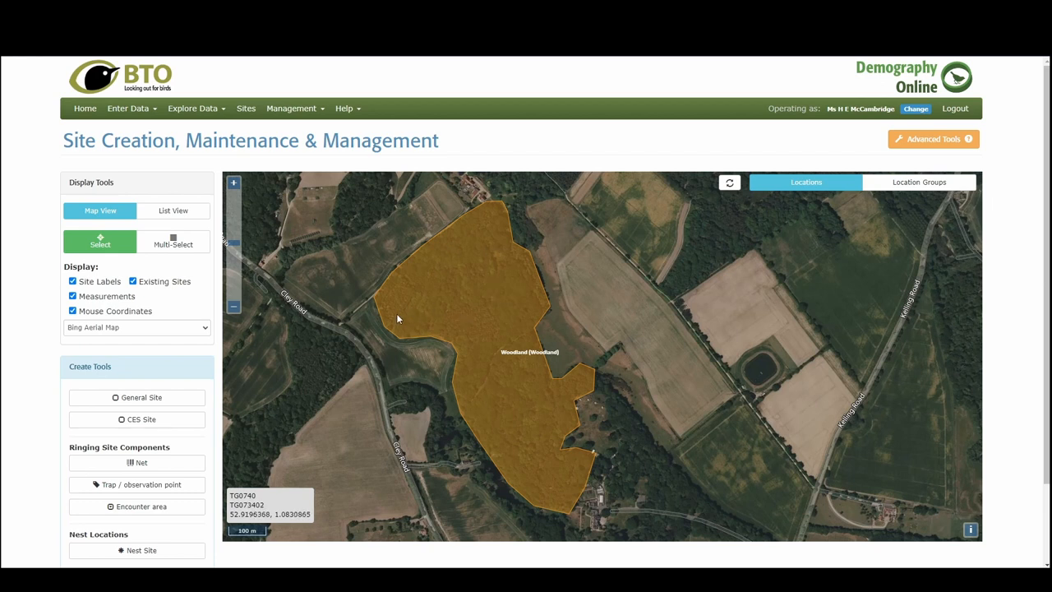
mouse_move(121, 97)
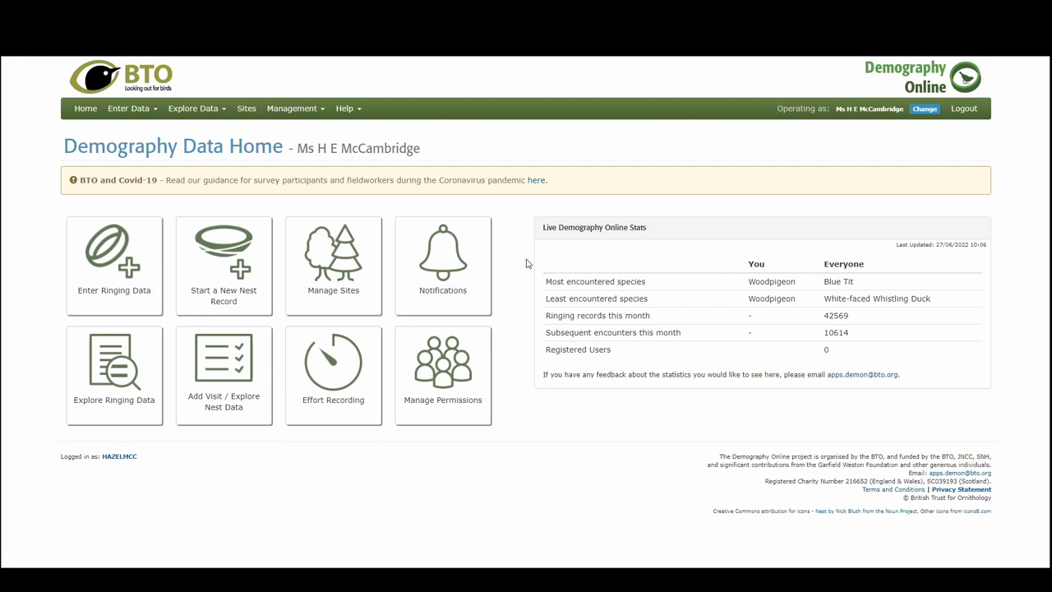
mouse_move(538, 250)
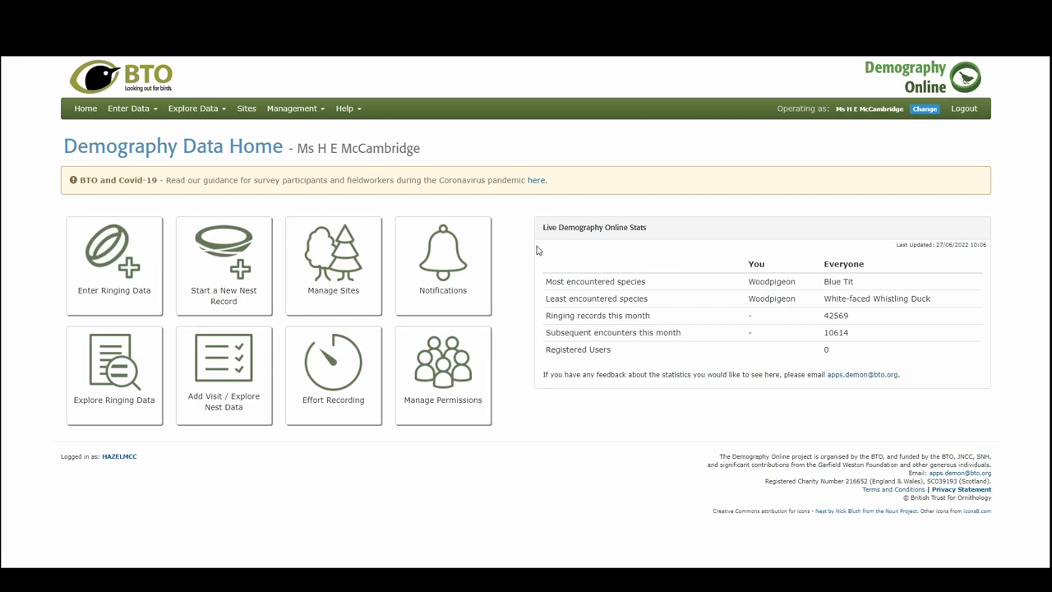
mouse_move(228, 262)
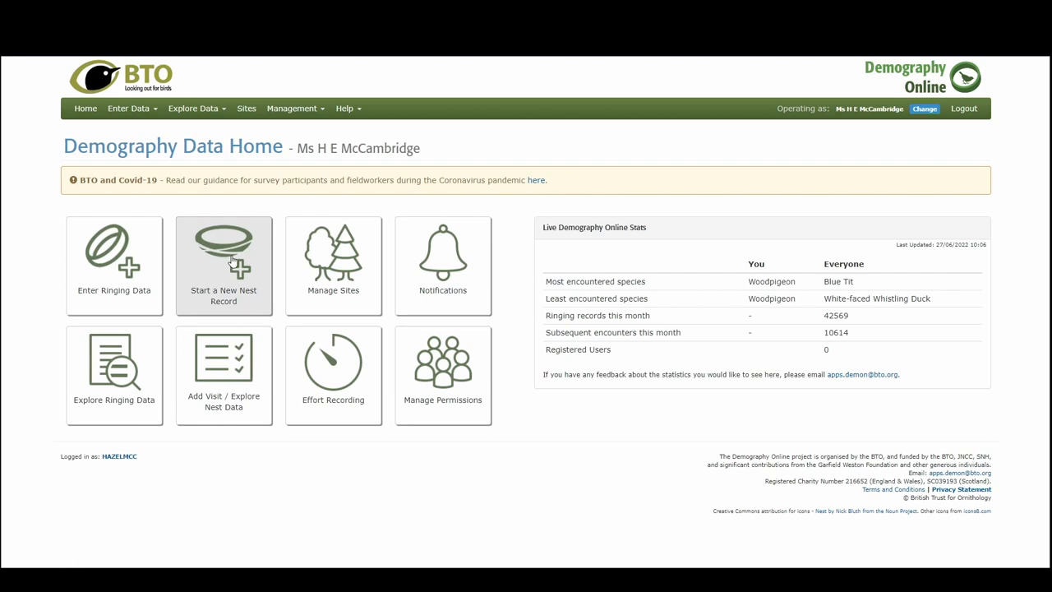
mouse_move(208, 271)
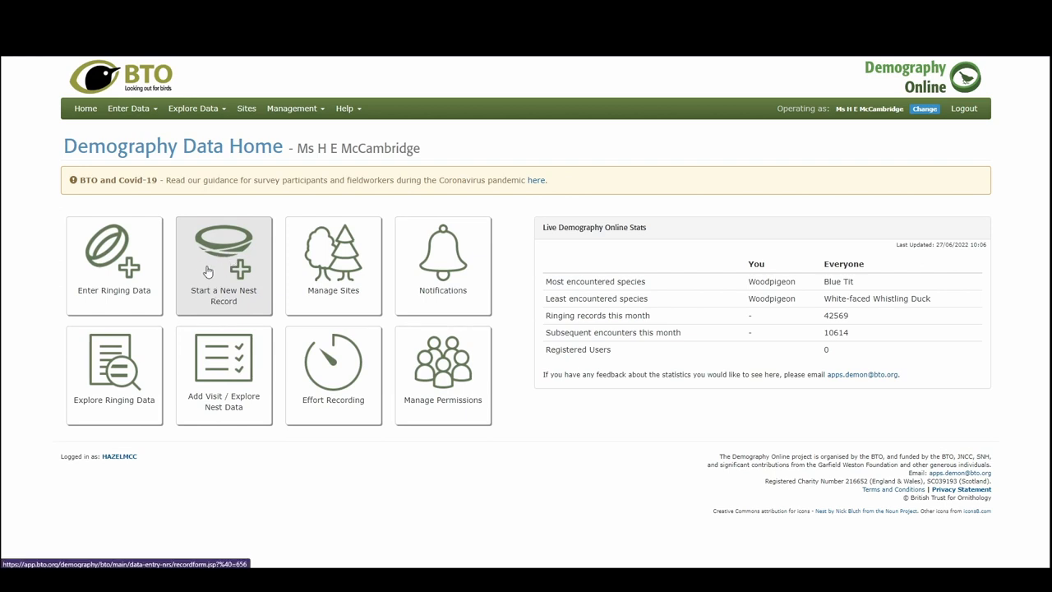
mouse_move(148, 107)
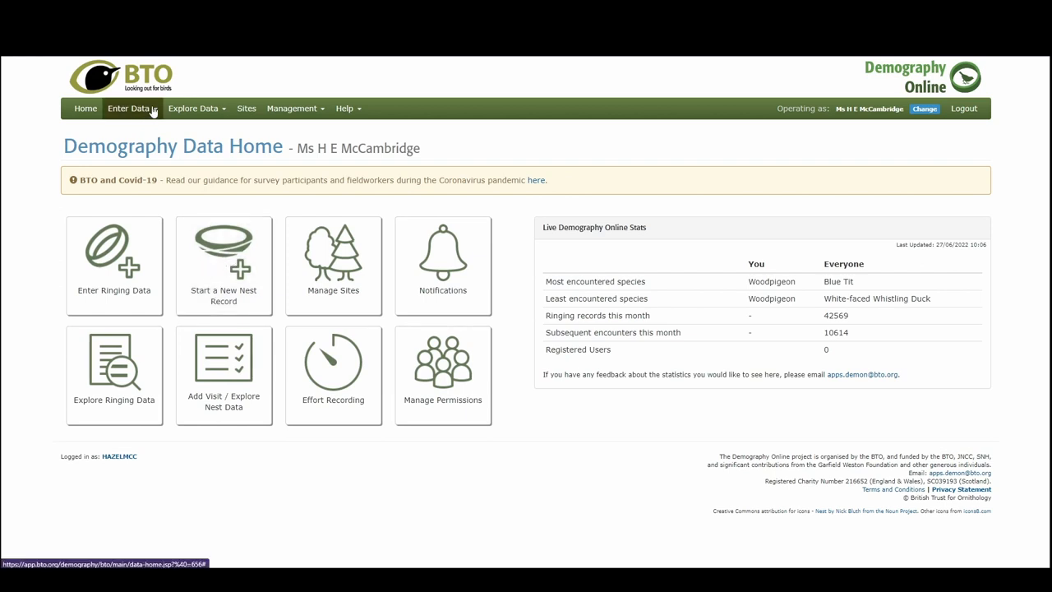
mouse_move(143, 116)
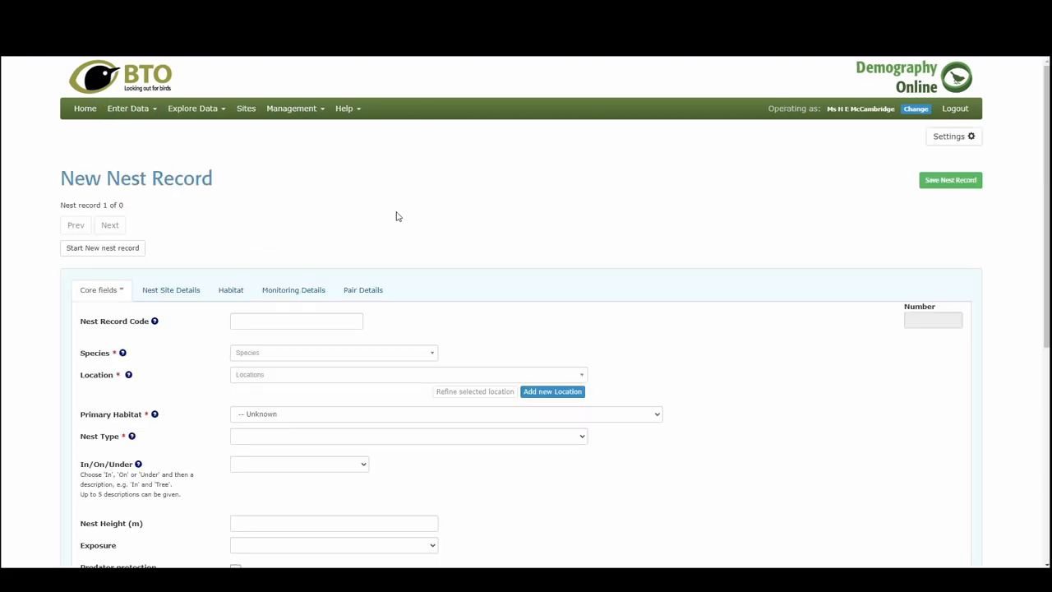
Start a Blackbird (BLABI) nest record located at the Woodland site
scroll("down", 3)
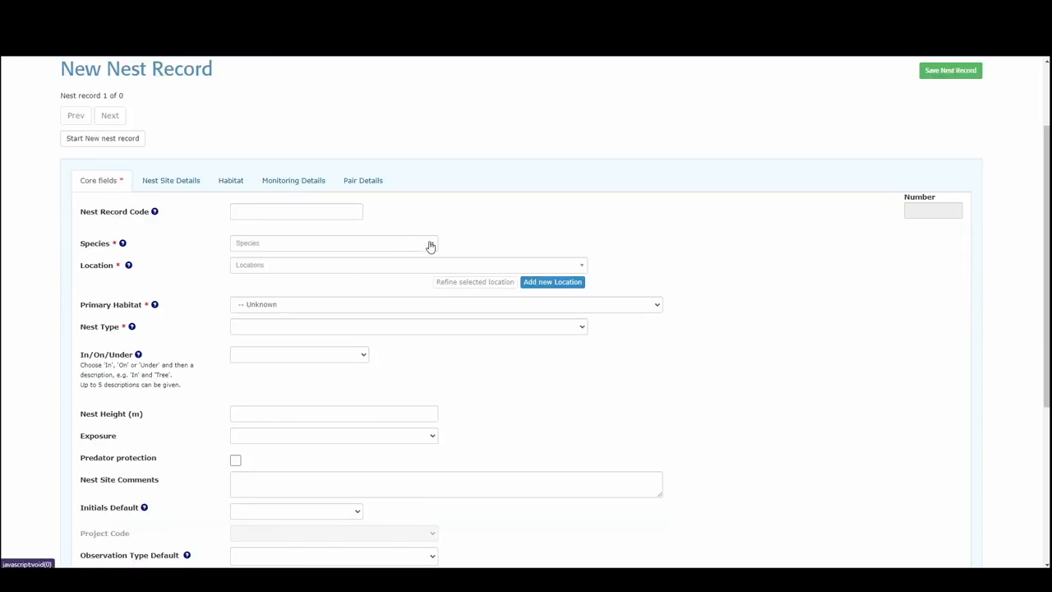
left_click(333, 242)
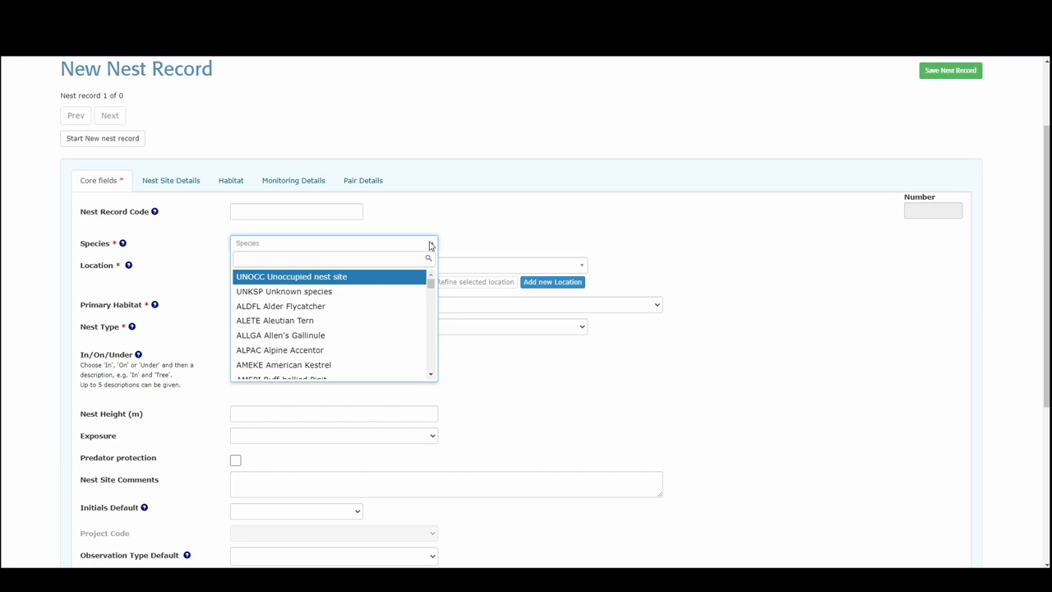
type("blab")
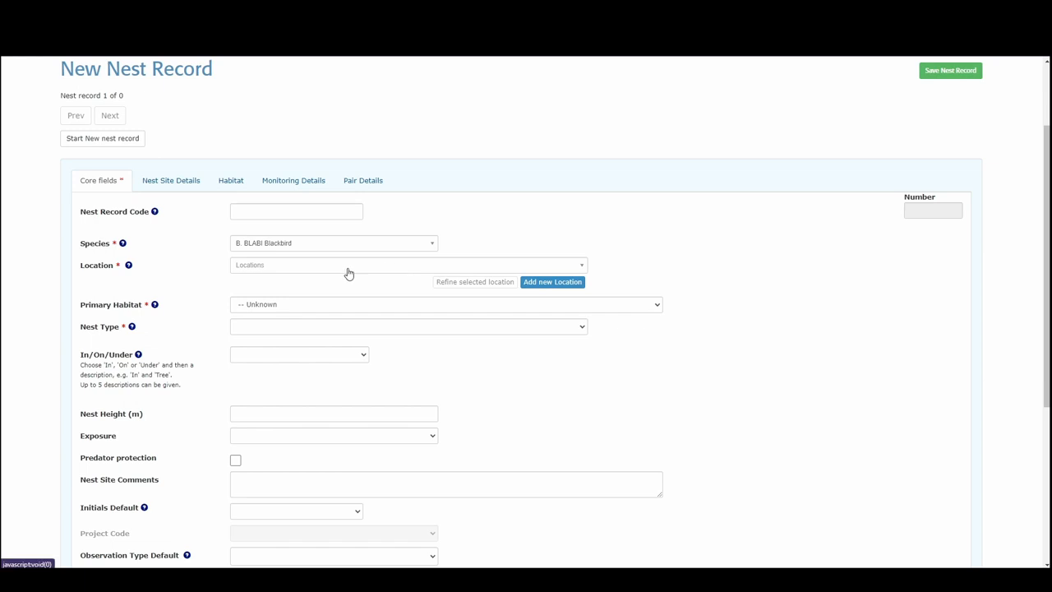
left_click(407, 264)
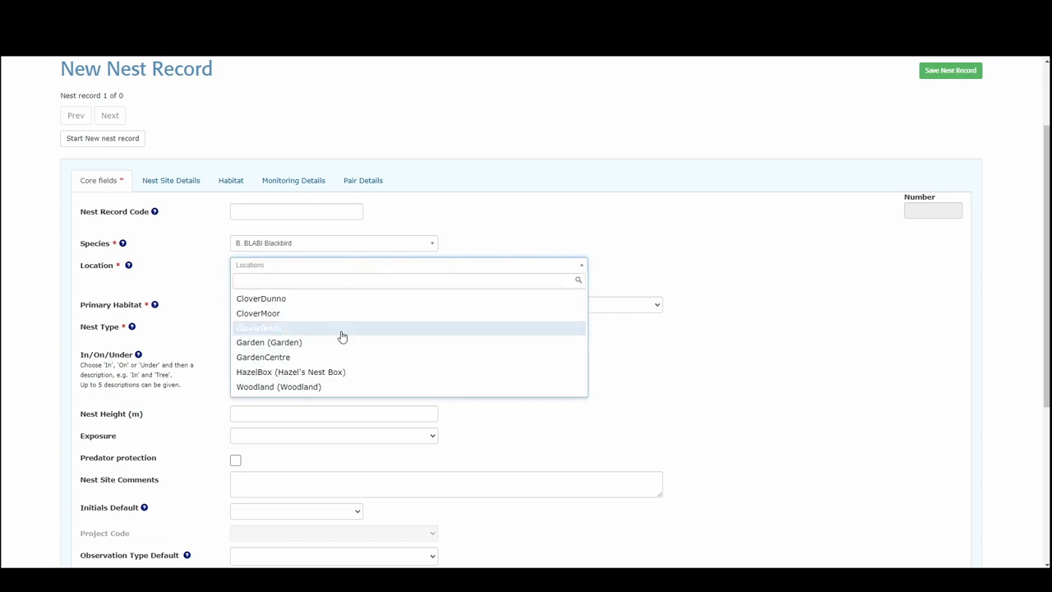
mouse_move(288, 386)
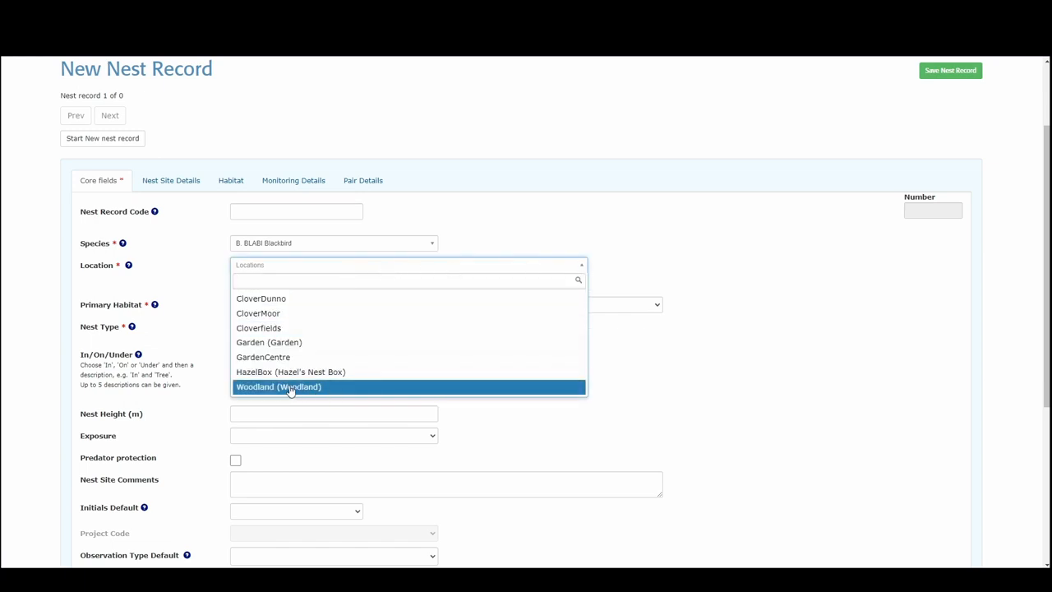
left_click(290, 386)
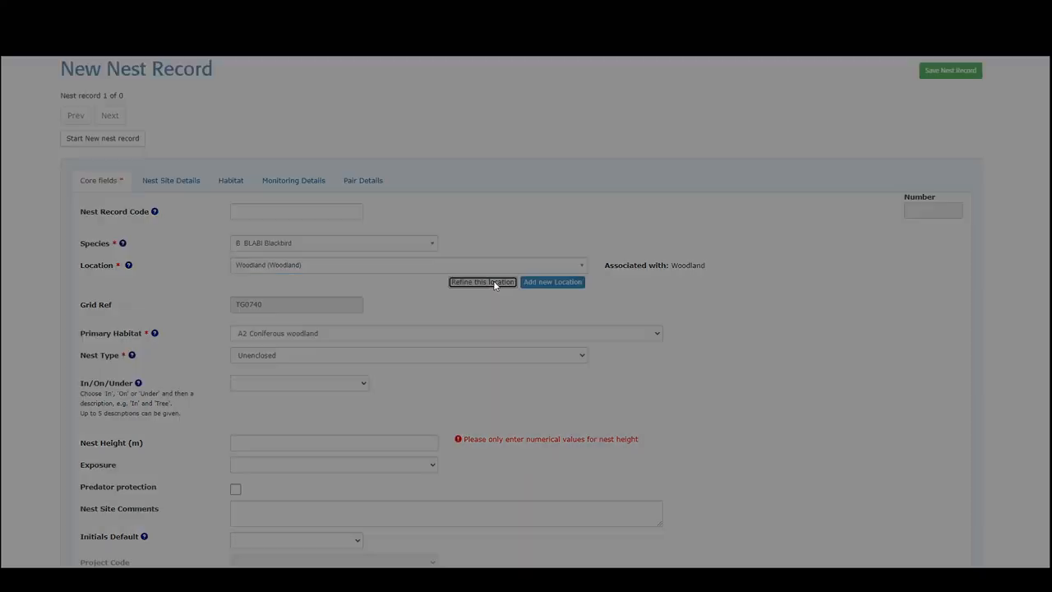
left_click(482, 282)
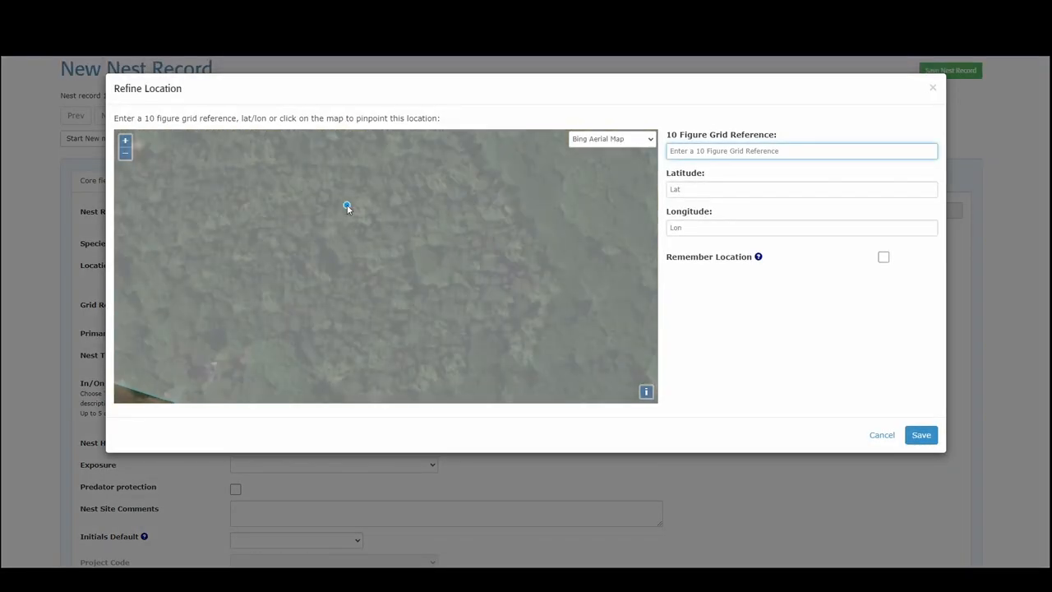
left_click(377, 285)
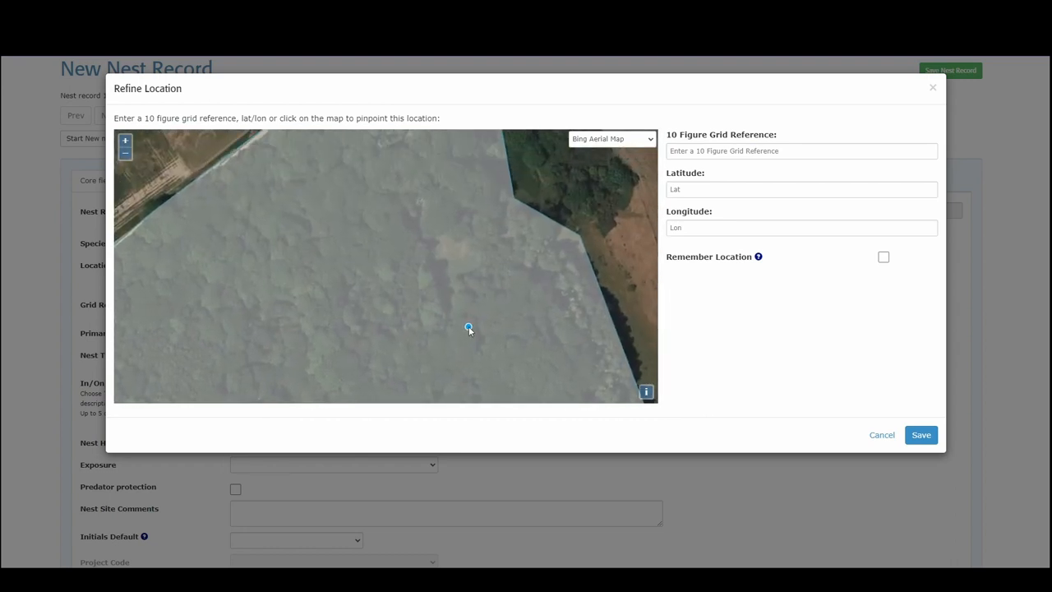
left_click_drag(468, 330, 479, 360)
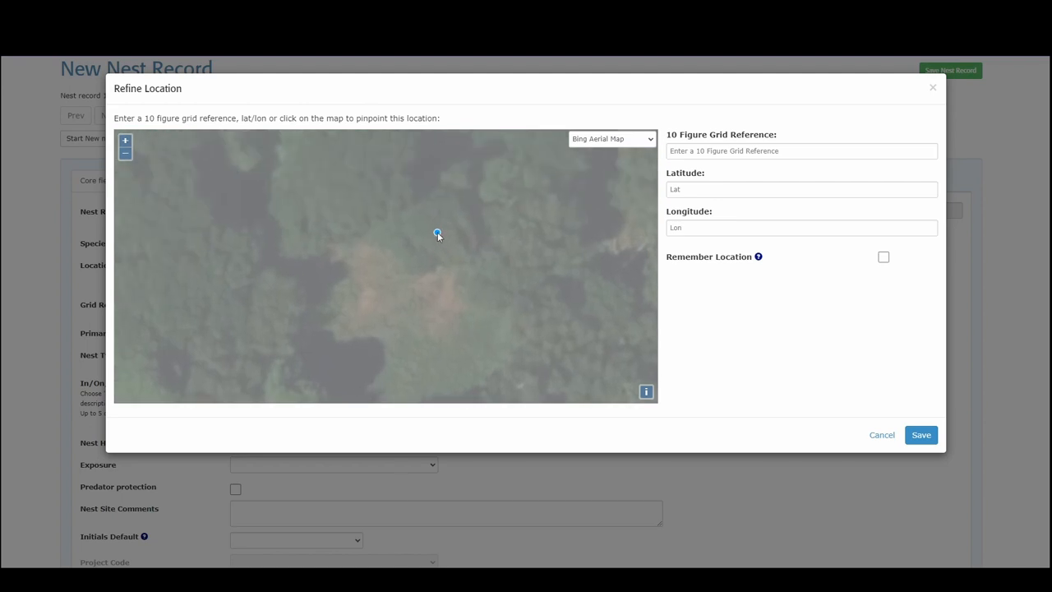
left_click(437, 232)
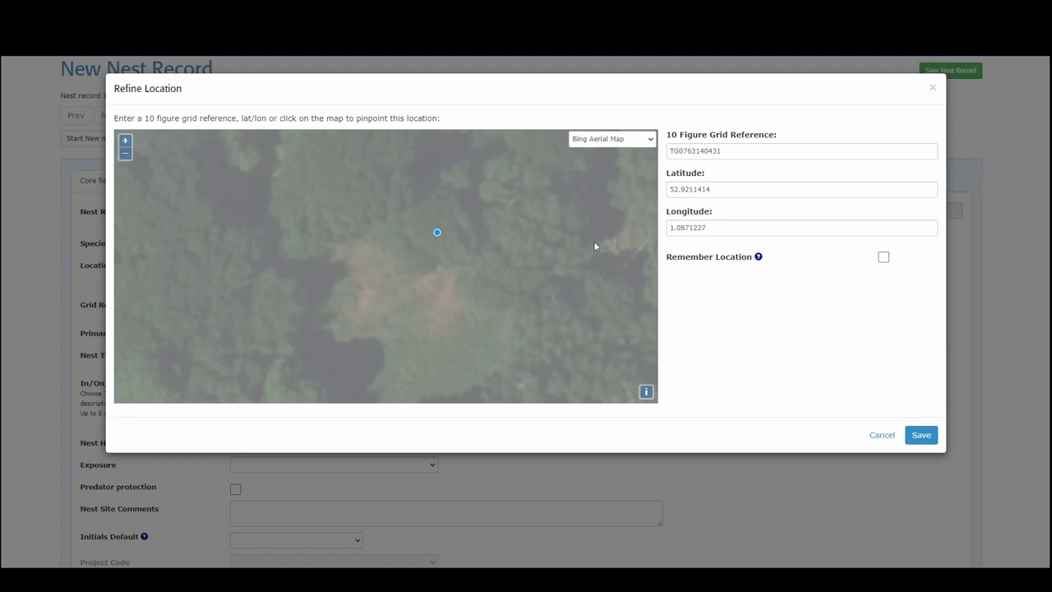
mouse_move(451, 234)
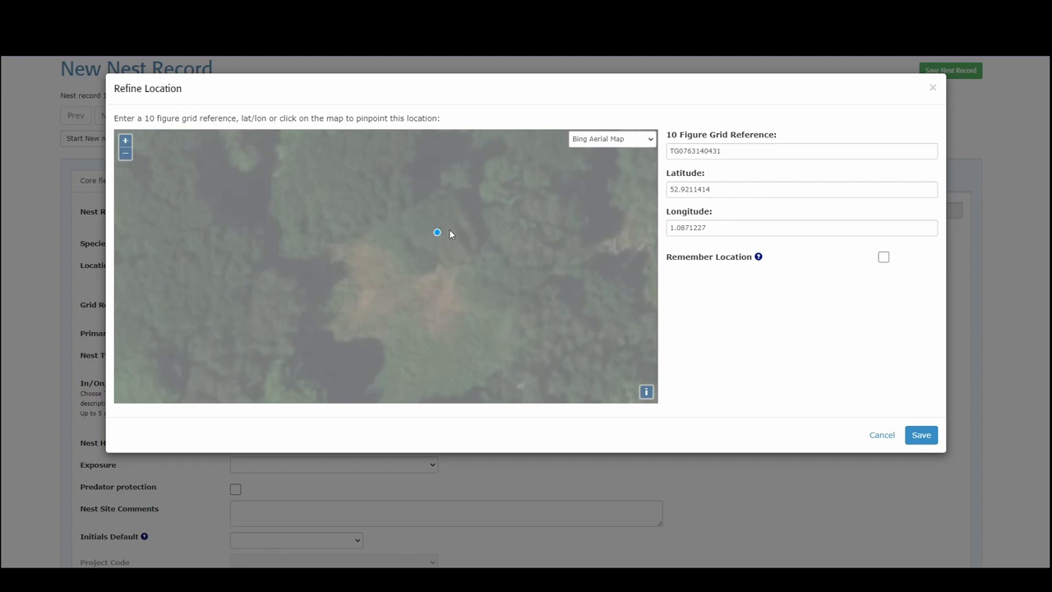
mouse_move(451, 253)
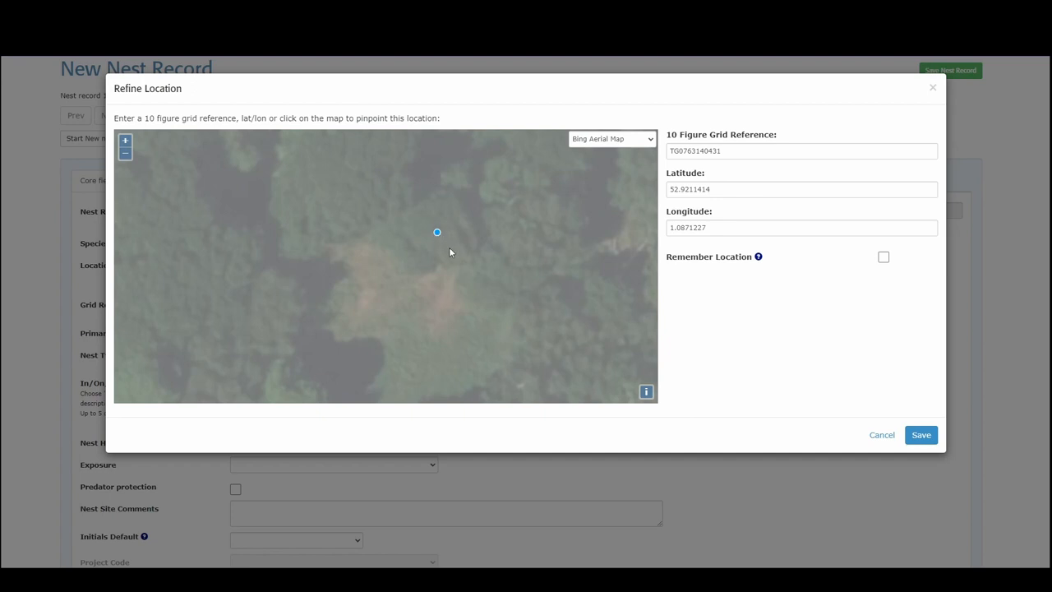
mouse_move(454, 260)
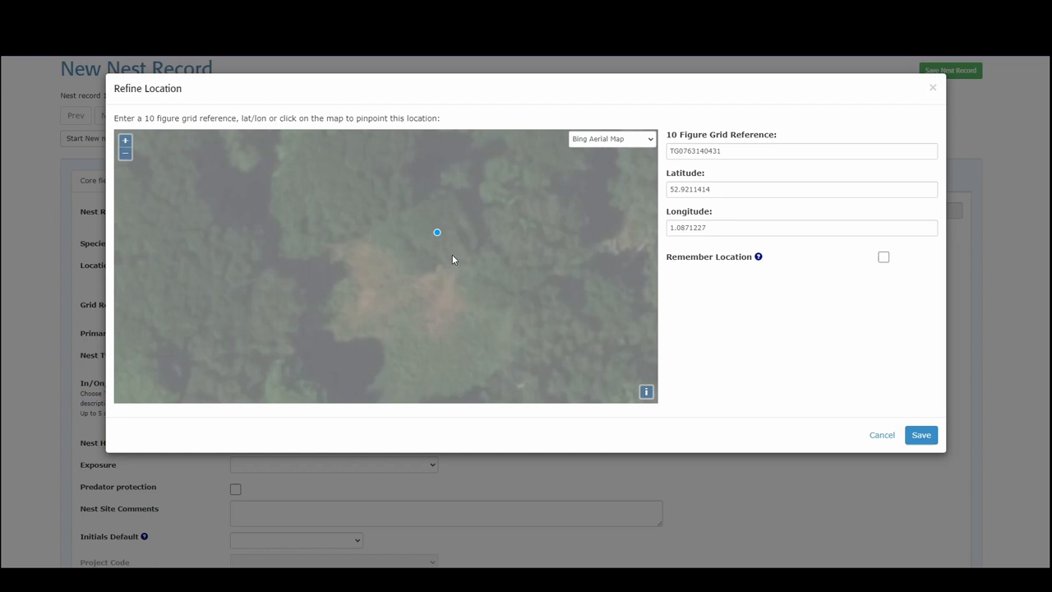
mouse_move(921, 435)
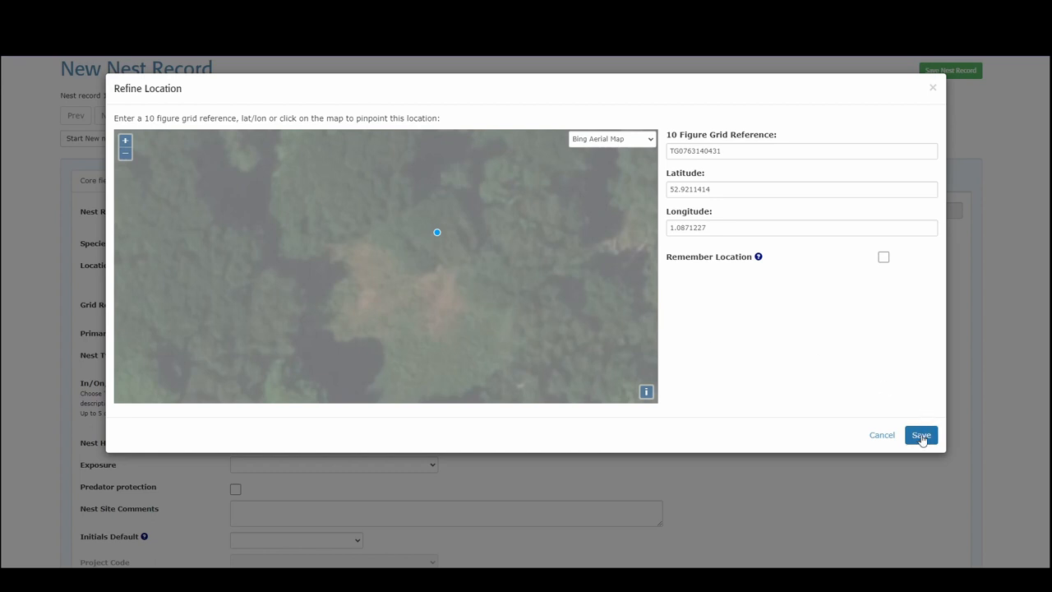
left_click(920, 435)
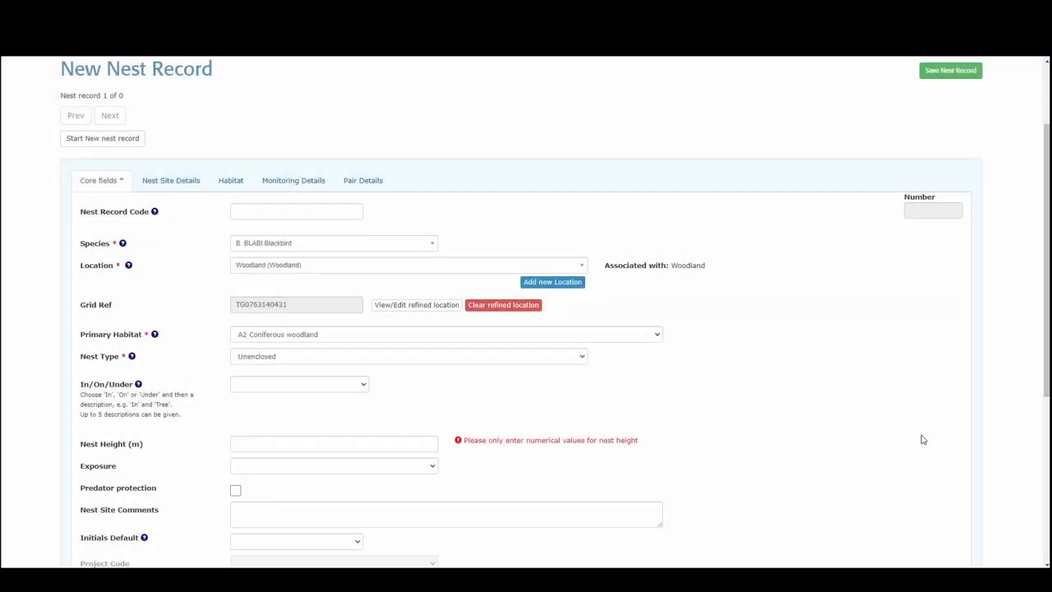
mouse_move(730, 308)
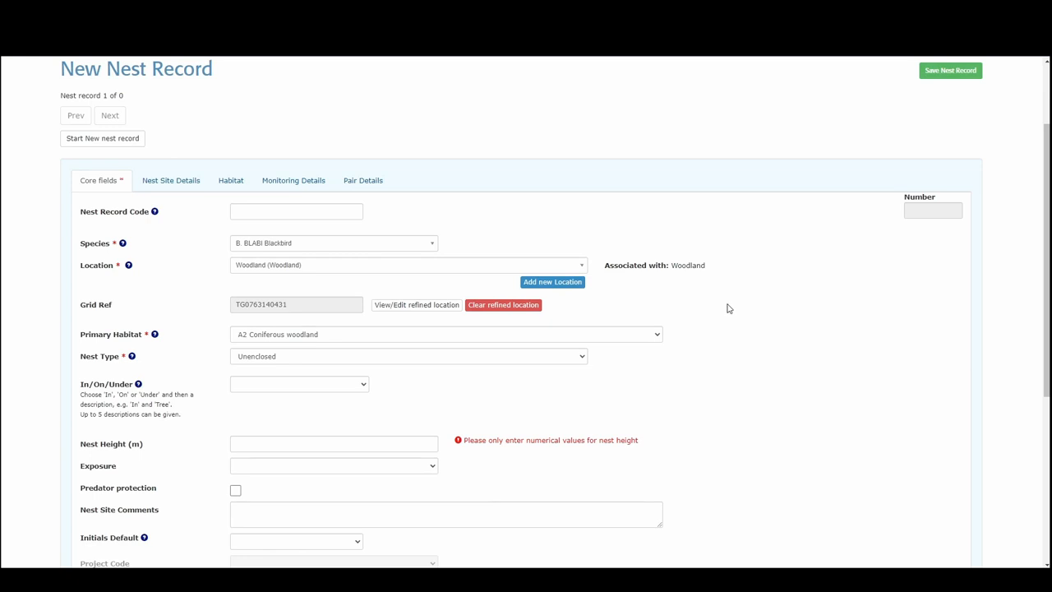
Set the nest position to In a Bush
scroll("down", 3)
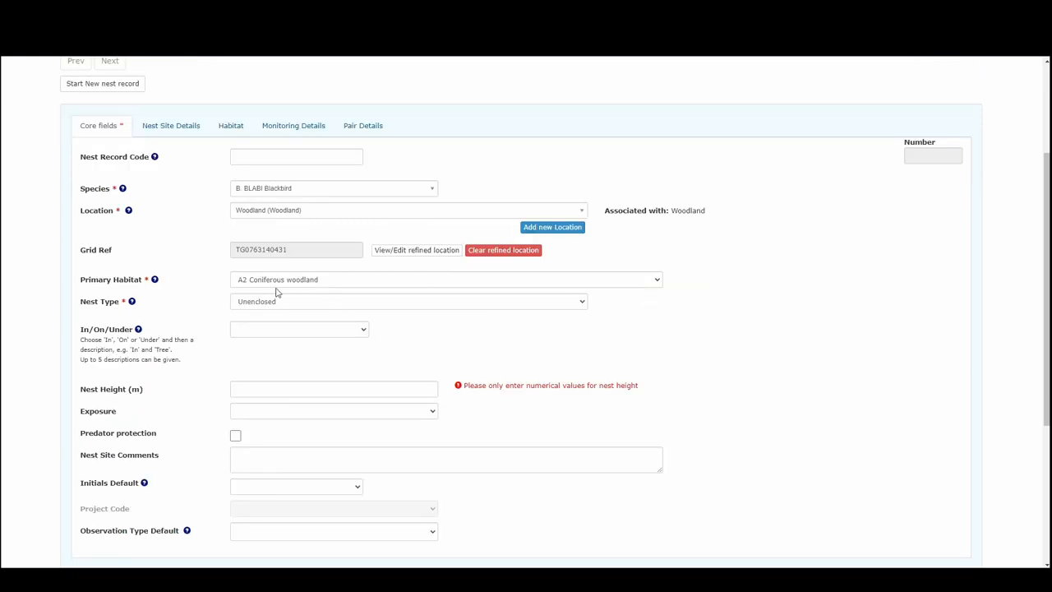
mouse_move(332, 284)
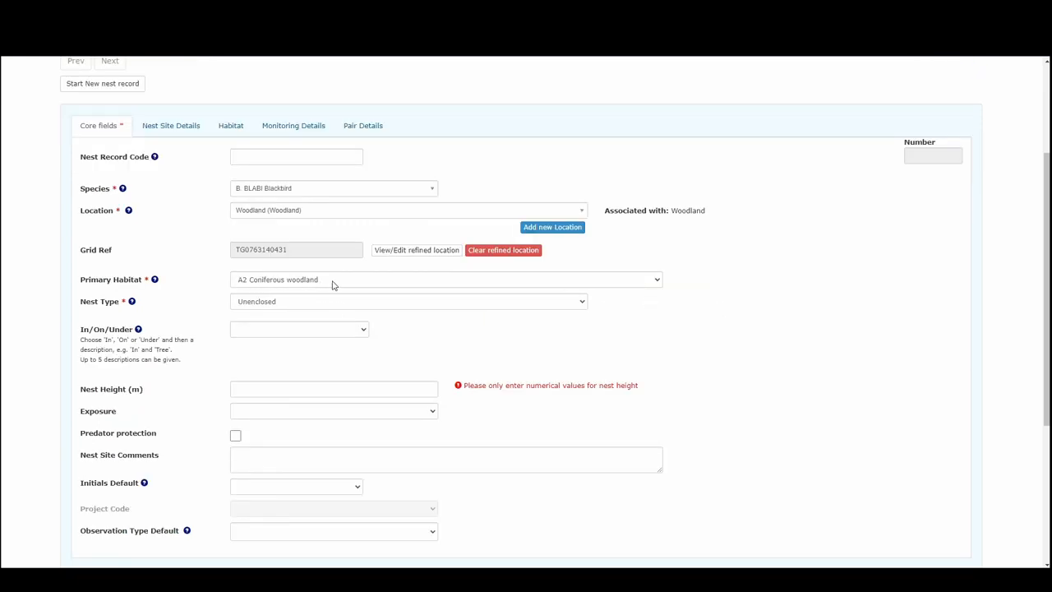
mouse_move(318, 307)
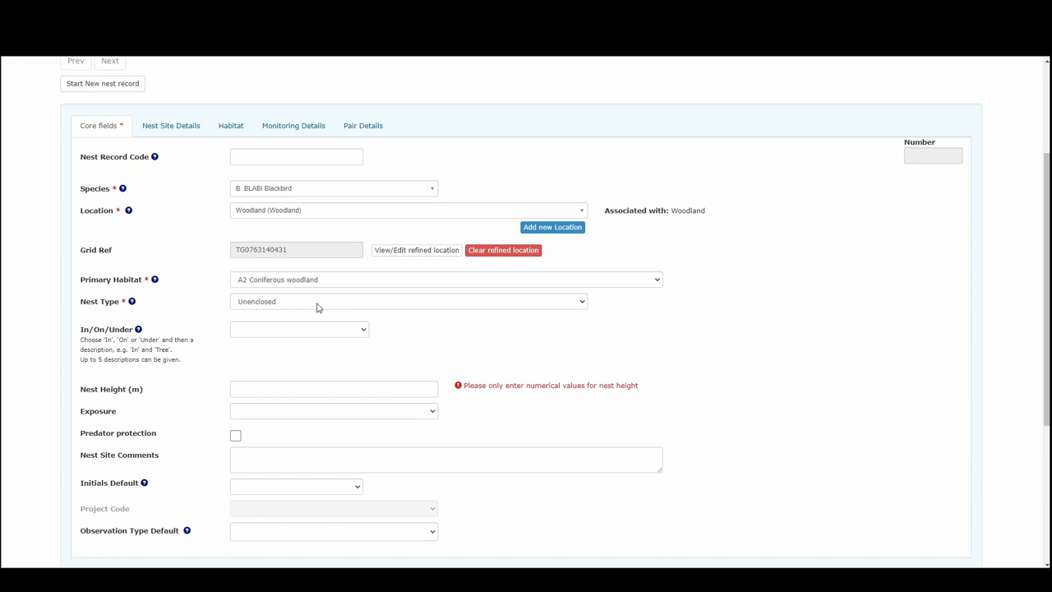
scroll("down", 3)
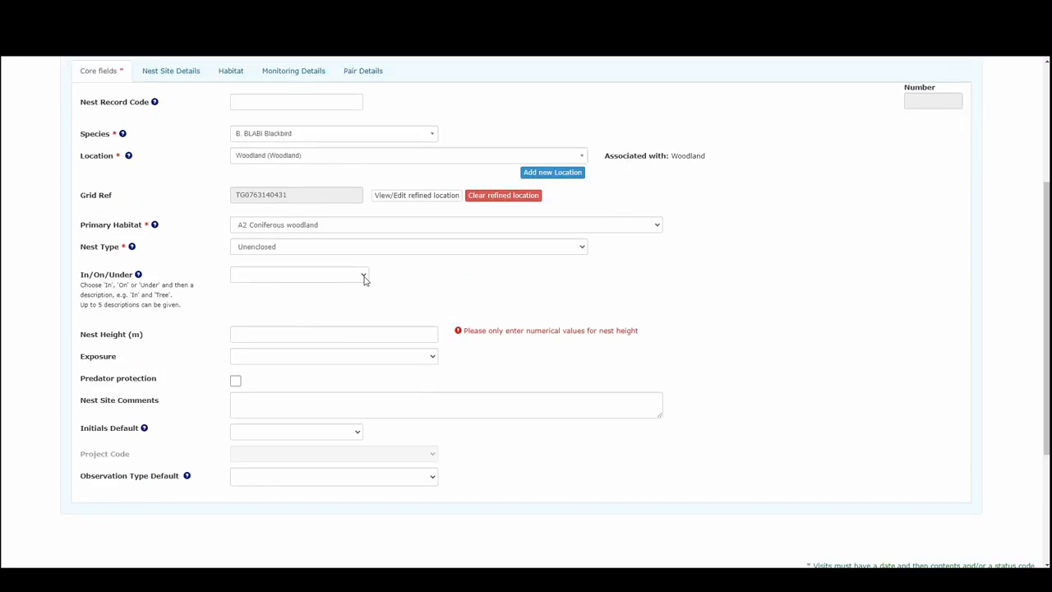
left_click(299, 275)
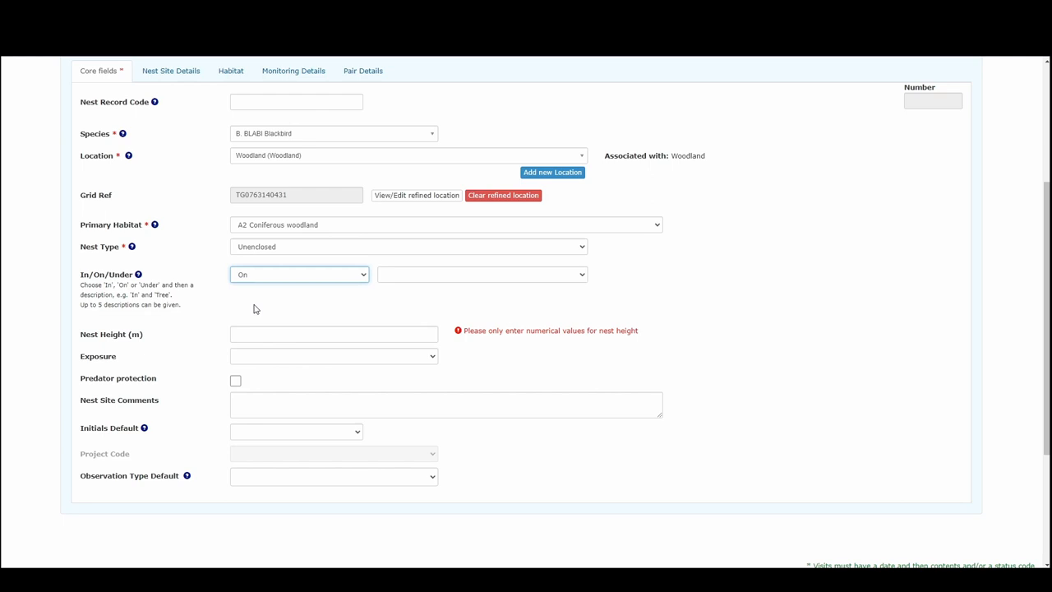
left_click(481, 274)
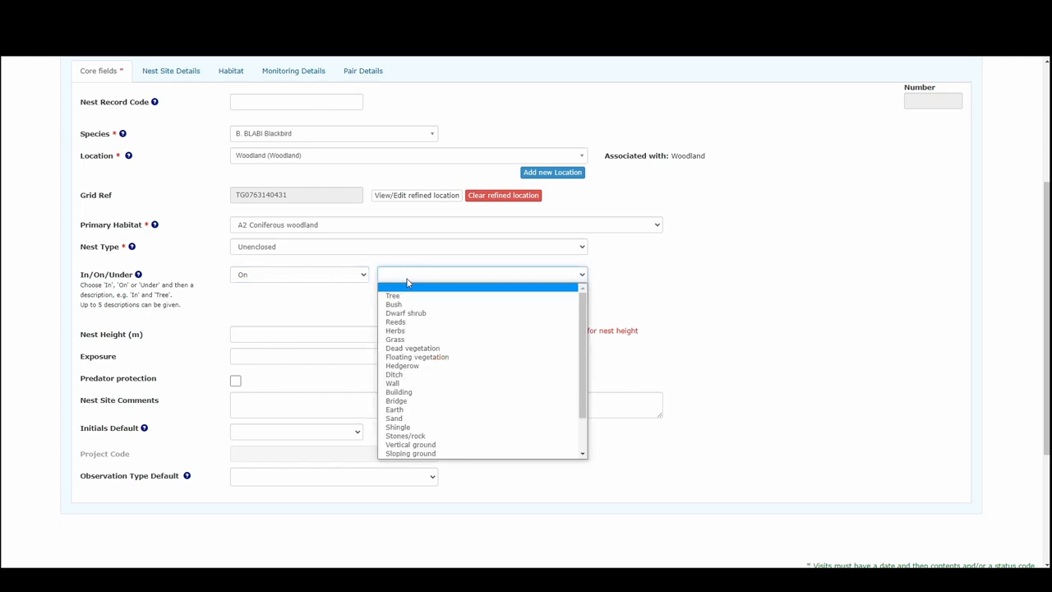
left_click(298, 274)
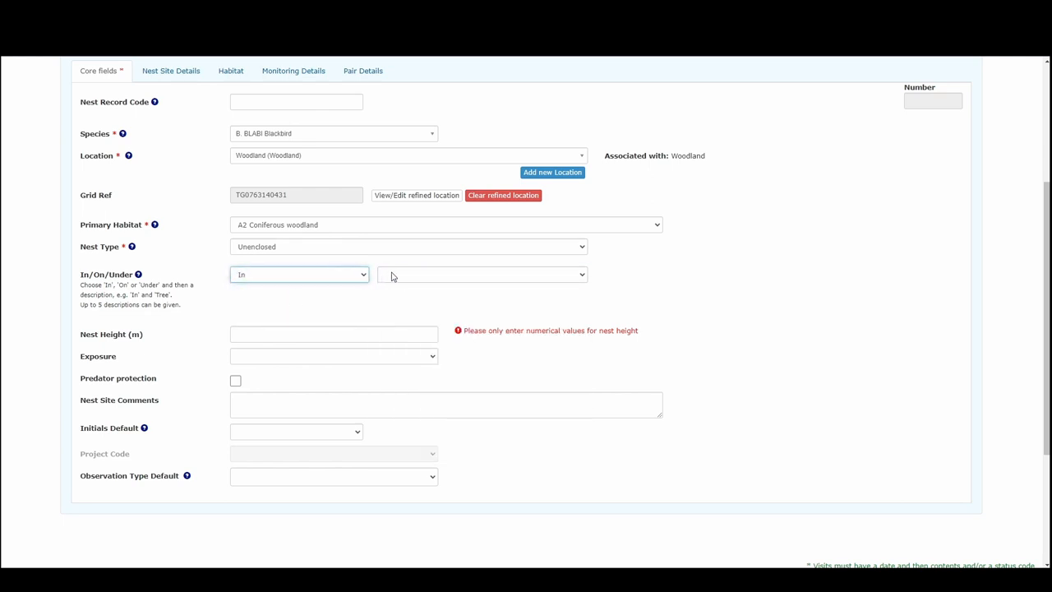
left_click(482, 275)
type("1")
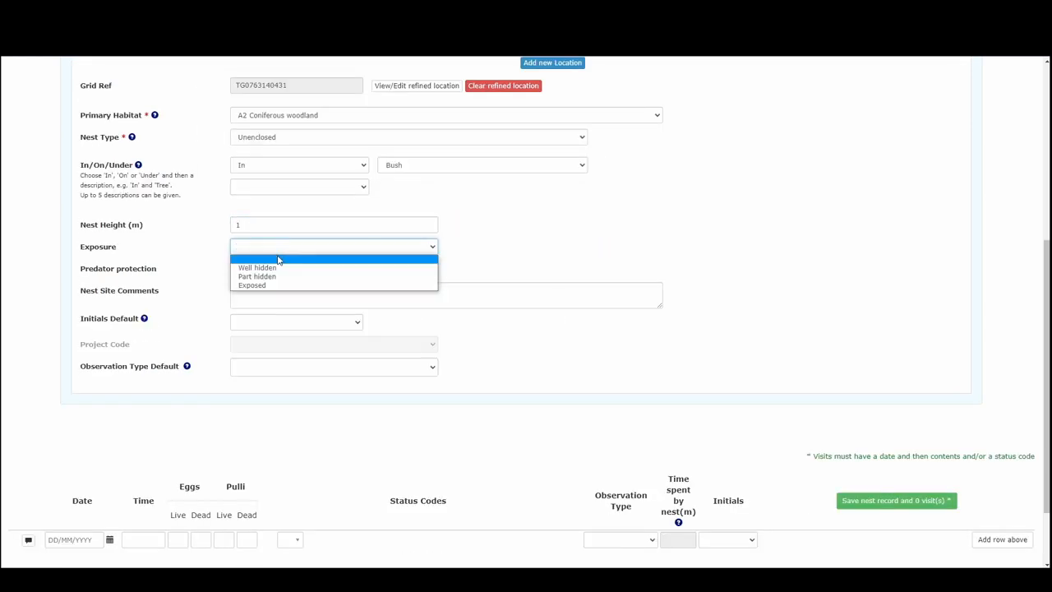
Set exposure to Part hidden and default observation type to Nest visit
left_click(256, 276)
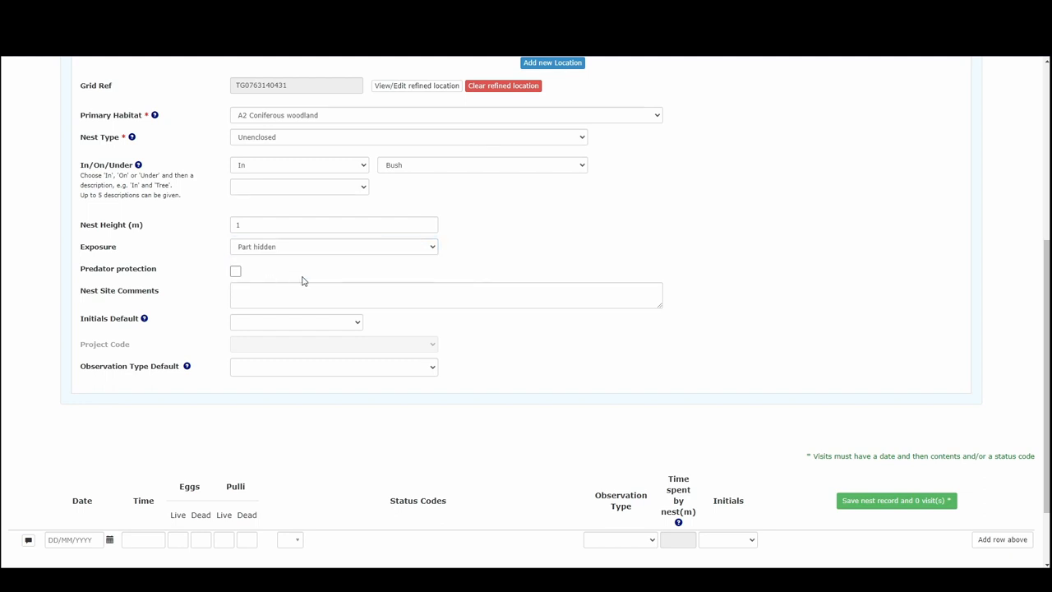
left_click(333, 367)
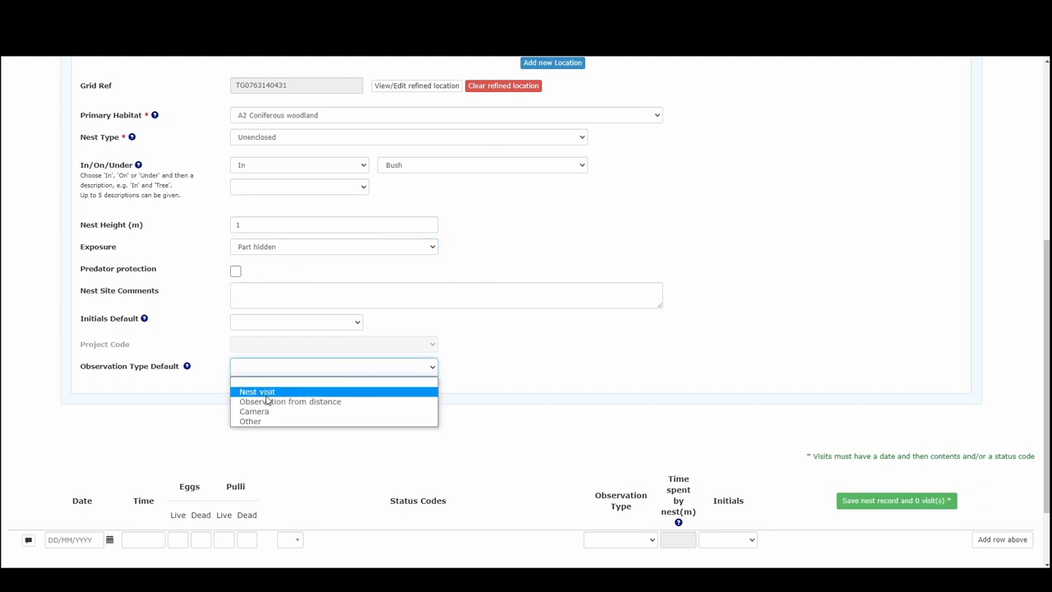
left_click(257, 391)
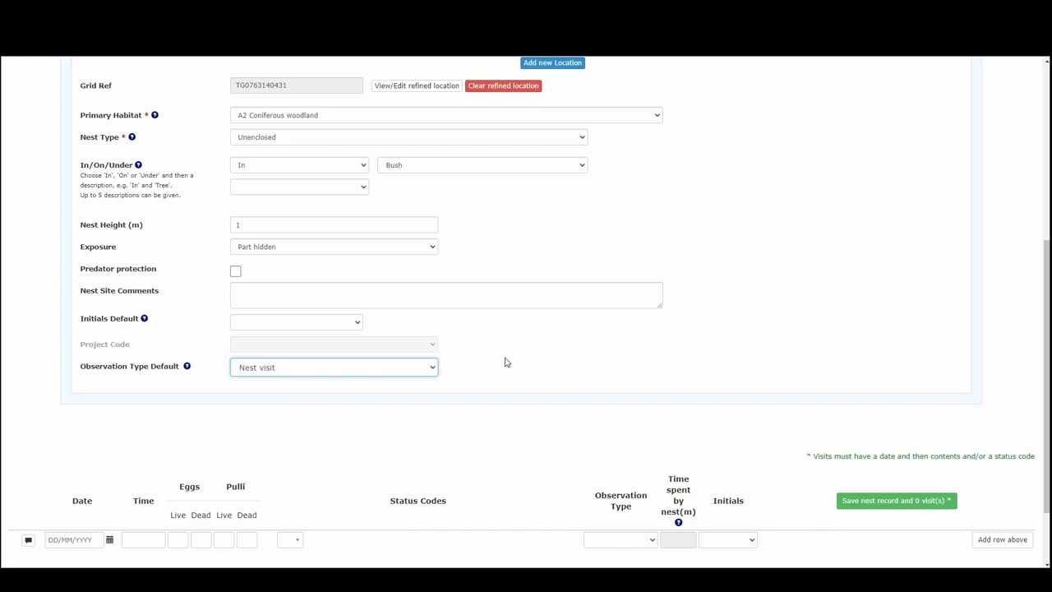
scroll("down", 3)
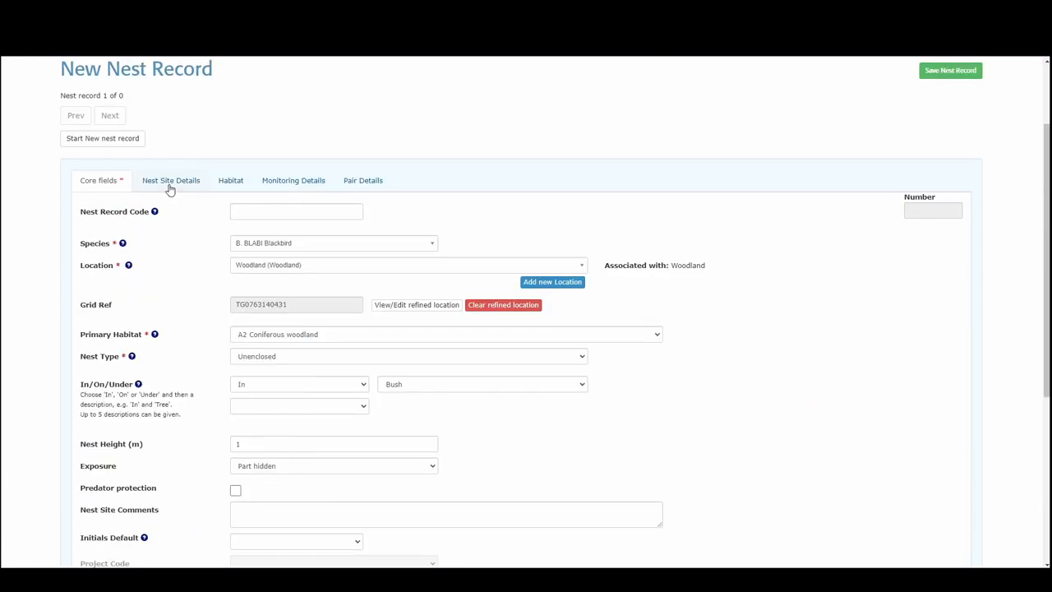
left_click(170, 180)
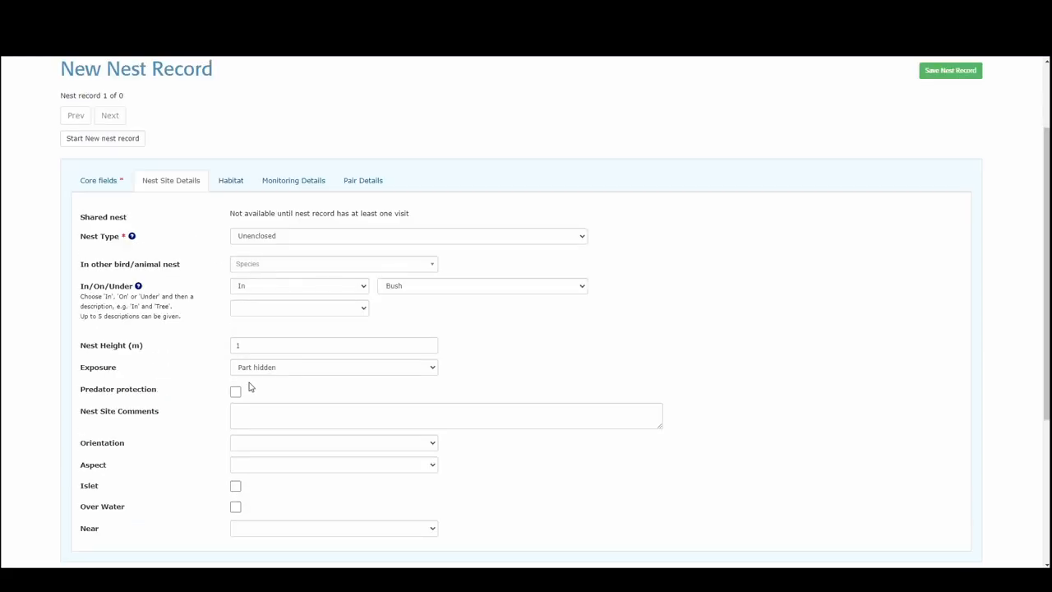
mouse_move(176, 207)
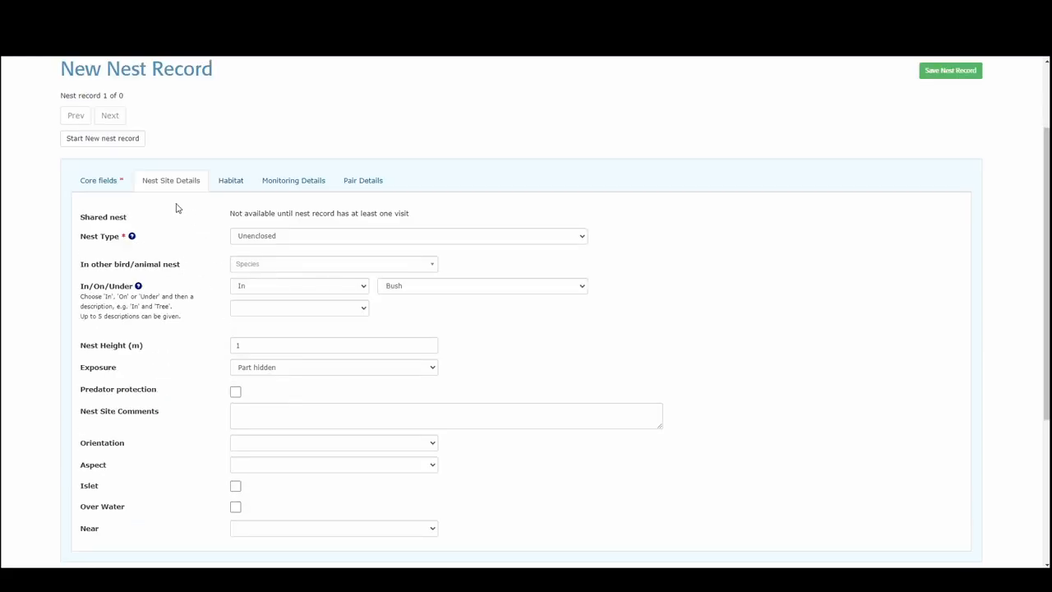
left_click(230, 180)
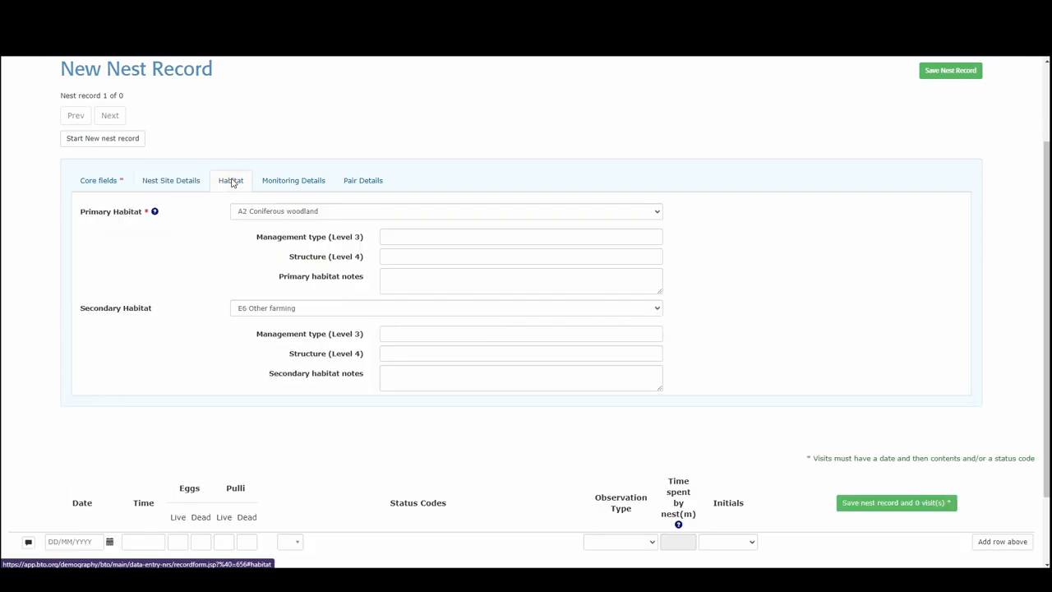
left_click(294, 180)
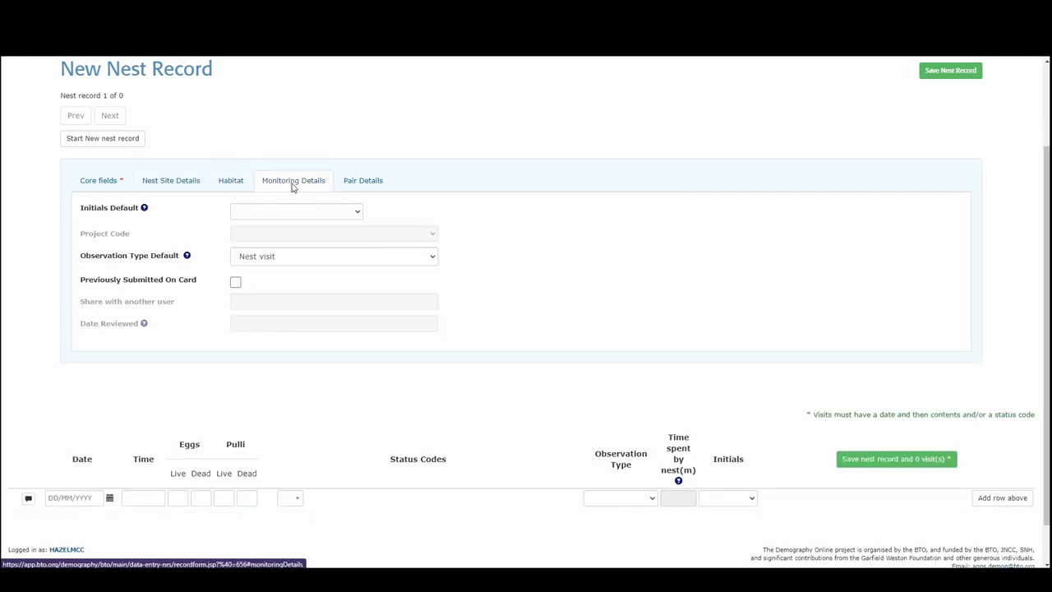
left_click(363, 180)
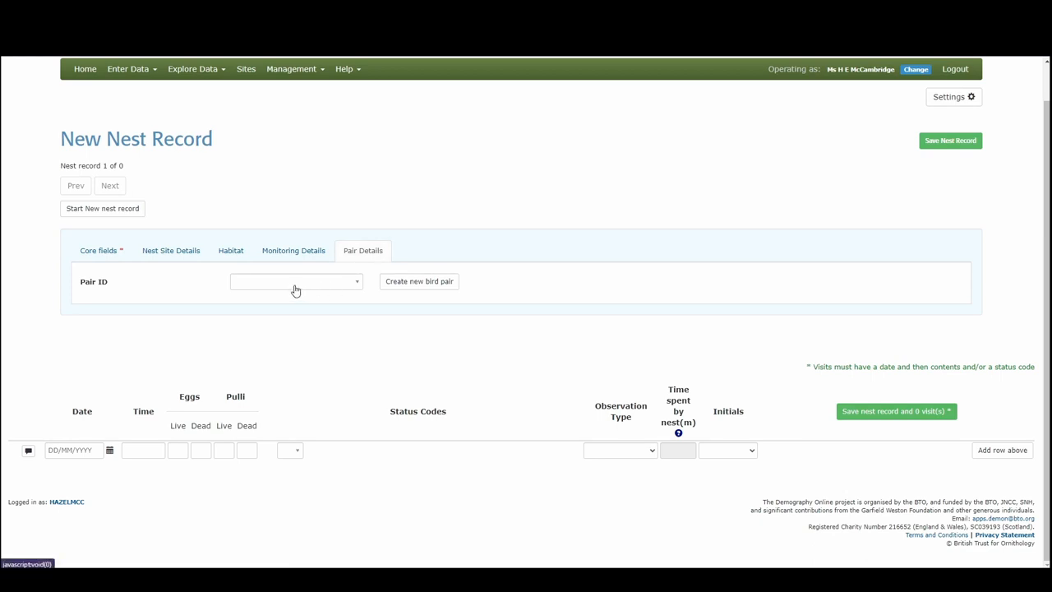
left_click(97, 250)
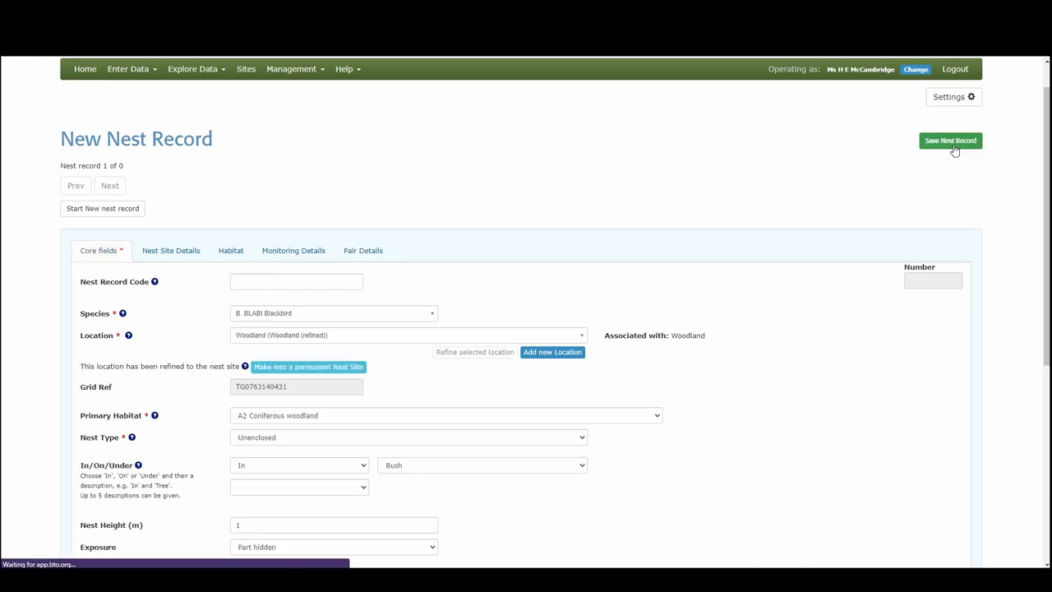
Save the new Blackbird nest record, creating record /11 with outcome Unfinished
left_click(950, 140)
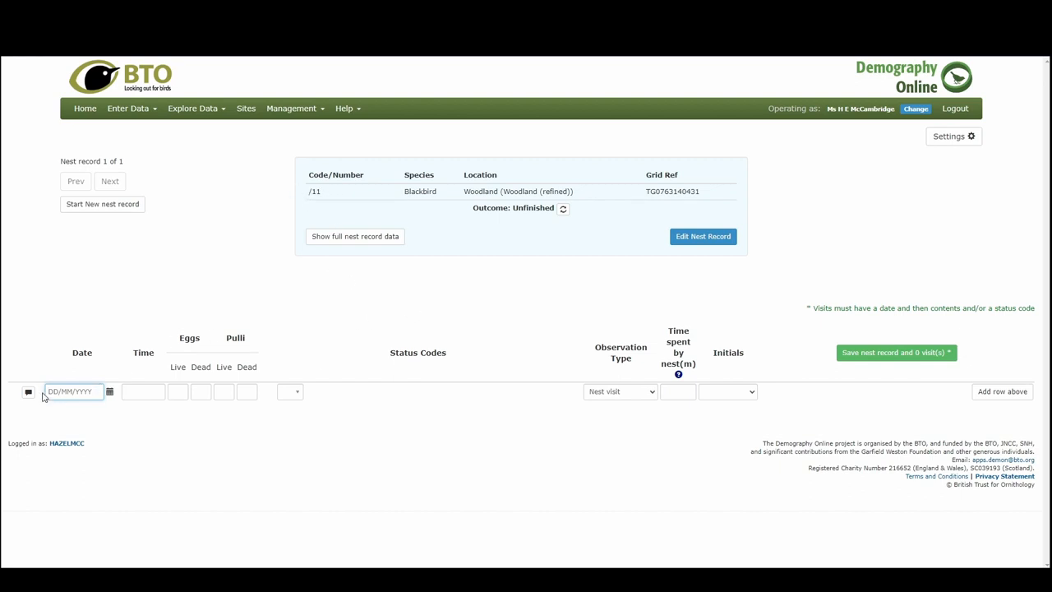
Enter a first visit dated 04/05/2022 with 3 live eggs
left_click(69, 392)
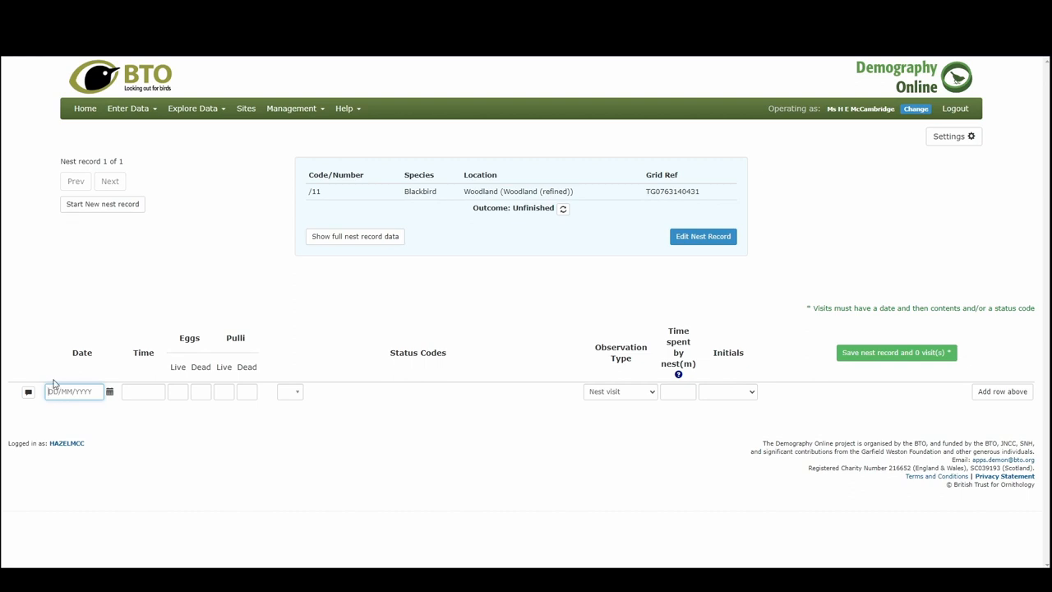
type("0")
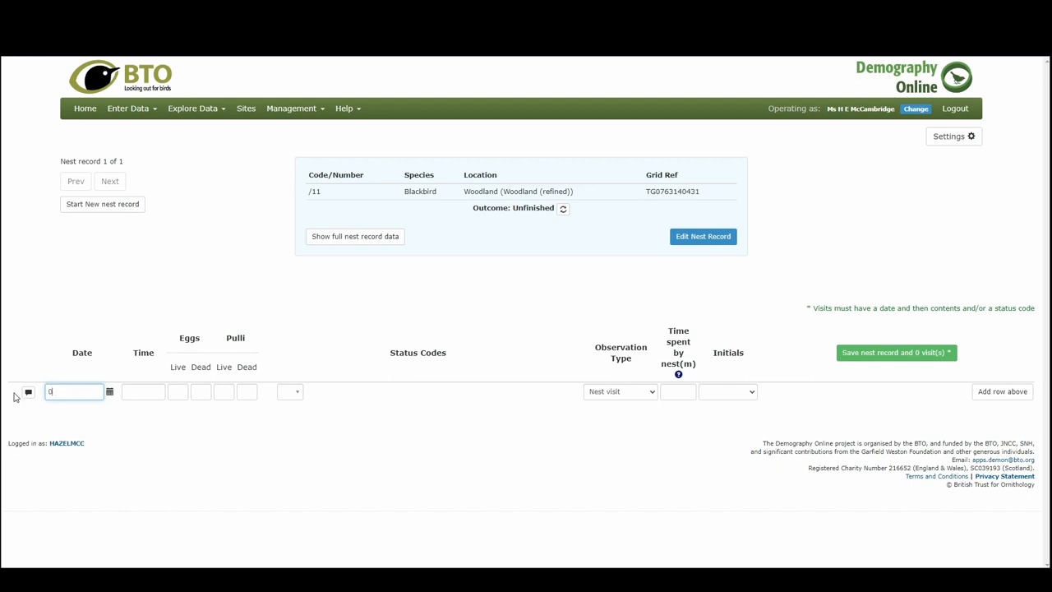
type("04052022")
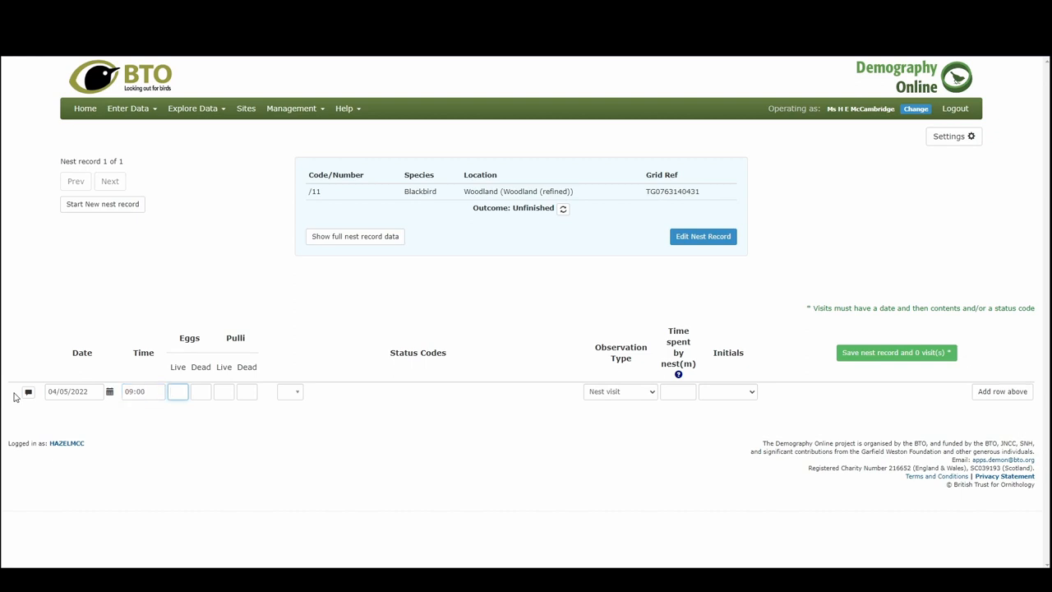
type("3")
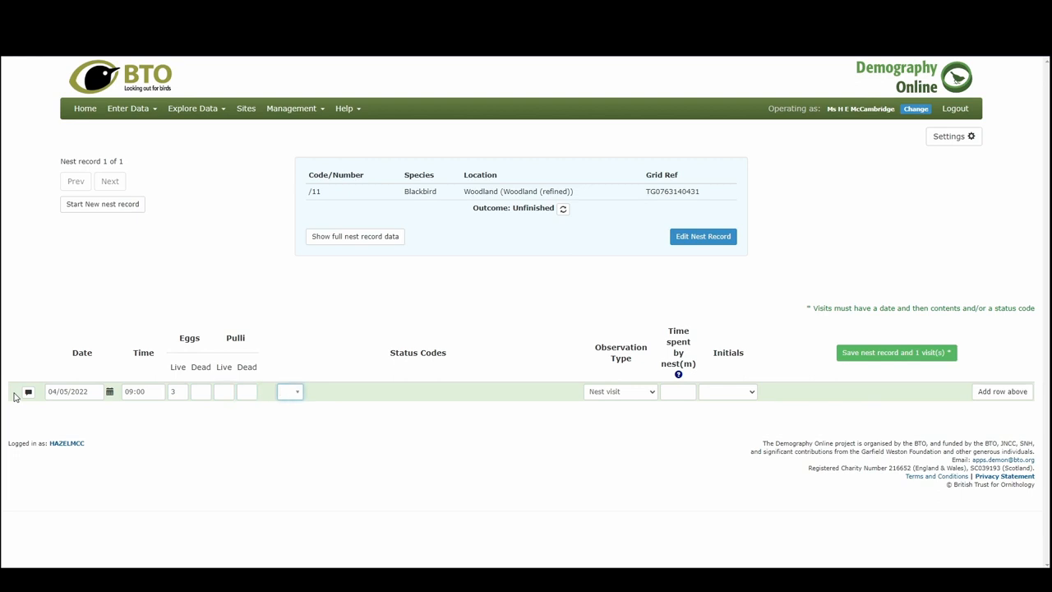
Set the visit's status code to AV, adults in vicinity of nest
left_click(290, 391)
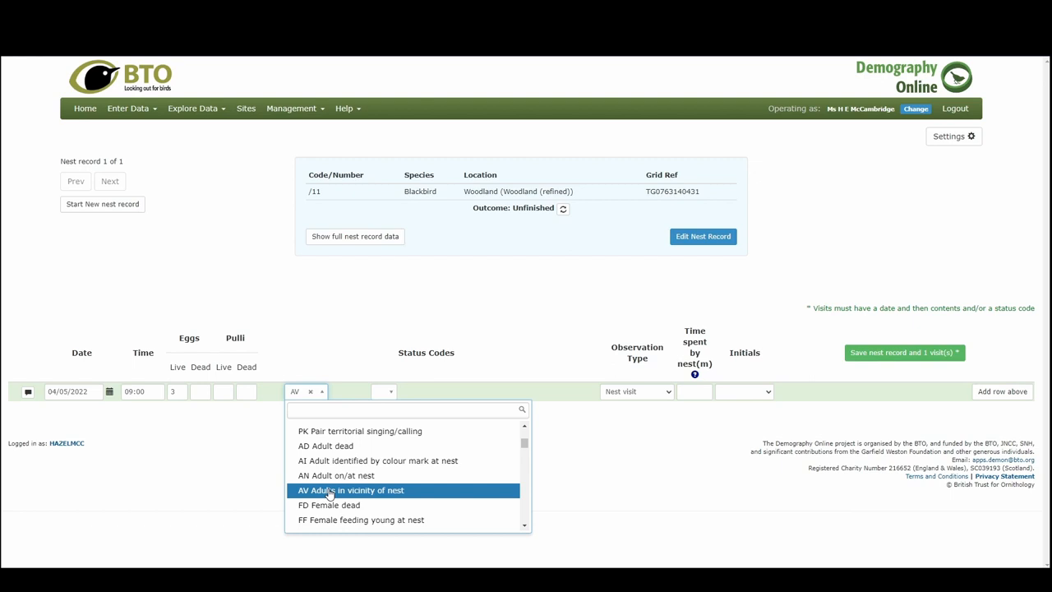
mouse_move(309, 503)
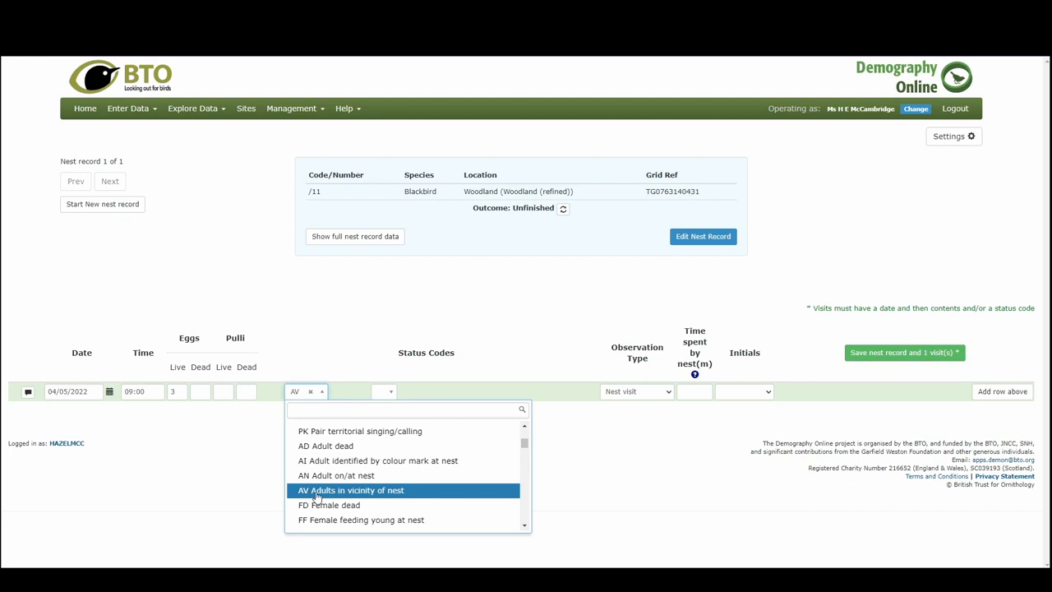
left_click(350, 490)
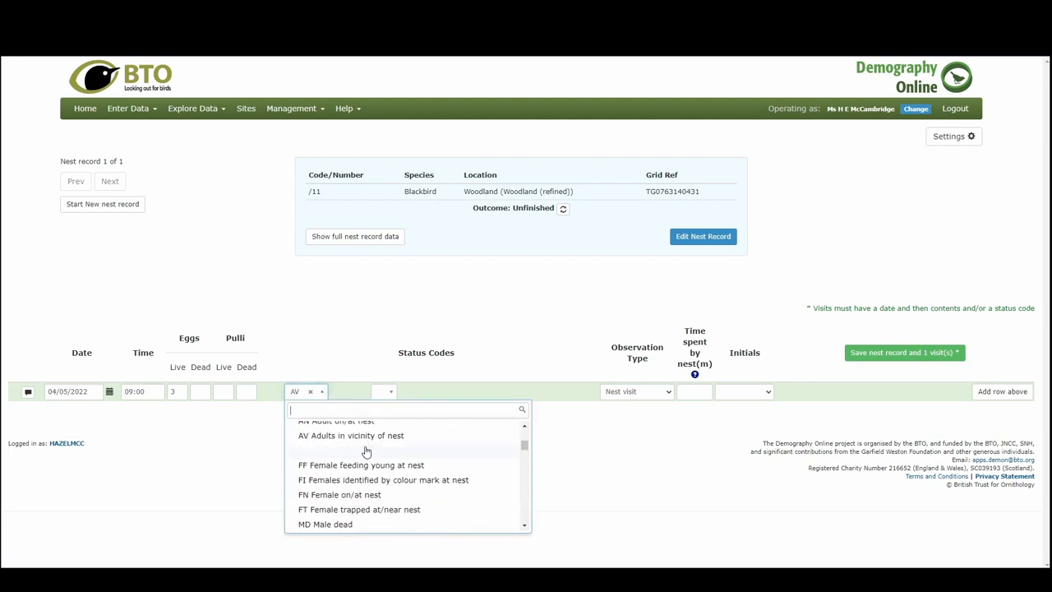
left_click(305, 393)
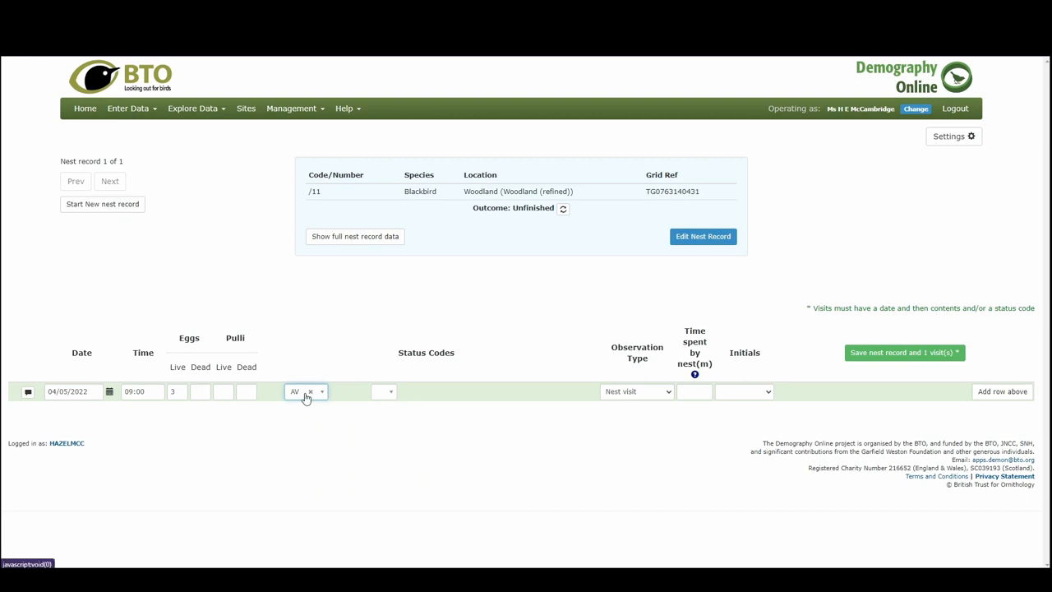
mouse_move(393, 394)
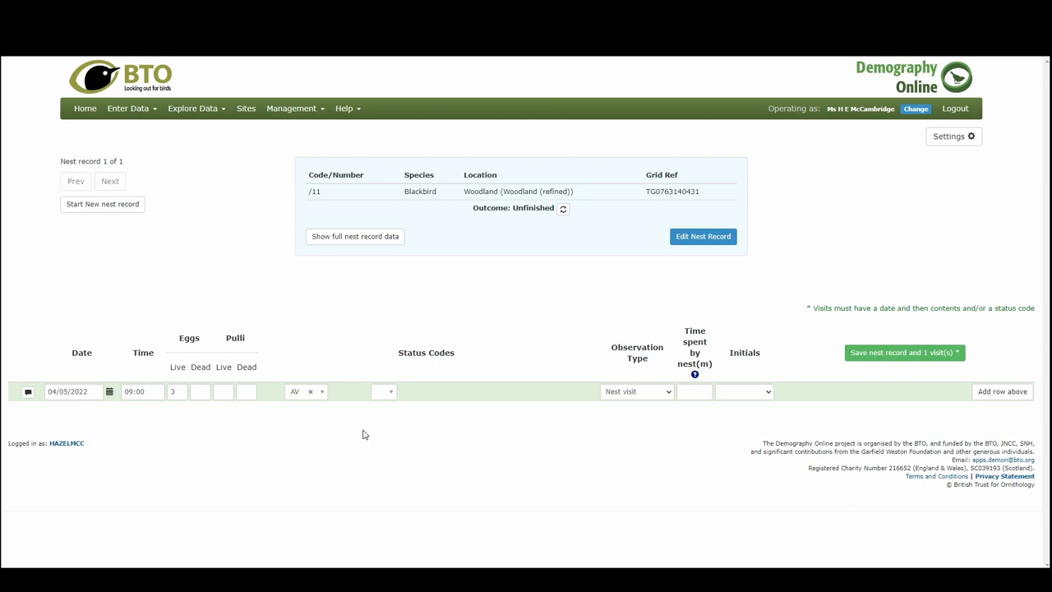
mouse_move(652, 365)
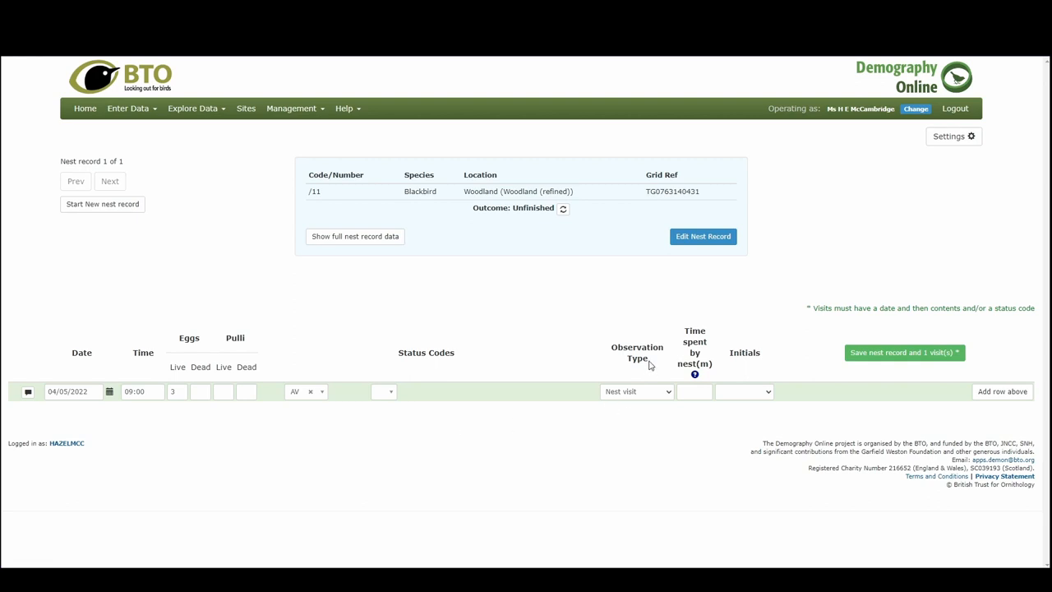
mouse_move(642, 400)
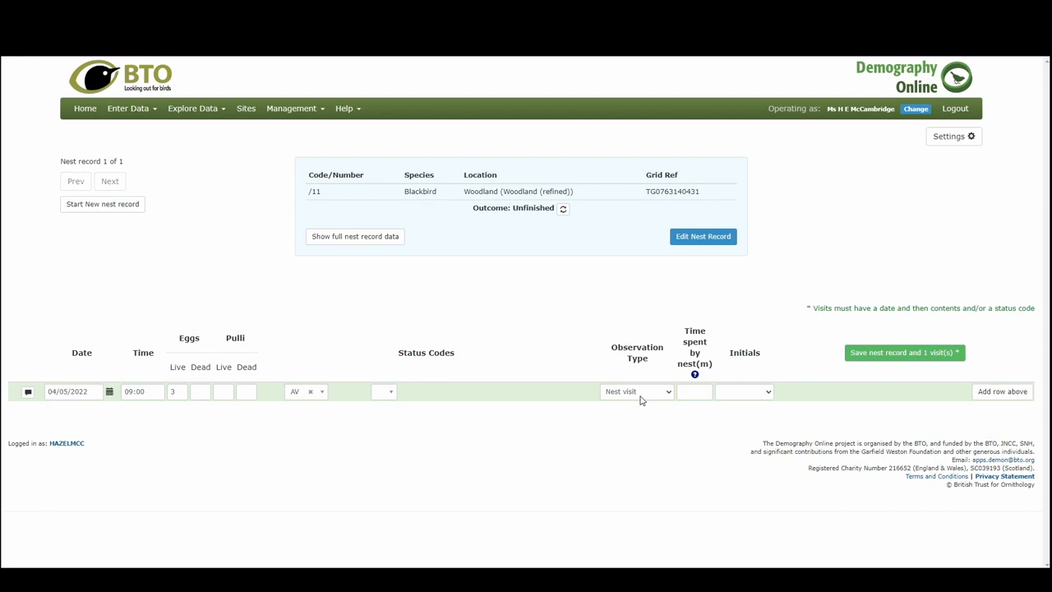
Enter 1 minute spent by the nest and add a blank visit row above
left_click(694, 392)
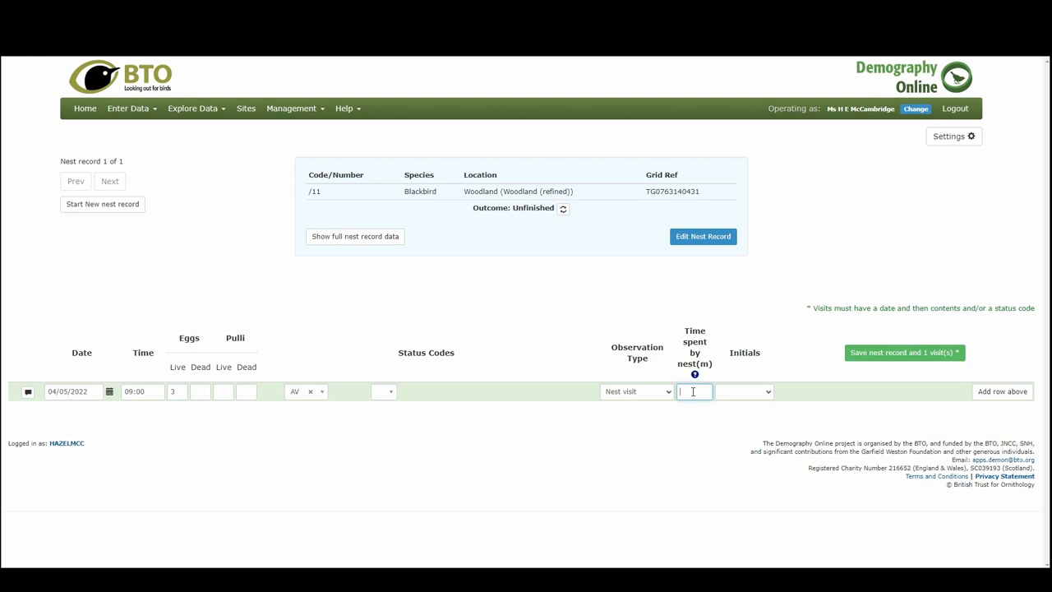
type("1")
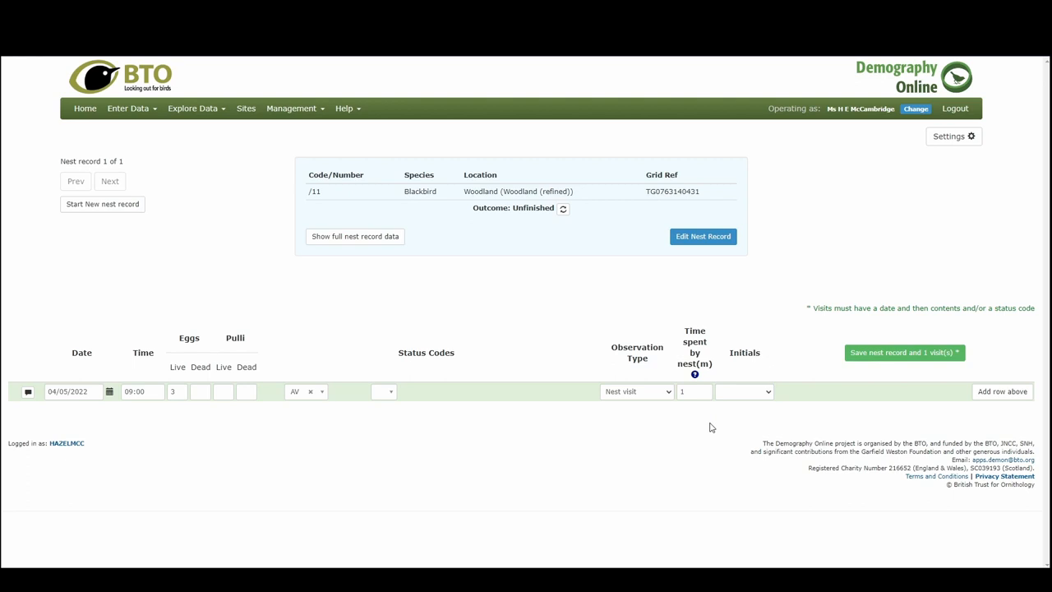
mouse_move(1004, 392)
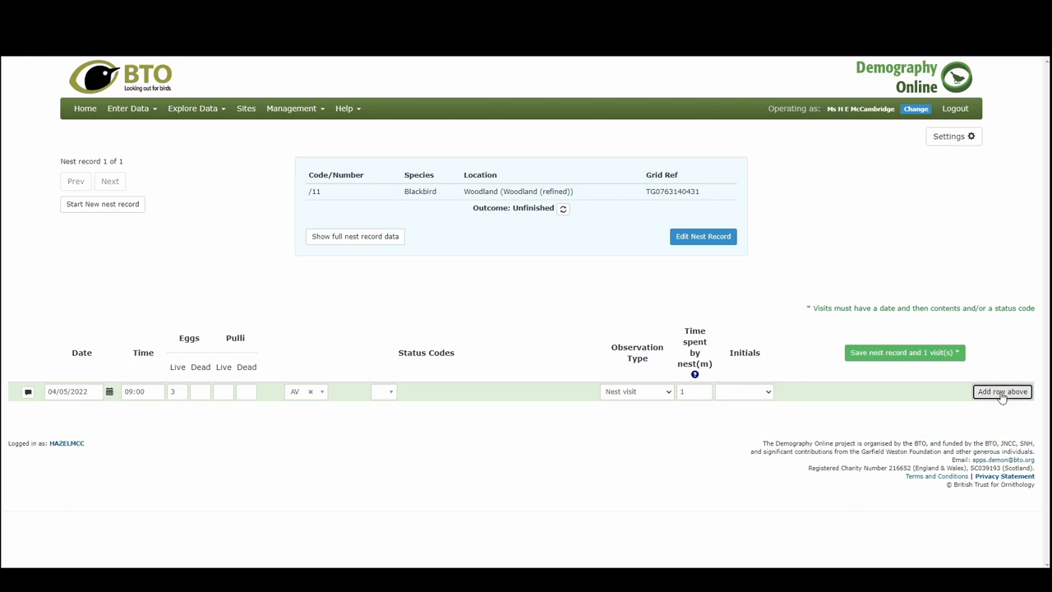
left_click(1002, 391)
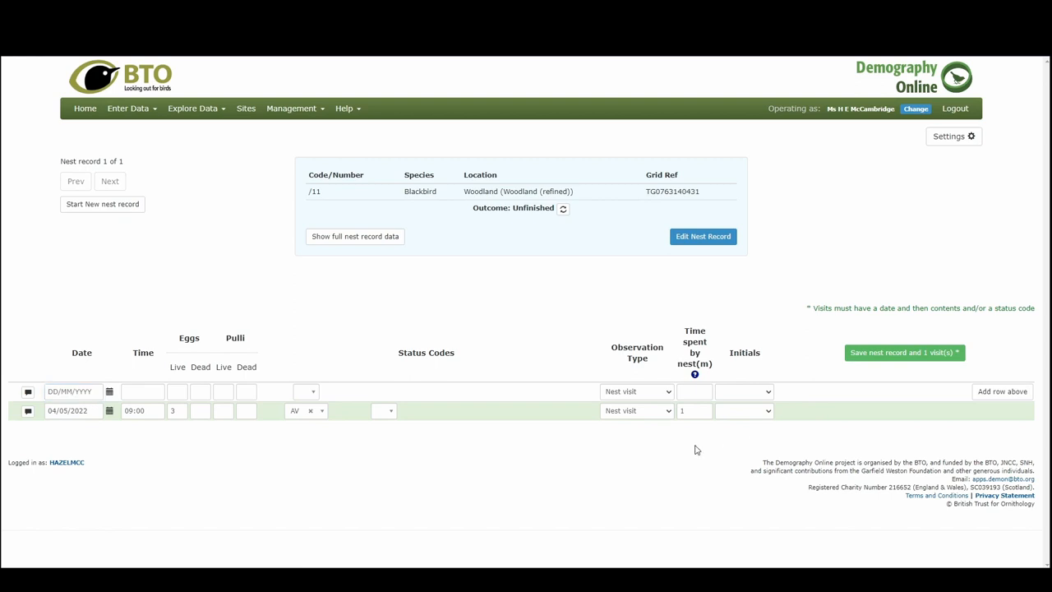
mouse_move(691, 440)
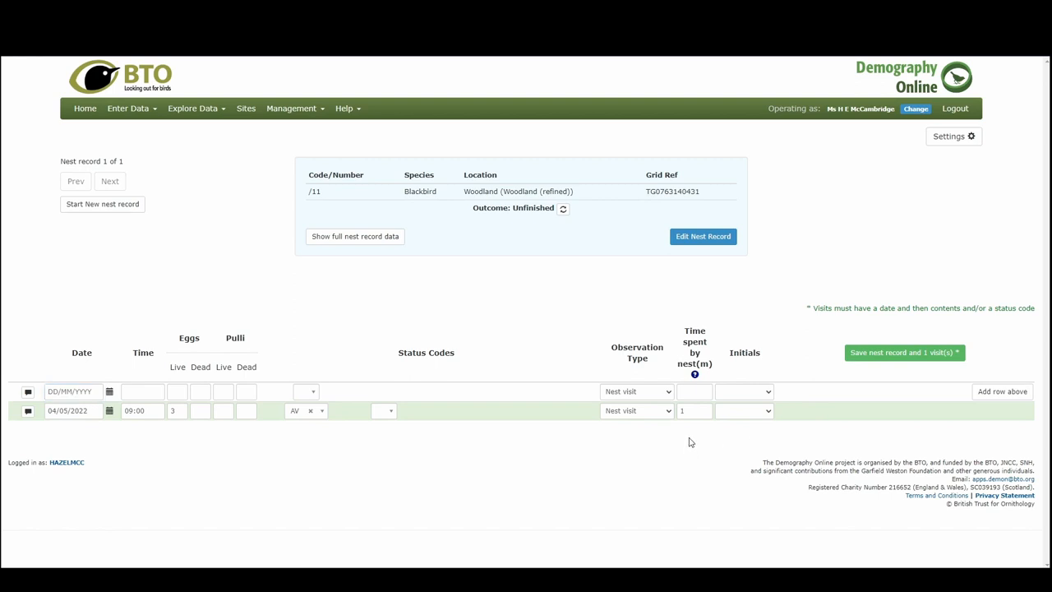
mouse_move(433, 416)
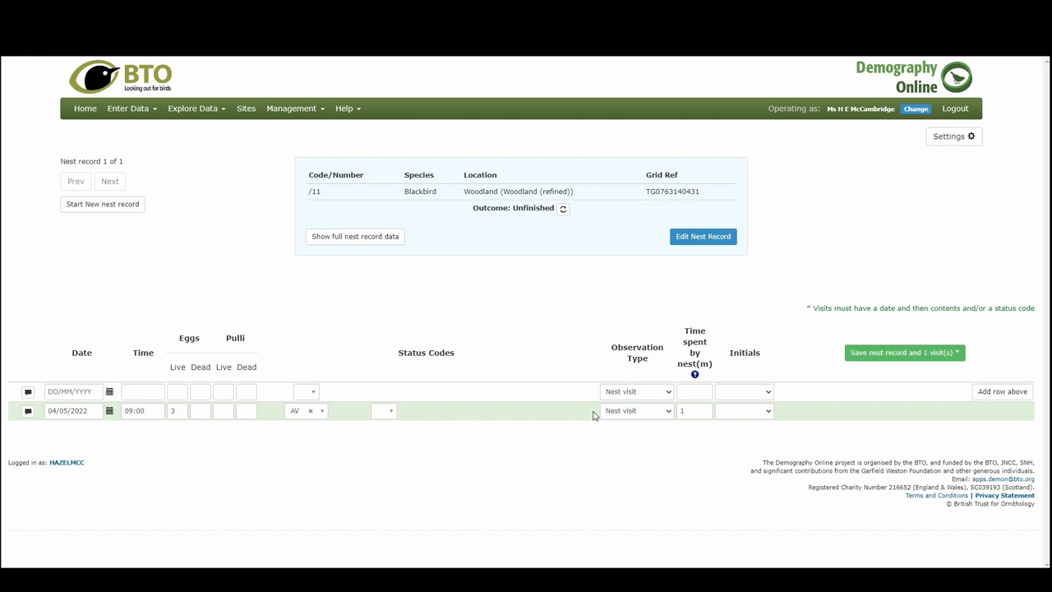
mouse_move(888, 360)
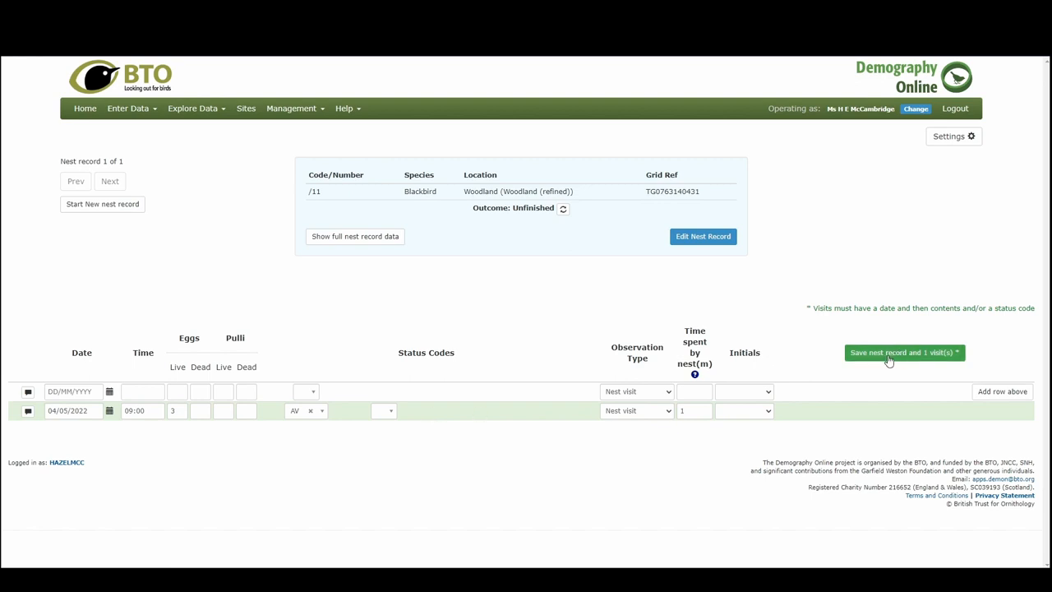
Save the nest record with its 04/05/2022 visit (3 eggs, AV, 1 minute)
left_click(905, 353)
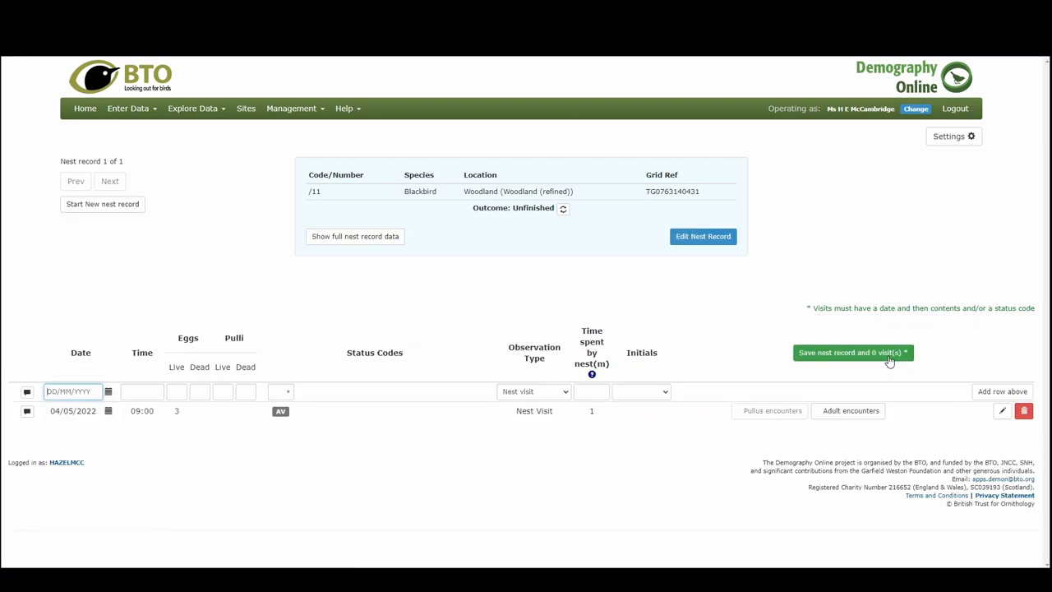
mouse_move(44, 421)
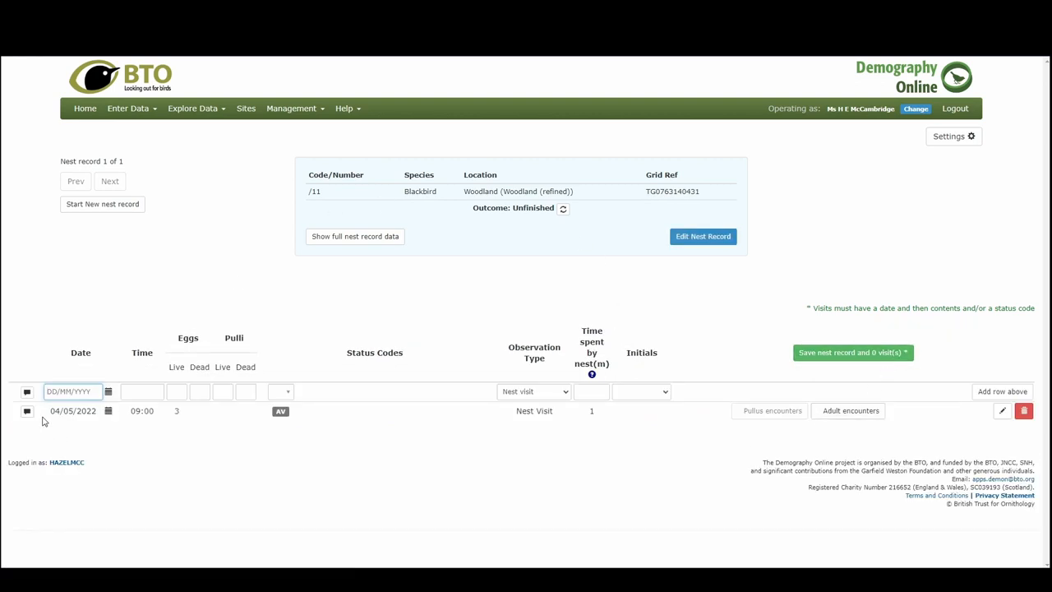
mouse_move(578, 462)
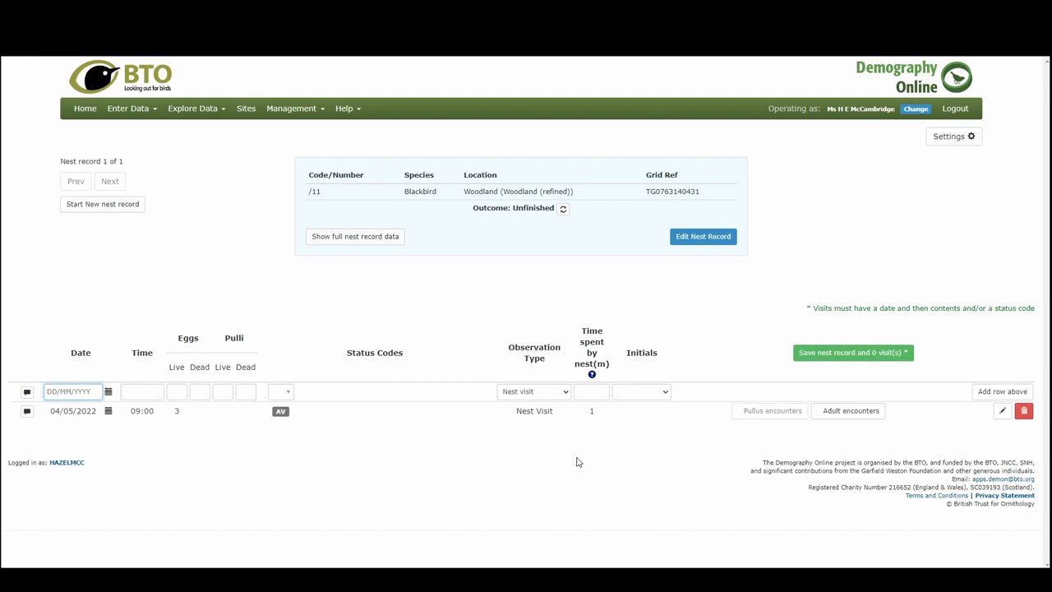
mouse_move(85, 108)
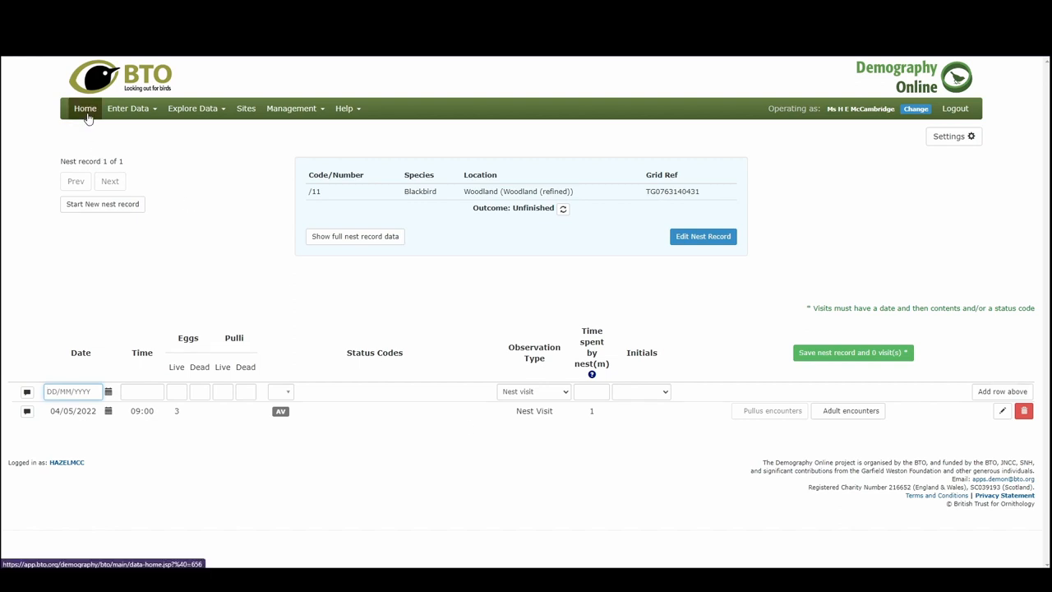
Go back to the Demography Data Home page
left_click(85, 108)
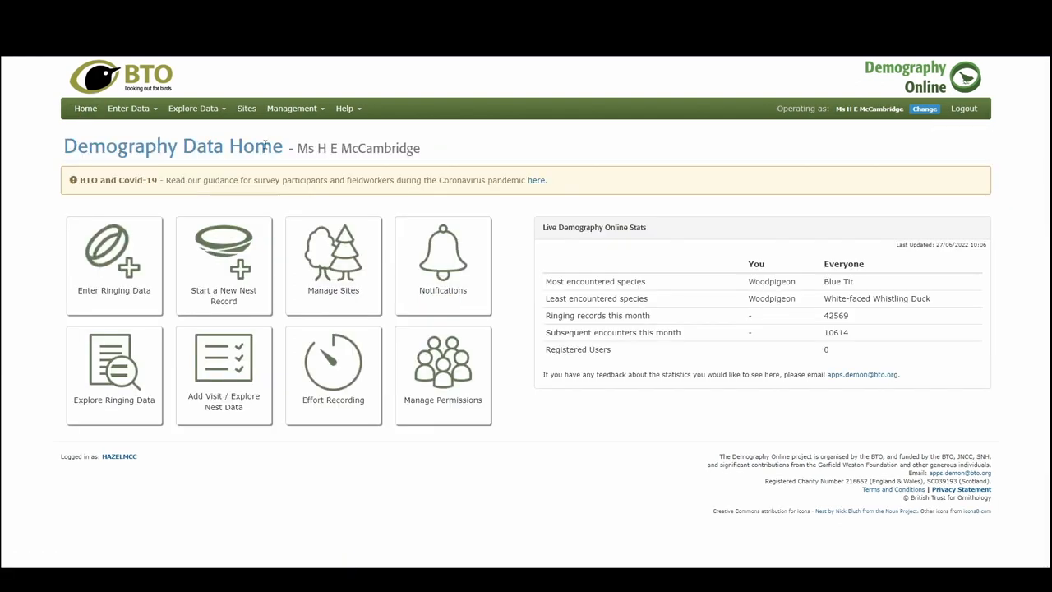
mouse_move(523, 313)
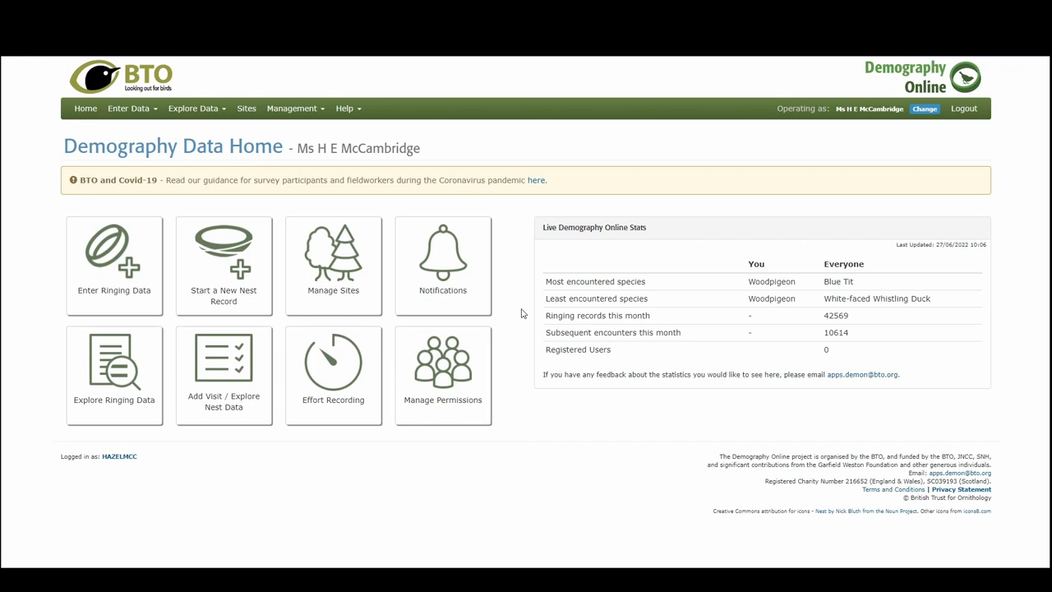
mouse_move(529, 302)
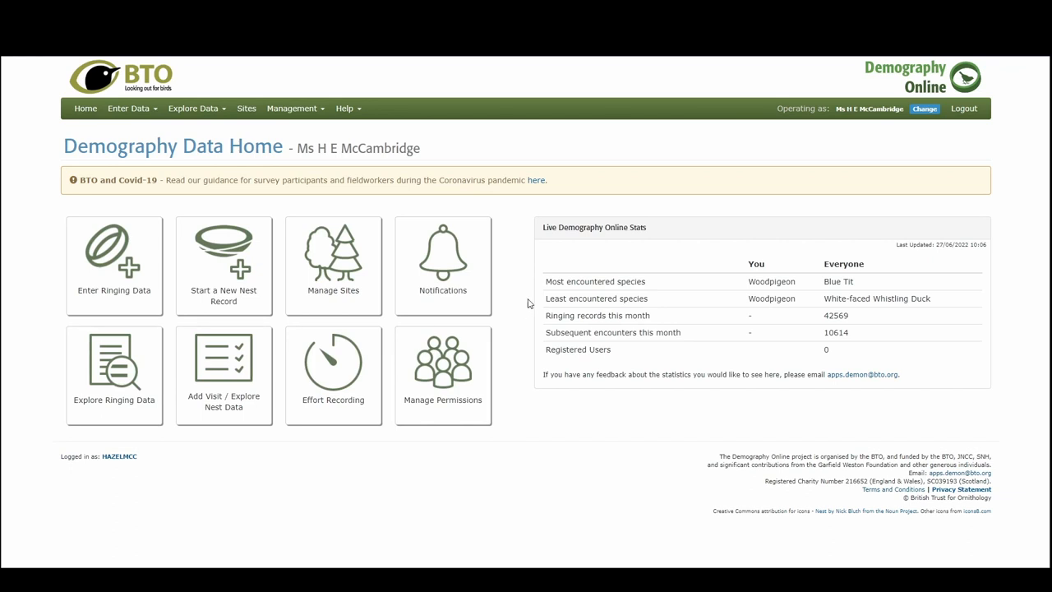
mouse_move(457, 388)
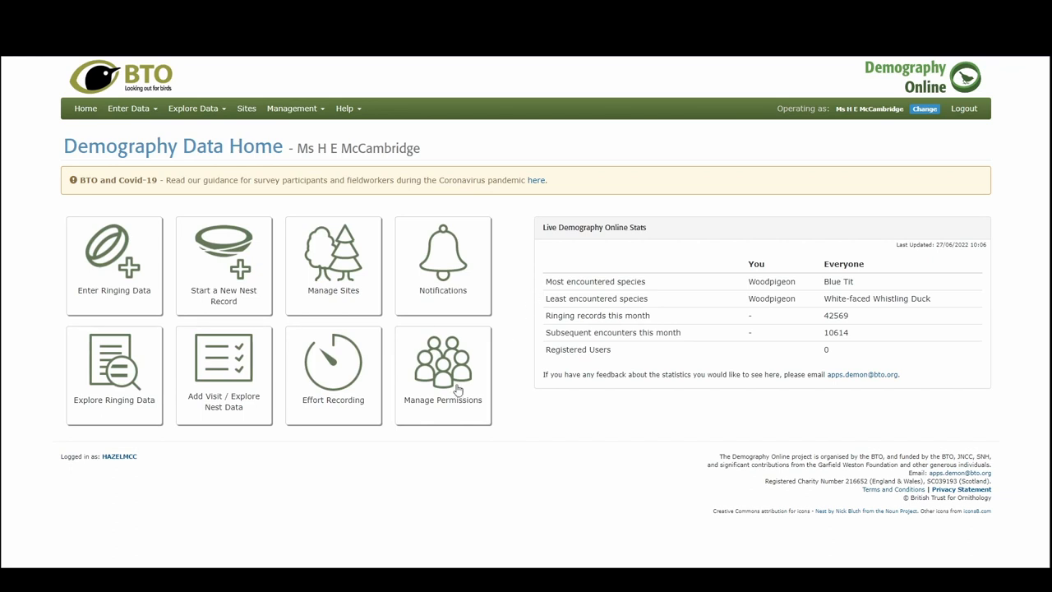
mouse_move(234, 391)
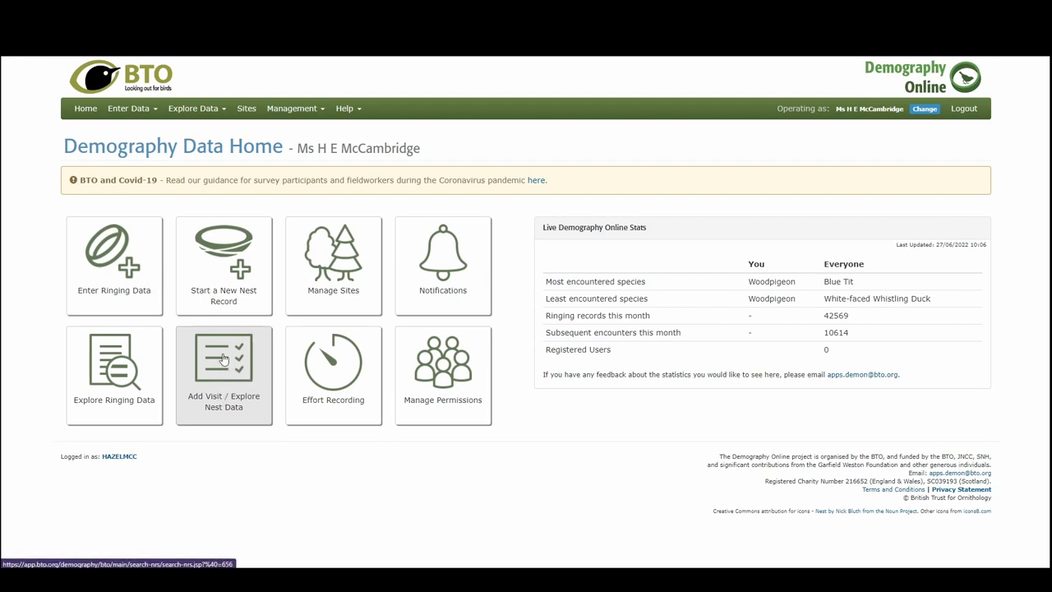
mouse_move(216, 107)
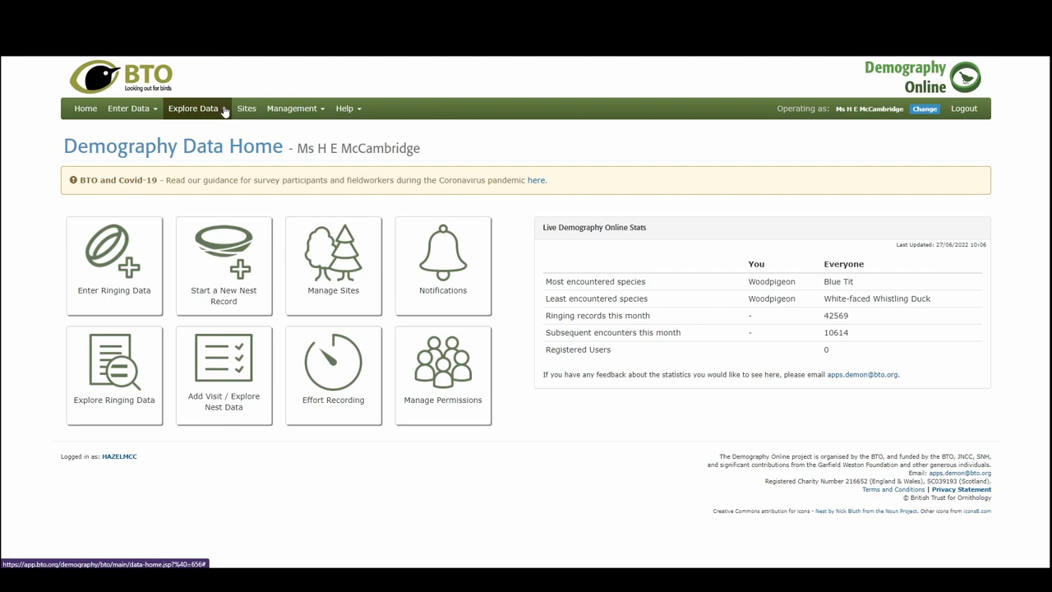
Search nest records filtered to Woodland and 2022, returning the unfinished Blackbird record /11
left_click(193, 108)
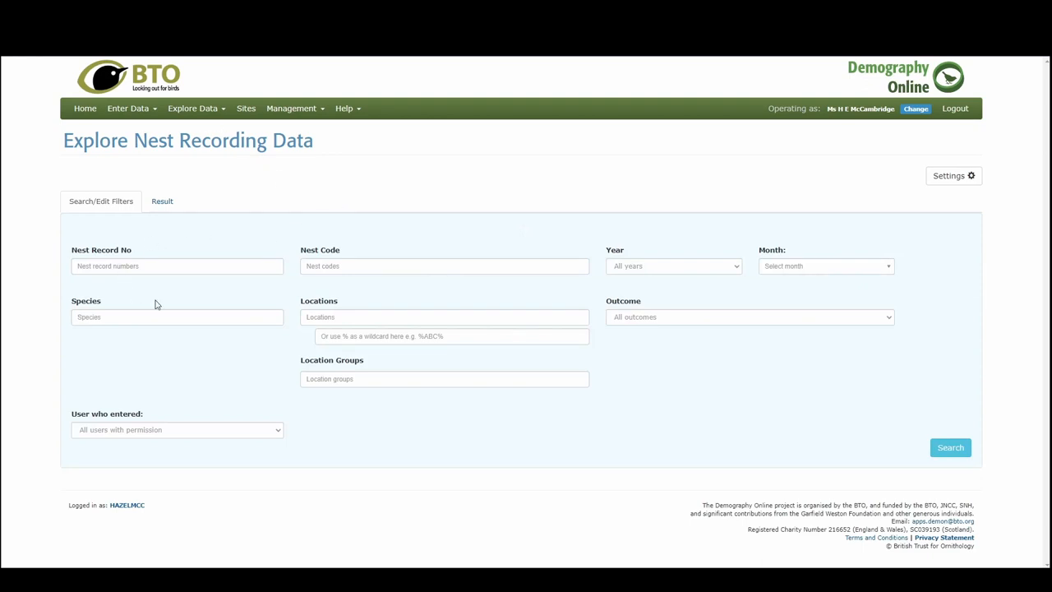
mouse_move(345, 295)
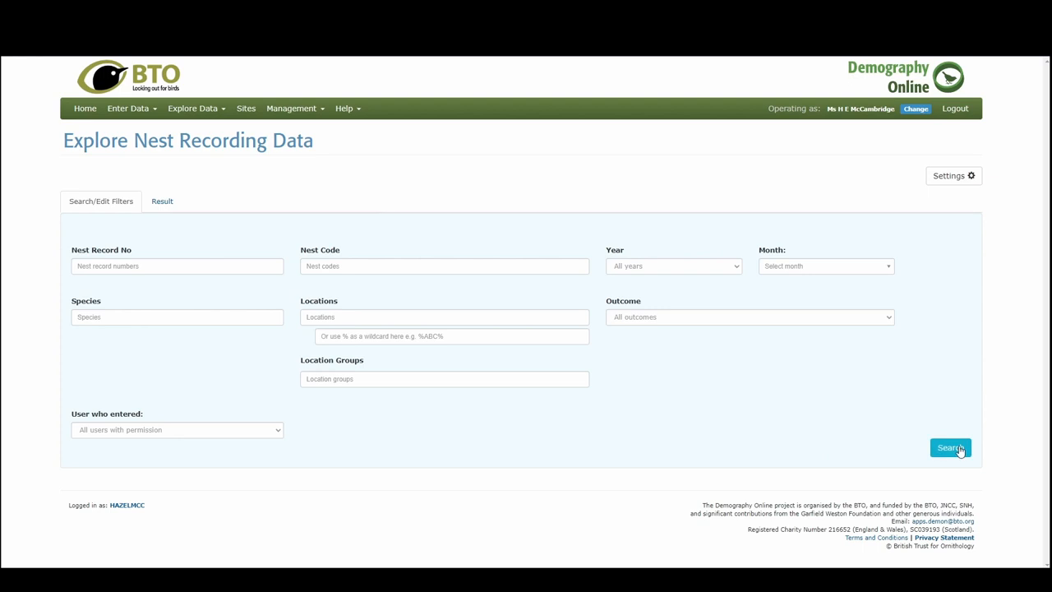
mouse_move(814, 430)
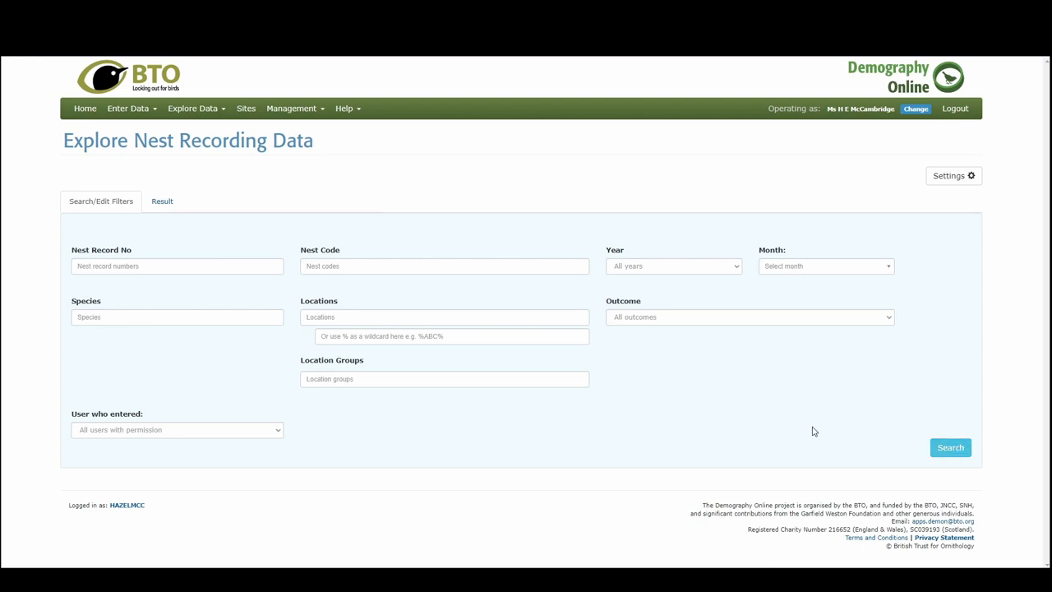
left_click(444, 317)
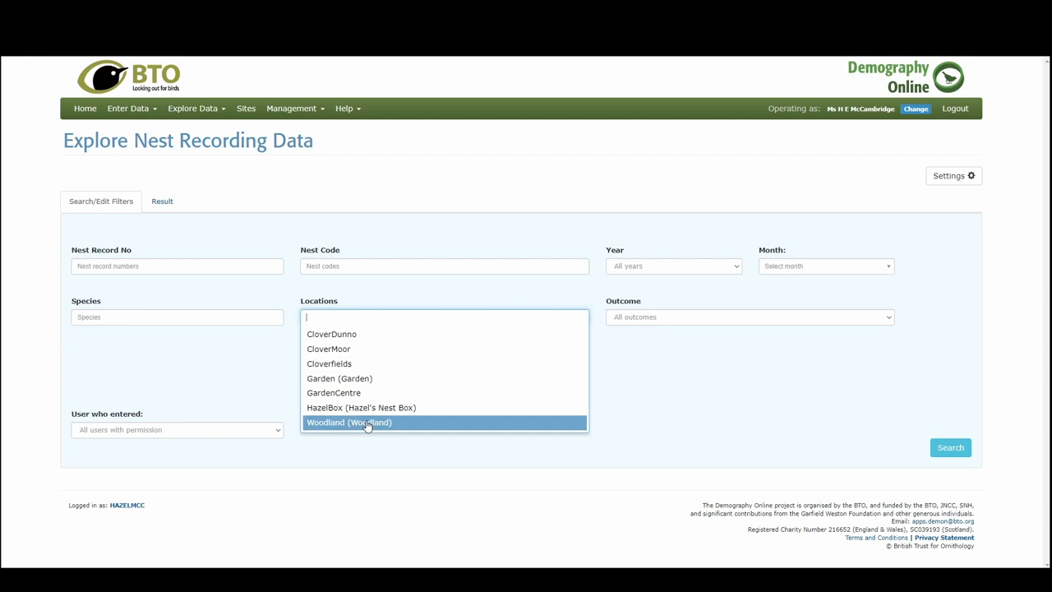
left_click(673, 265)
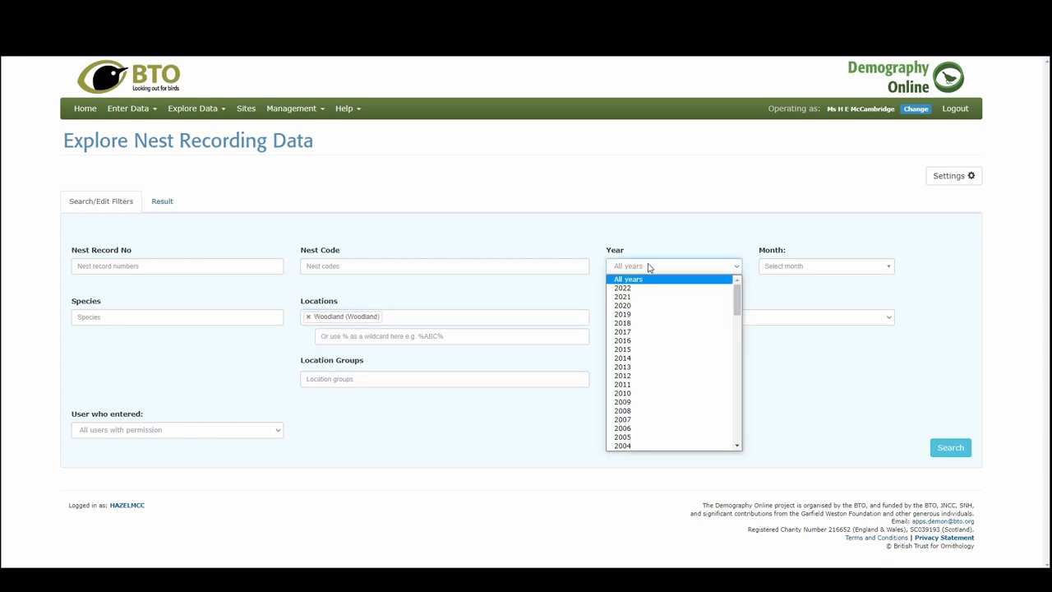
left_click(624, 288)
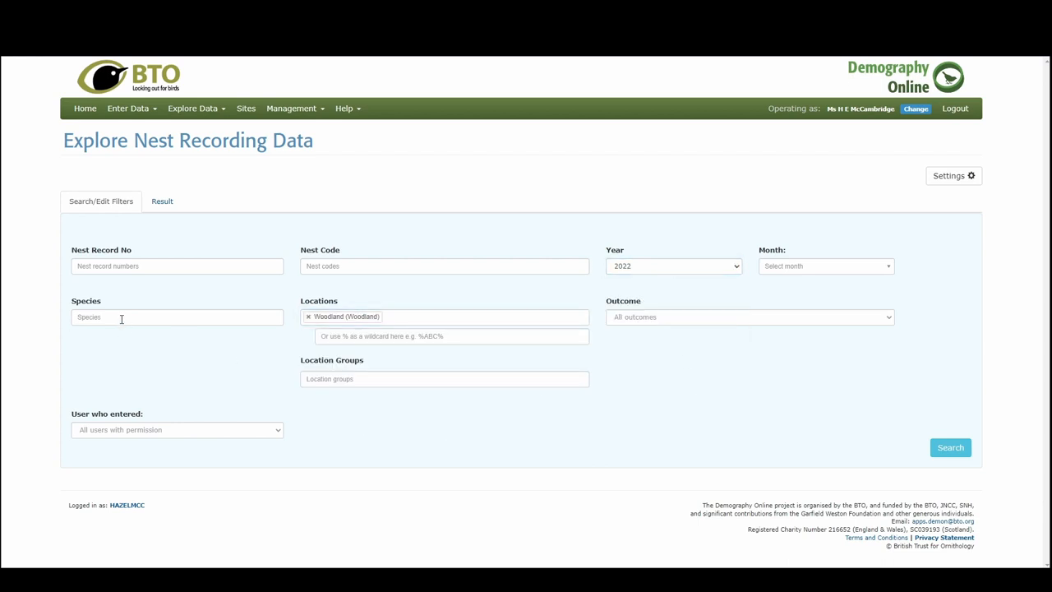
mouse_move(1003, 432)
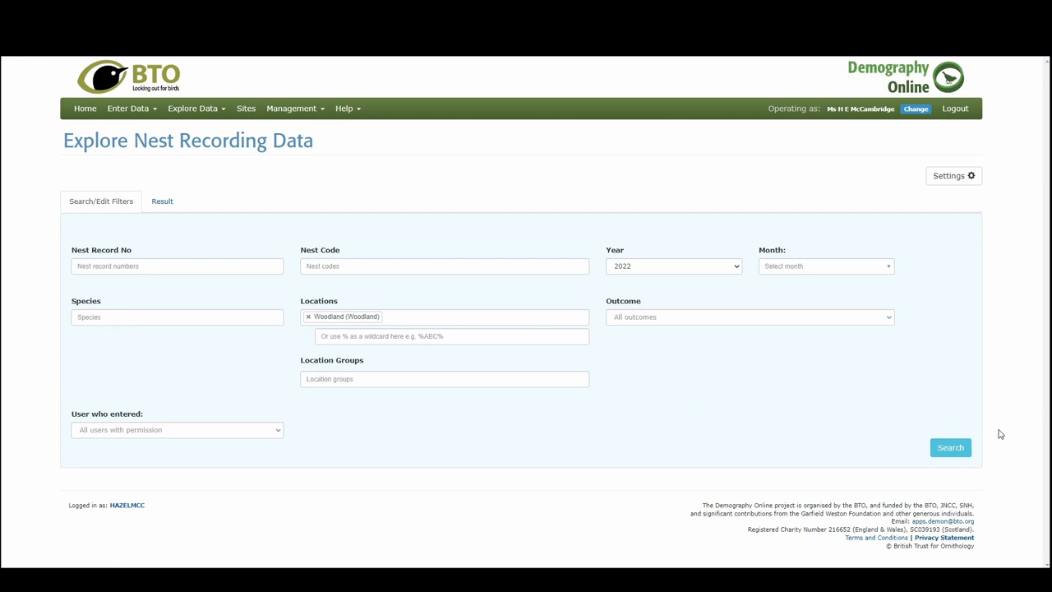
left_click(951, 448)
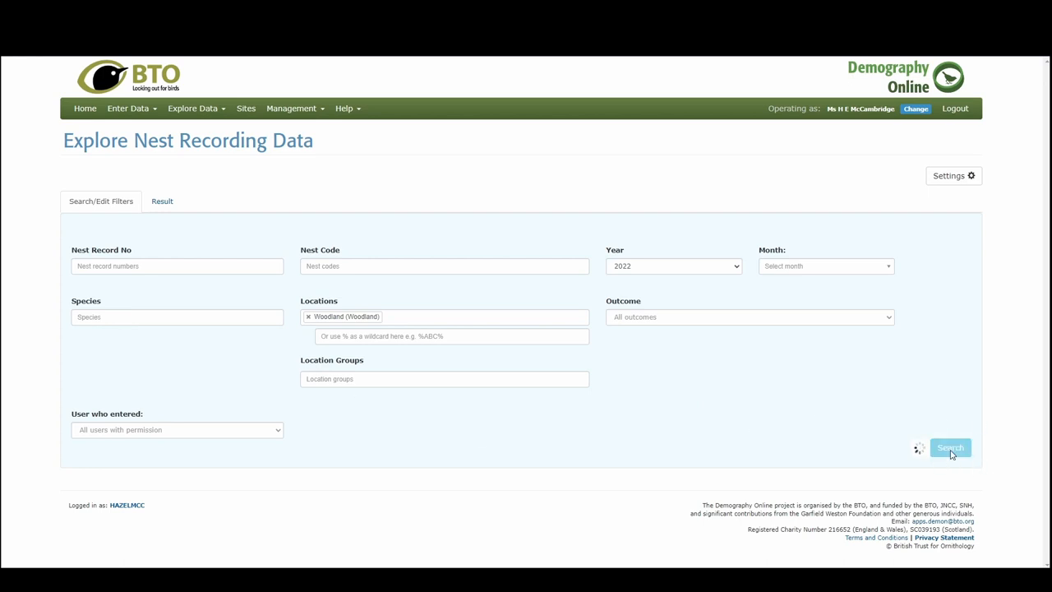
left_click(950, 446)
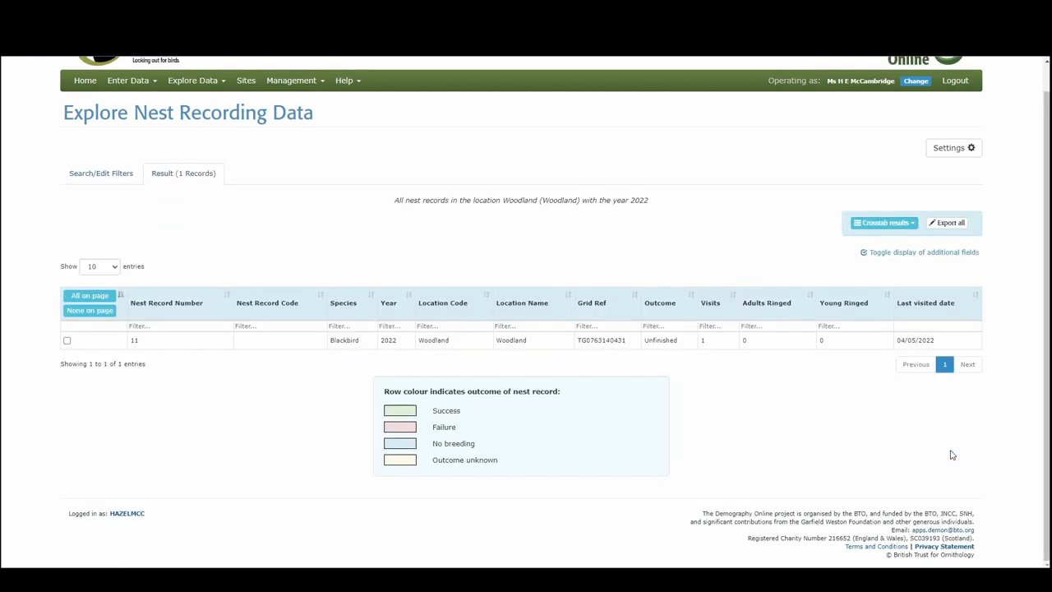
mouse_move(407, 345)
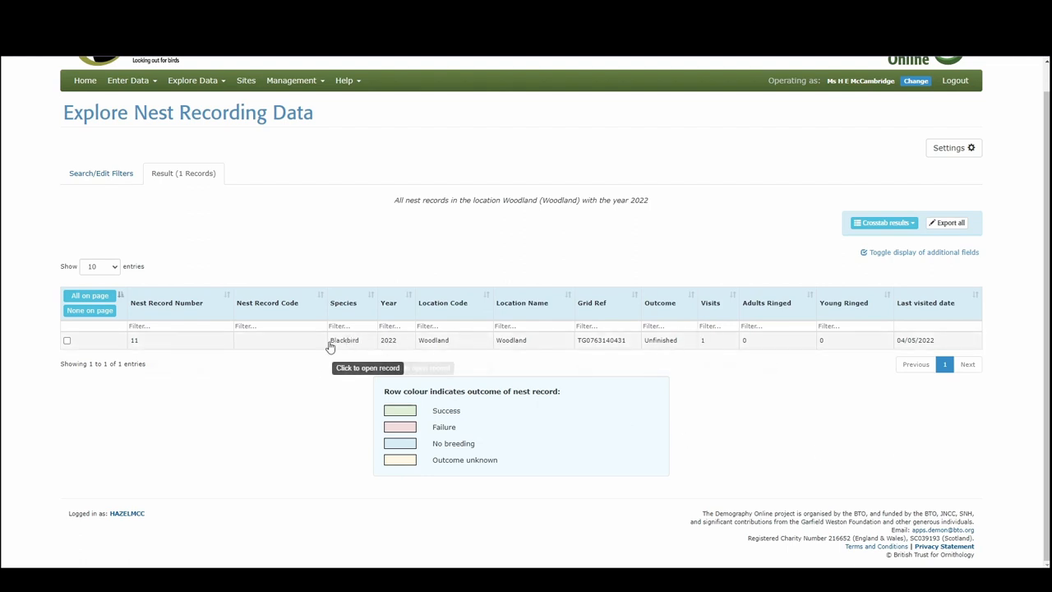
Open the Blackbird record and add a 17/05/2022 visit with status EP, eggs predated
left_click(344, 340)
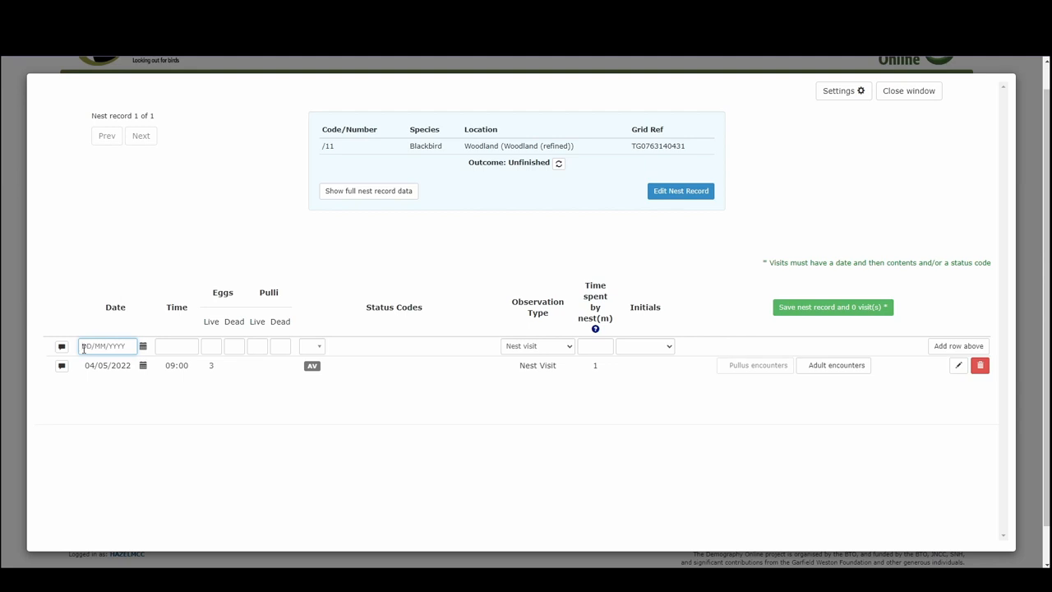
type("17052022")
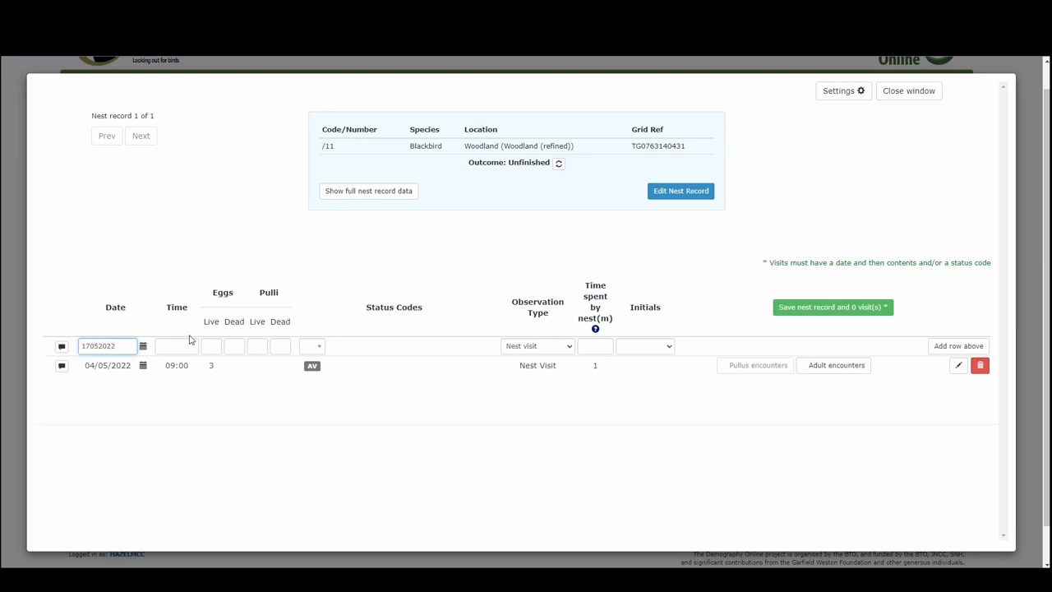
left_click(176, 346)
type("07:00")
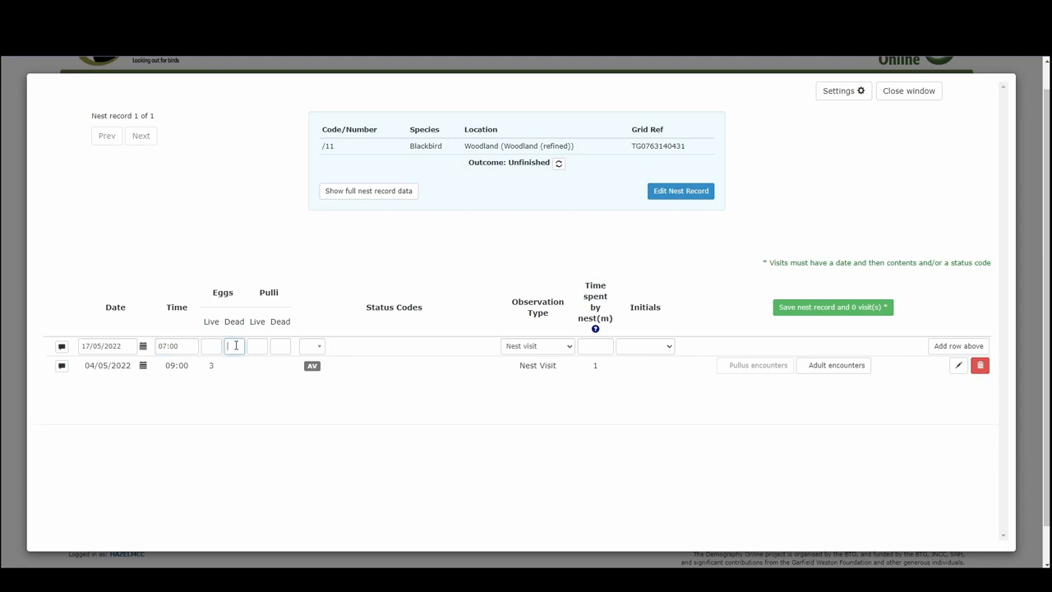
left_click(313, 346)
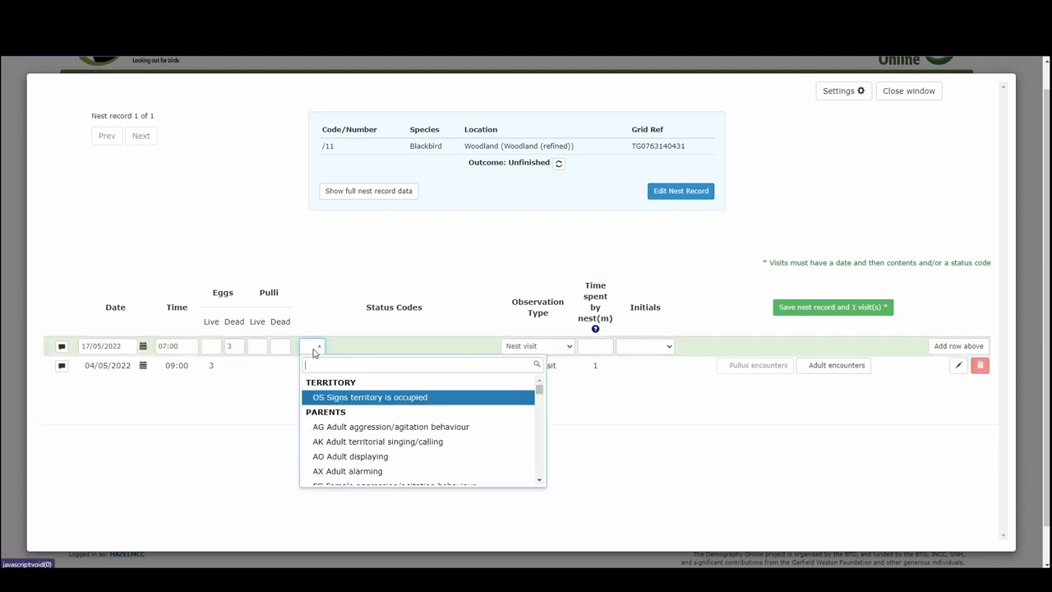
type("e")
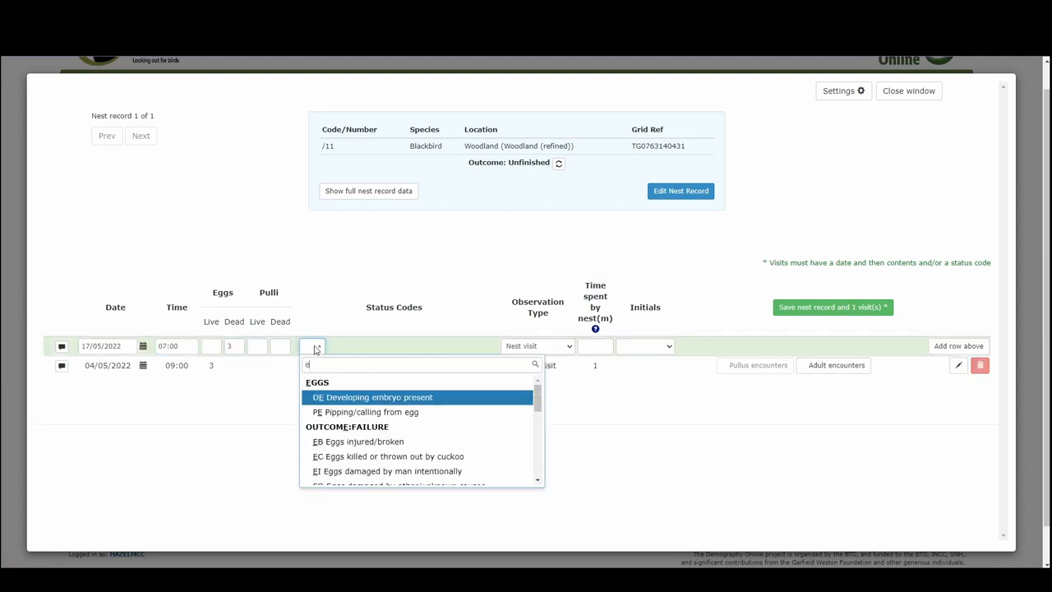
left_click(363, 412)
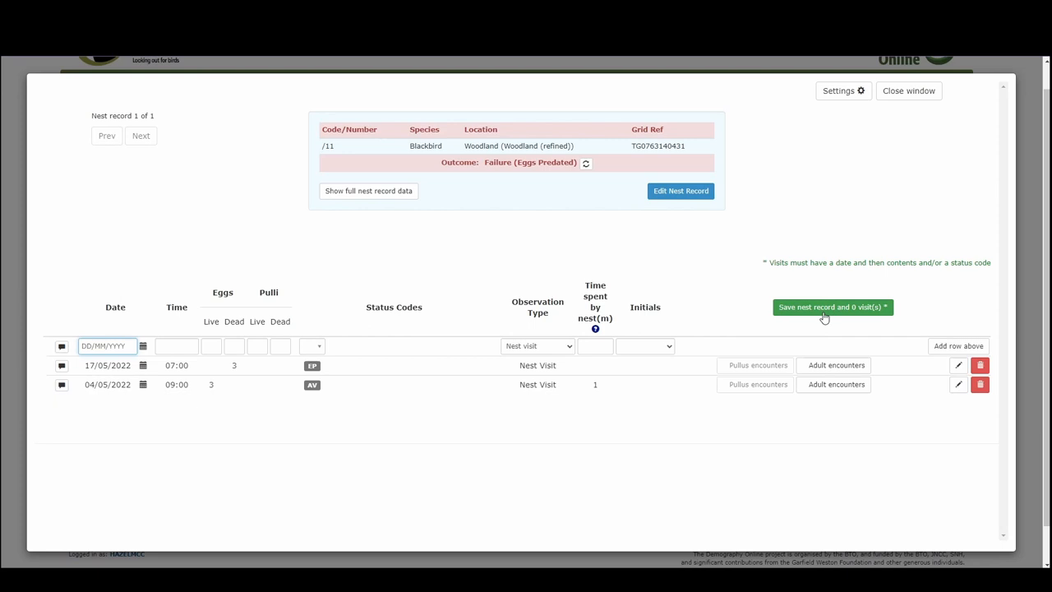
mouse_move(711, 148)
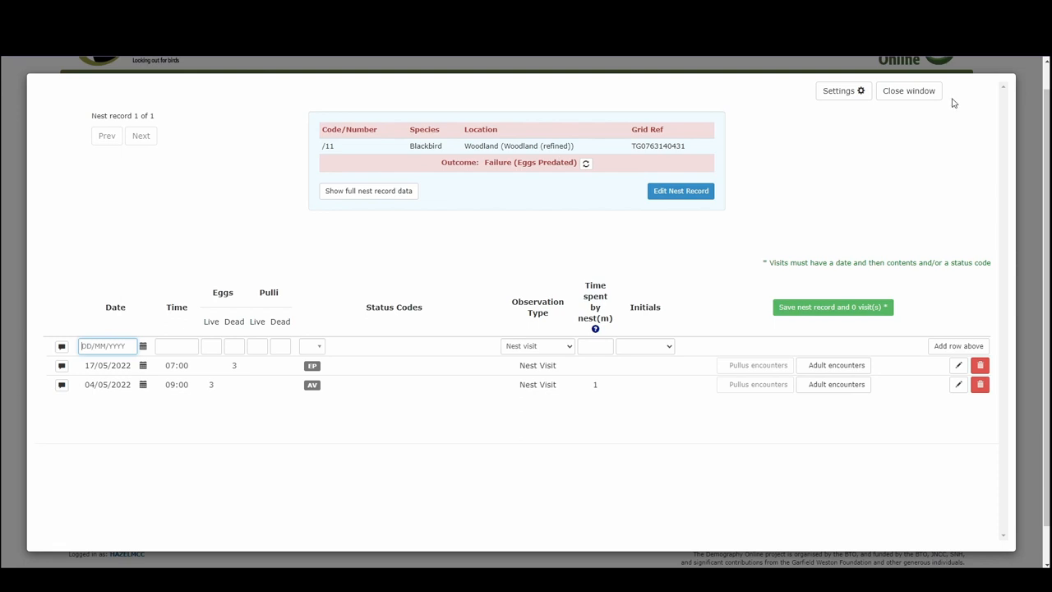
Close the nest record and refresh results, showing Blackbird with outcome EP and 2 visits
left_click(910, 90)
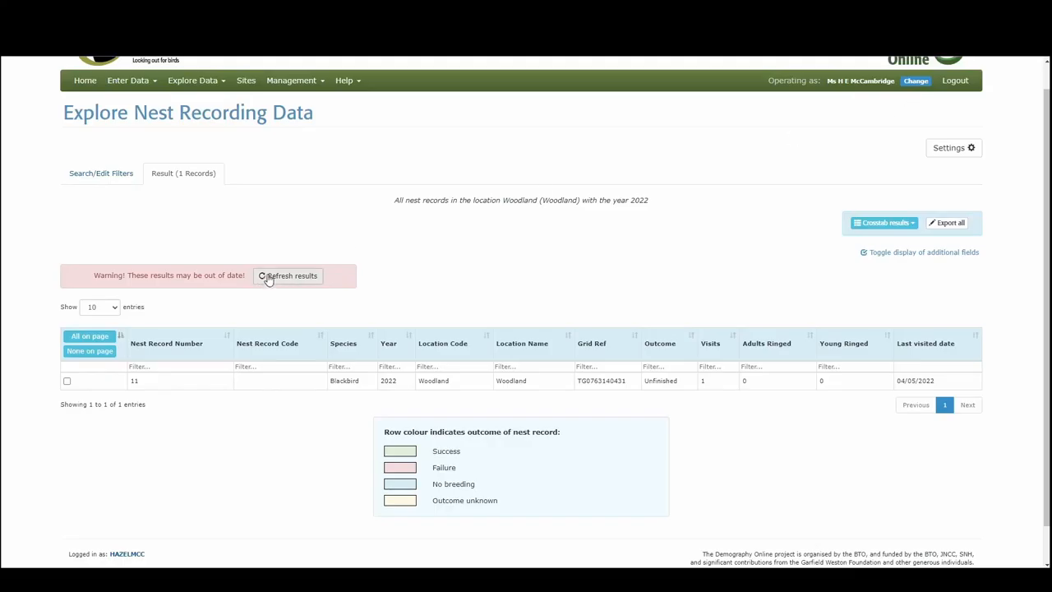
left_click(287, 275)
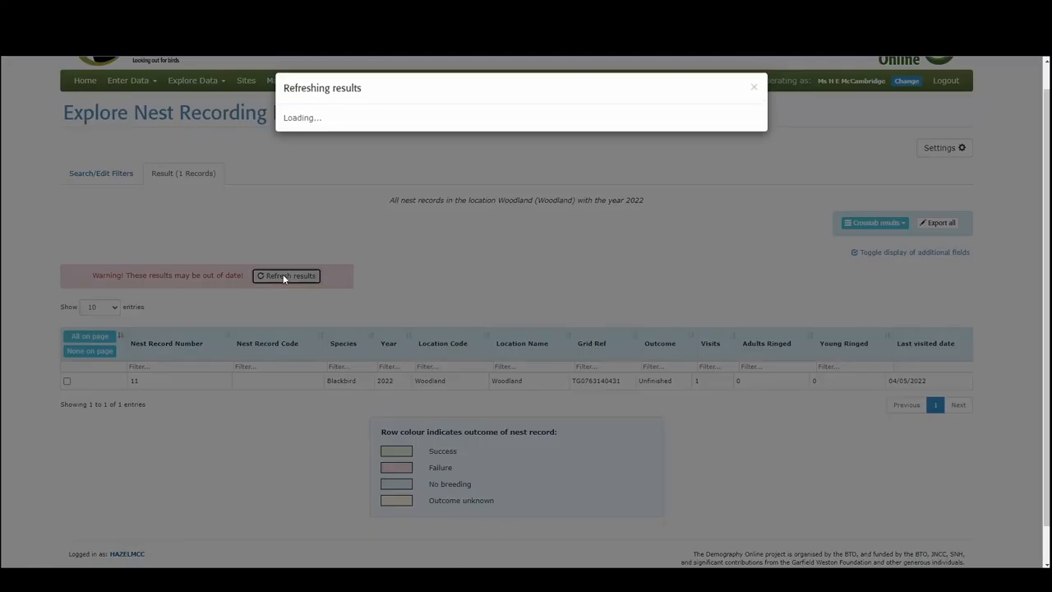
left_click(286, 275)
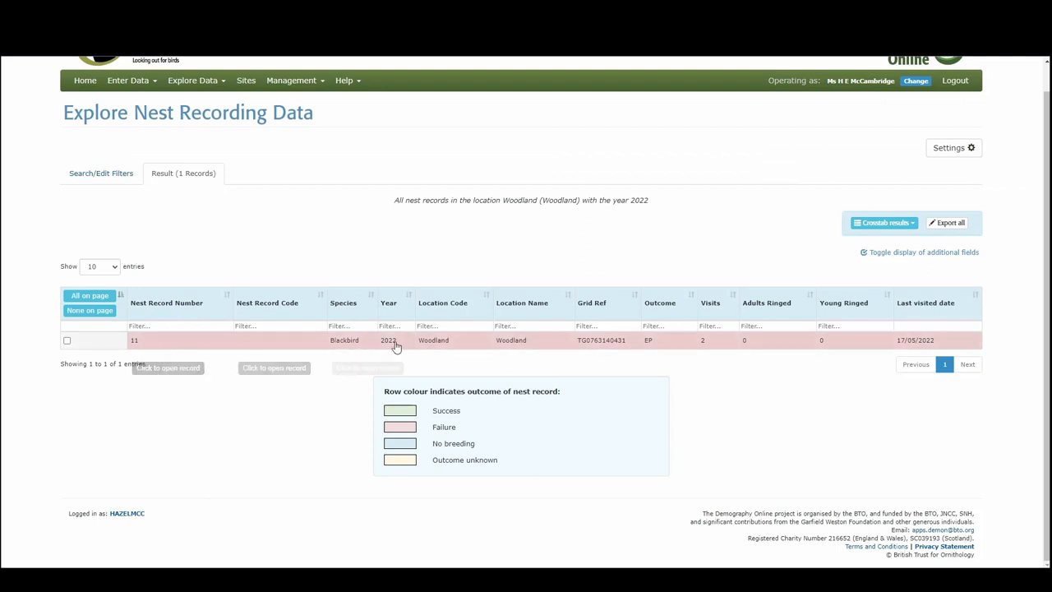
mouse_move(367, 419)
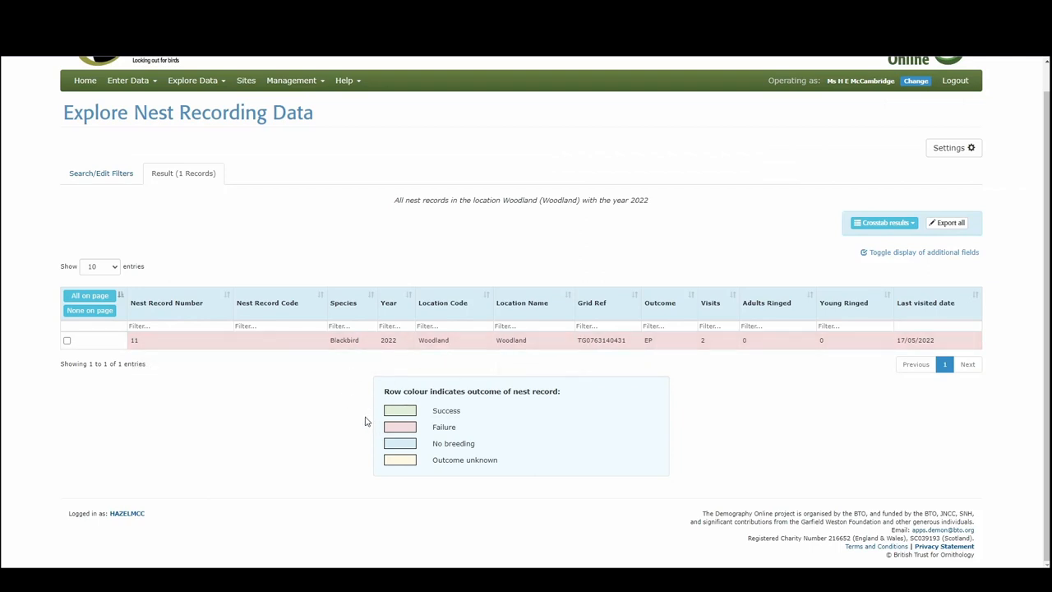
mouse_move(380, 420)
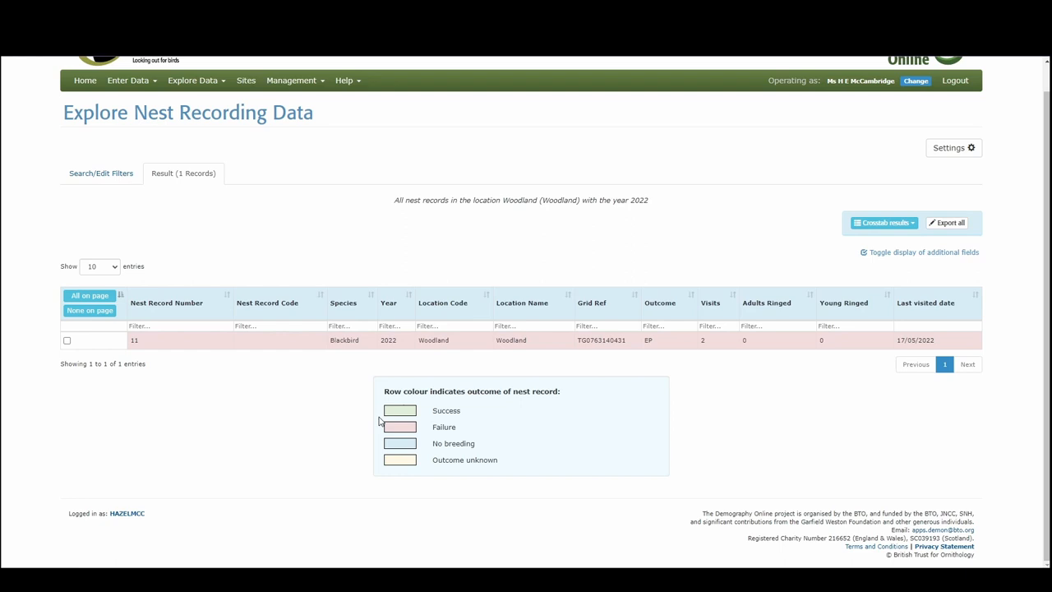
mouse_move(388, 435)
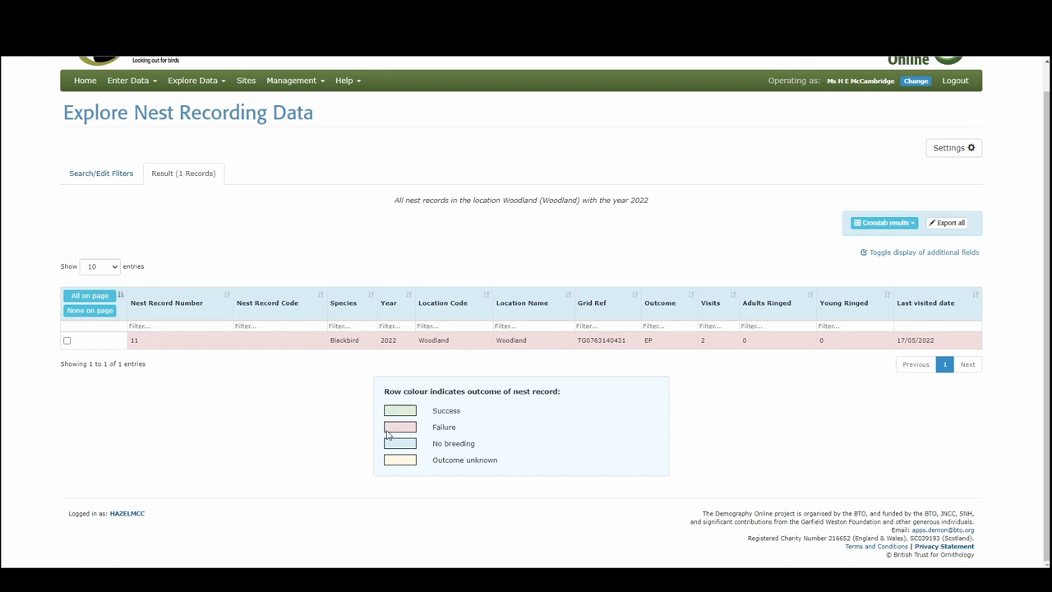
mouse_move(393, 446)
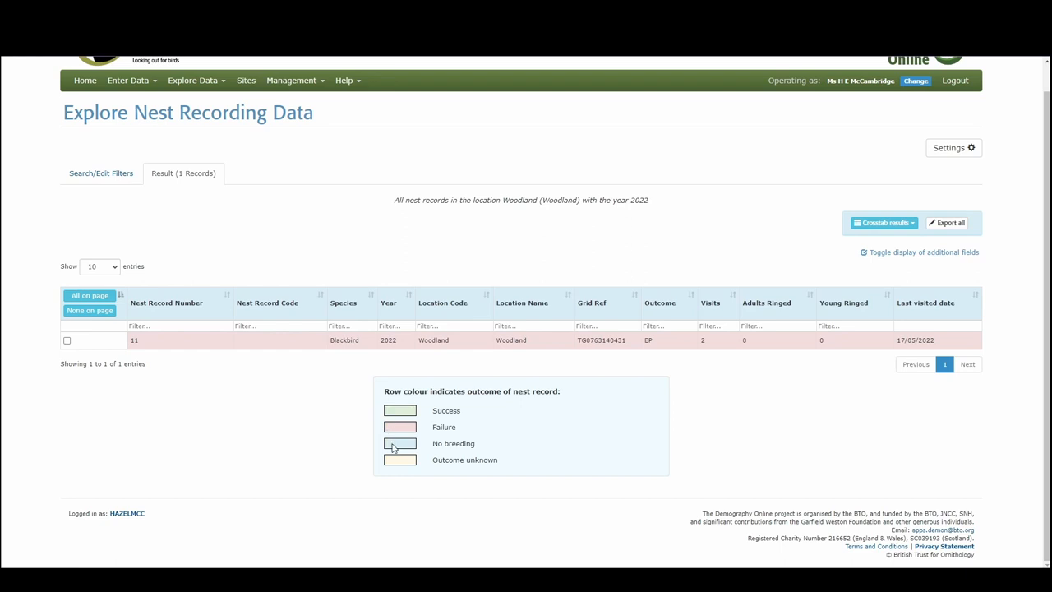
mouse_move(393, 462)
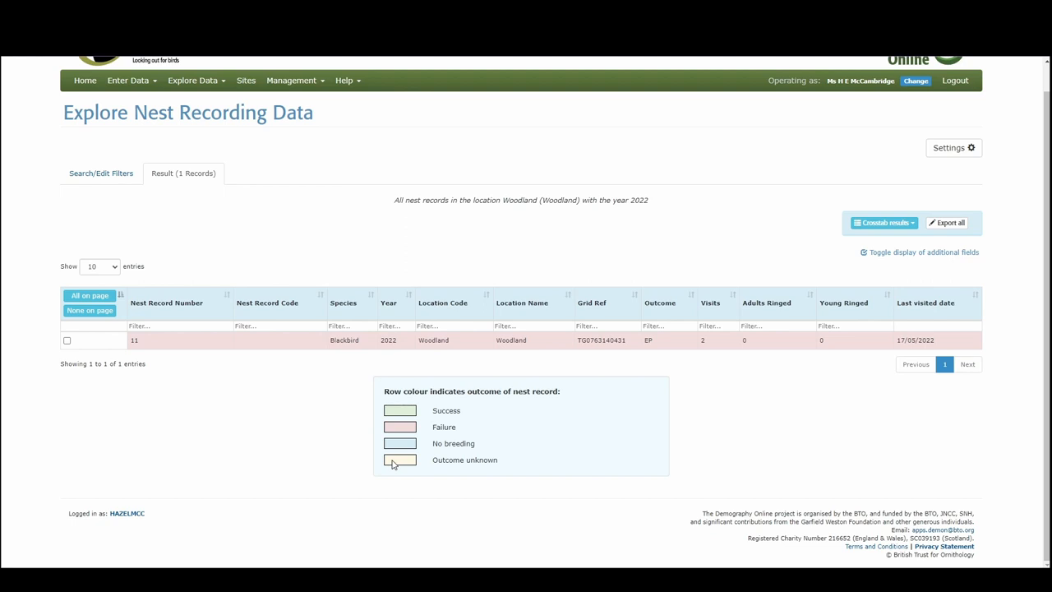
mouse_move(340, 458)
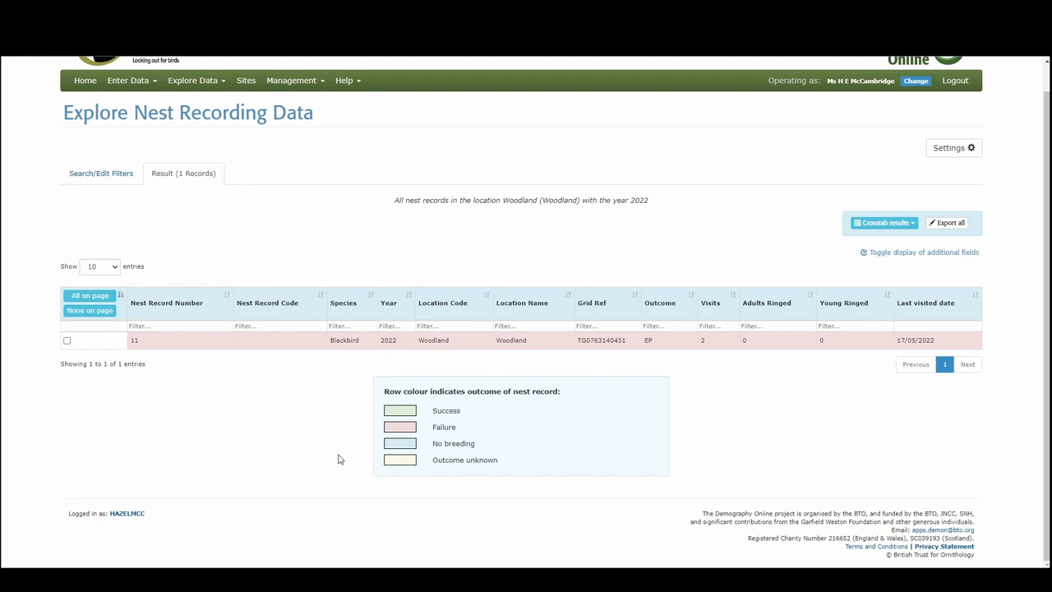